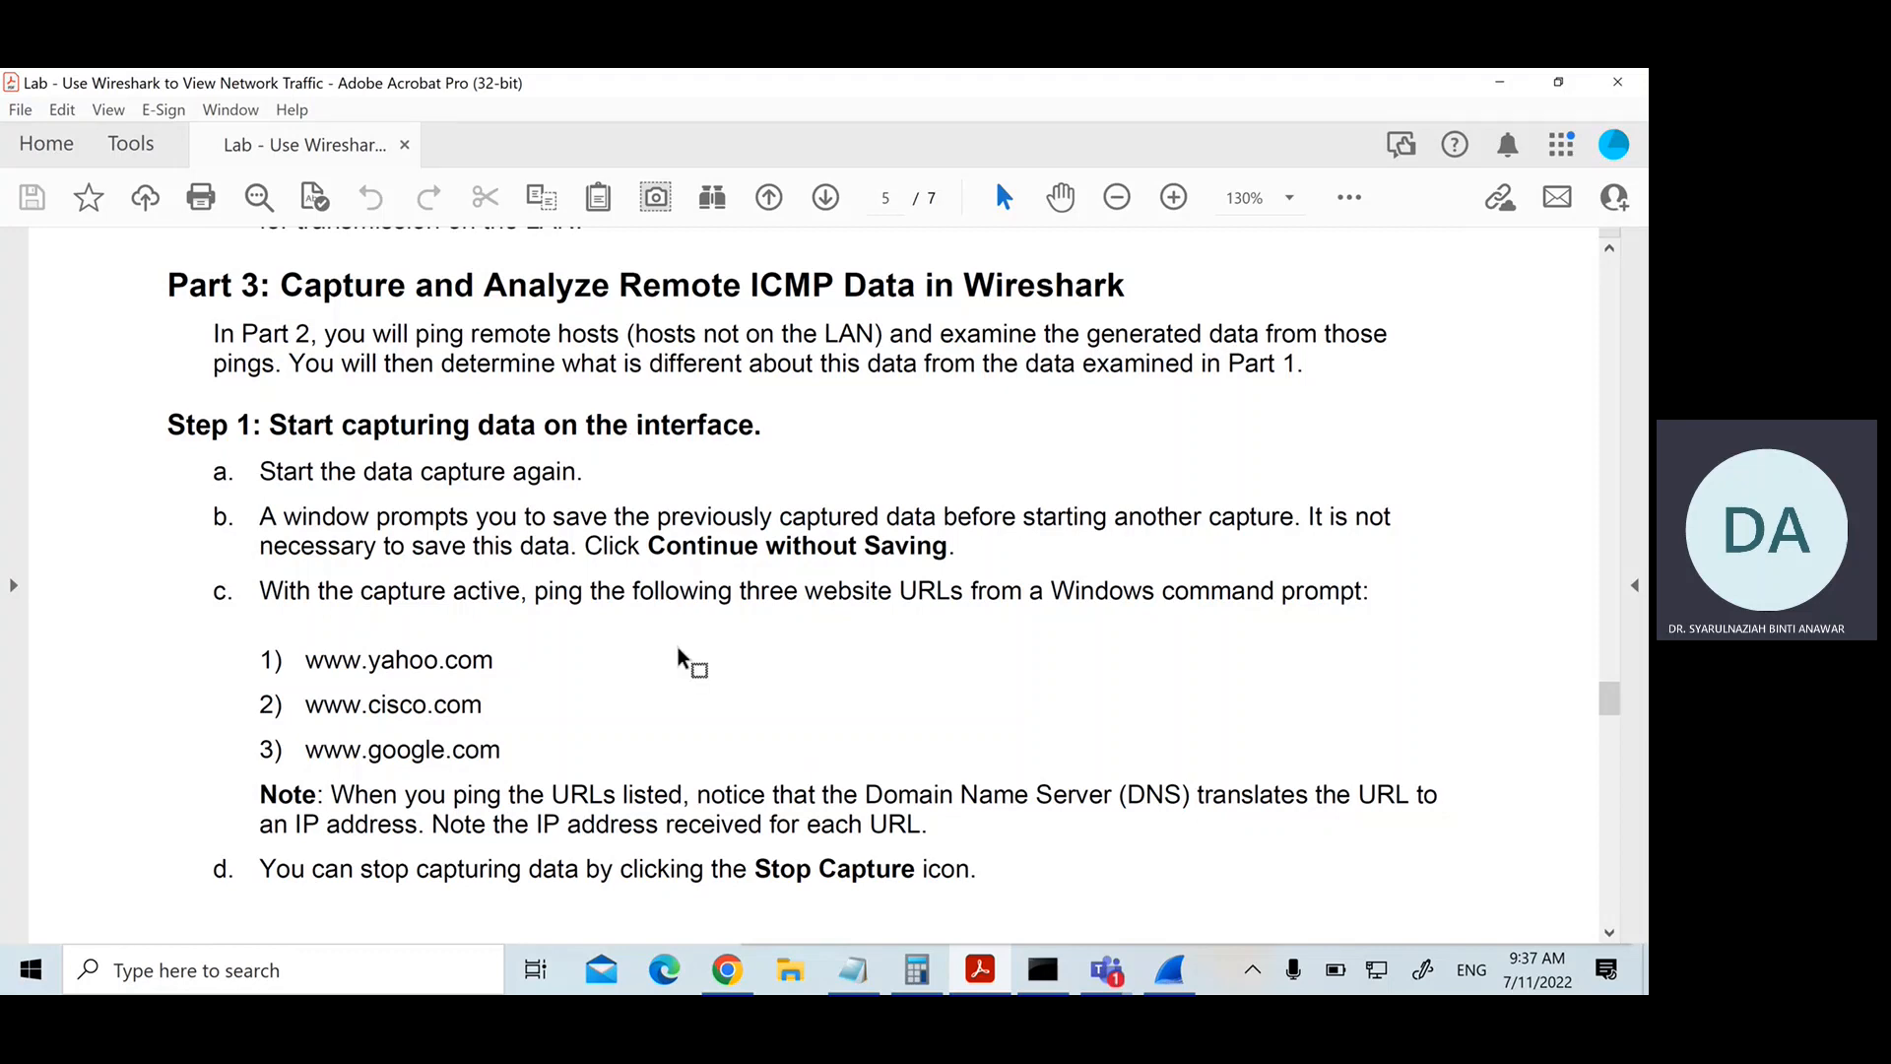
pyautogui.moveTo(666, 656)
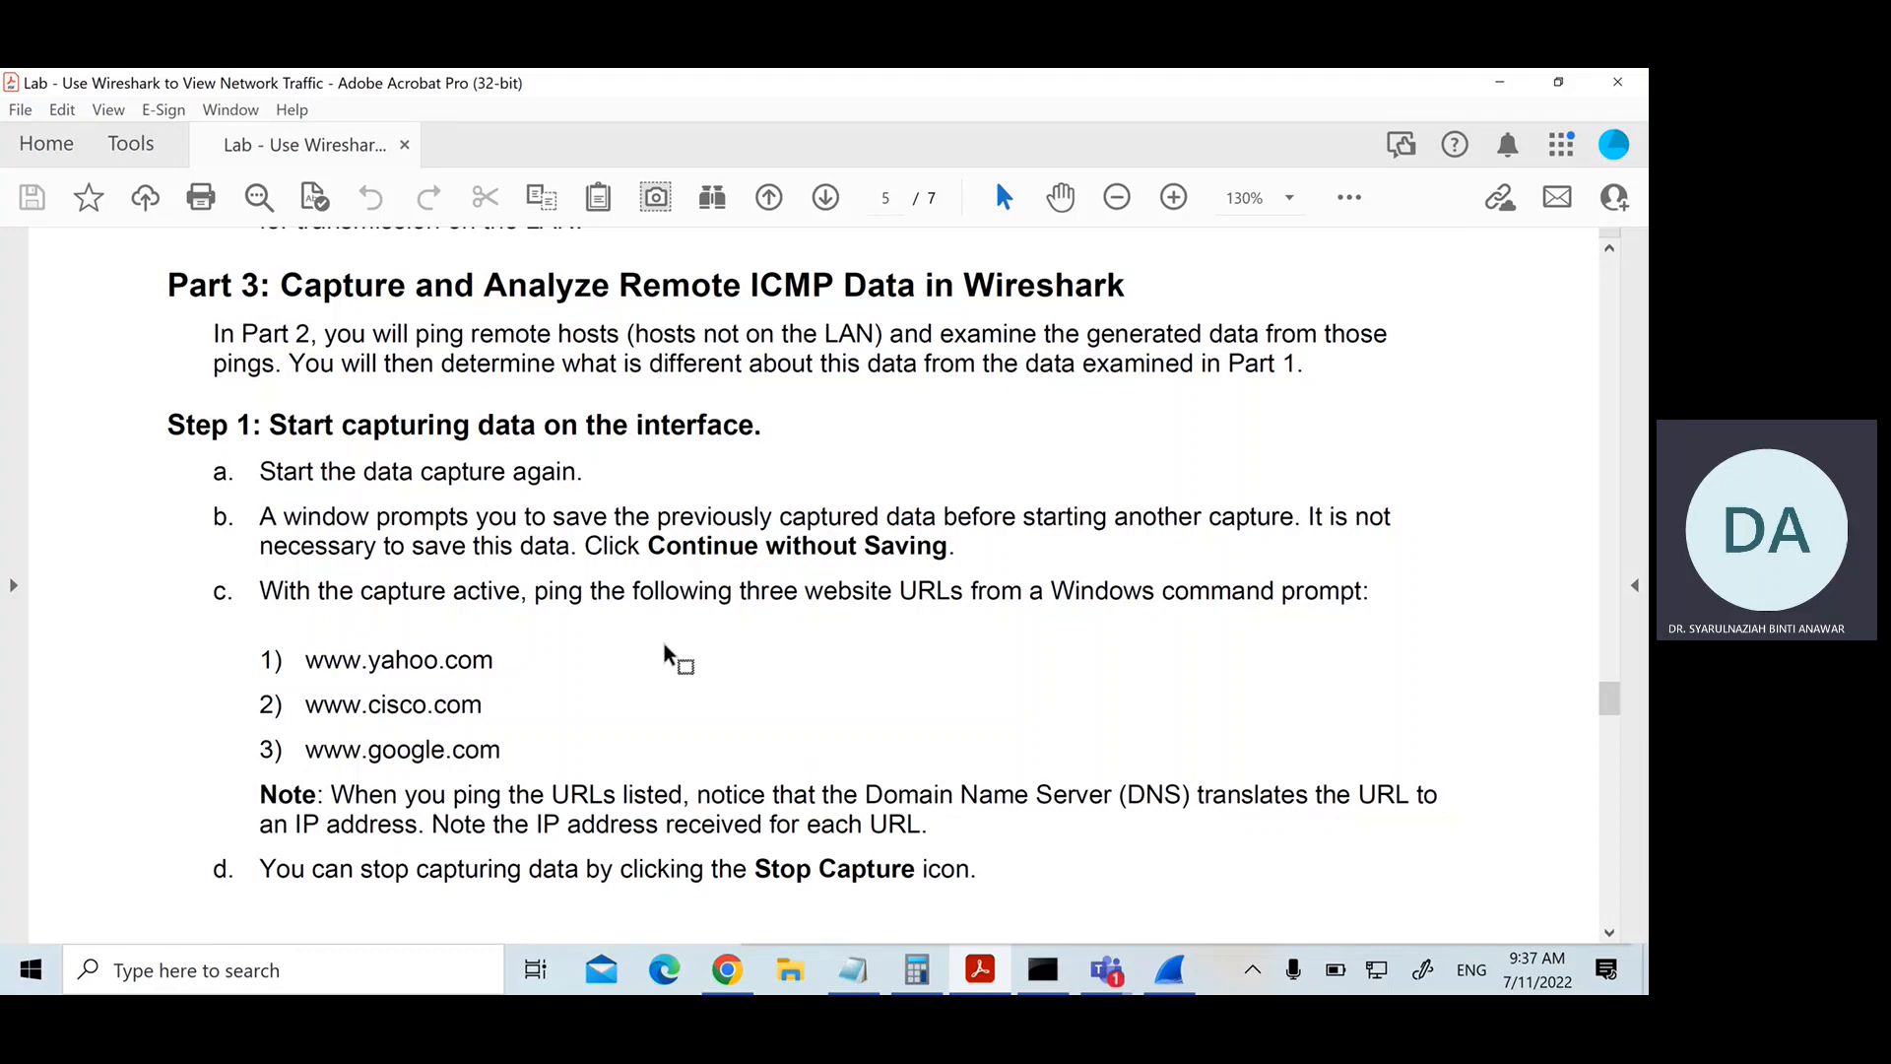
pyautogui.moveTo(316, 660)
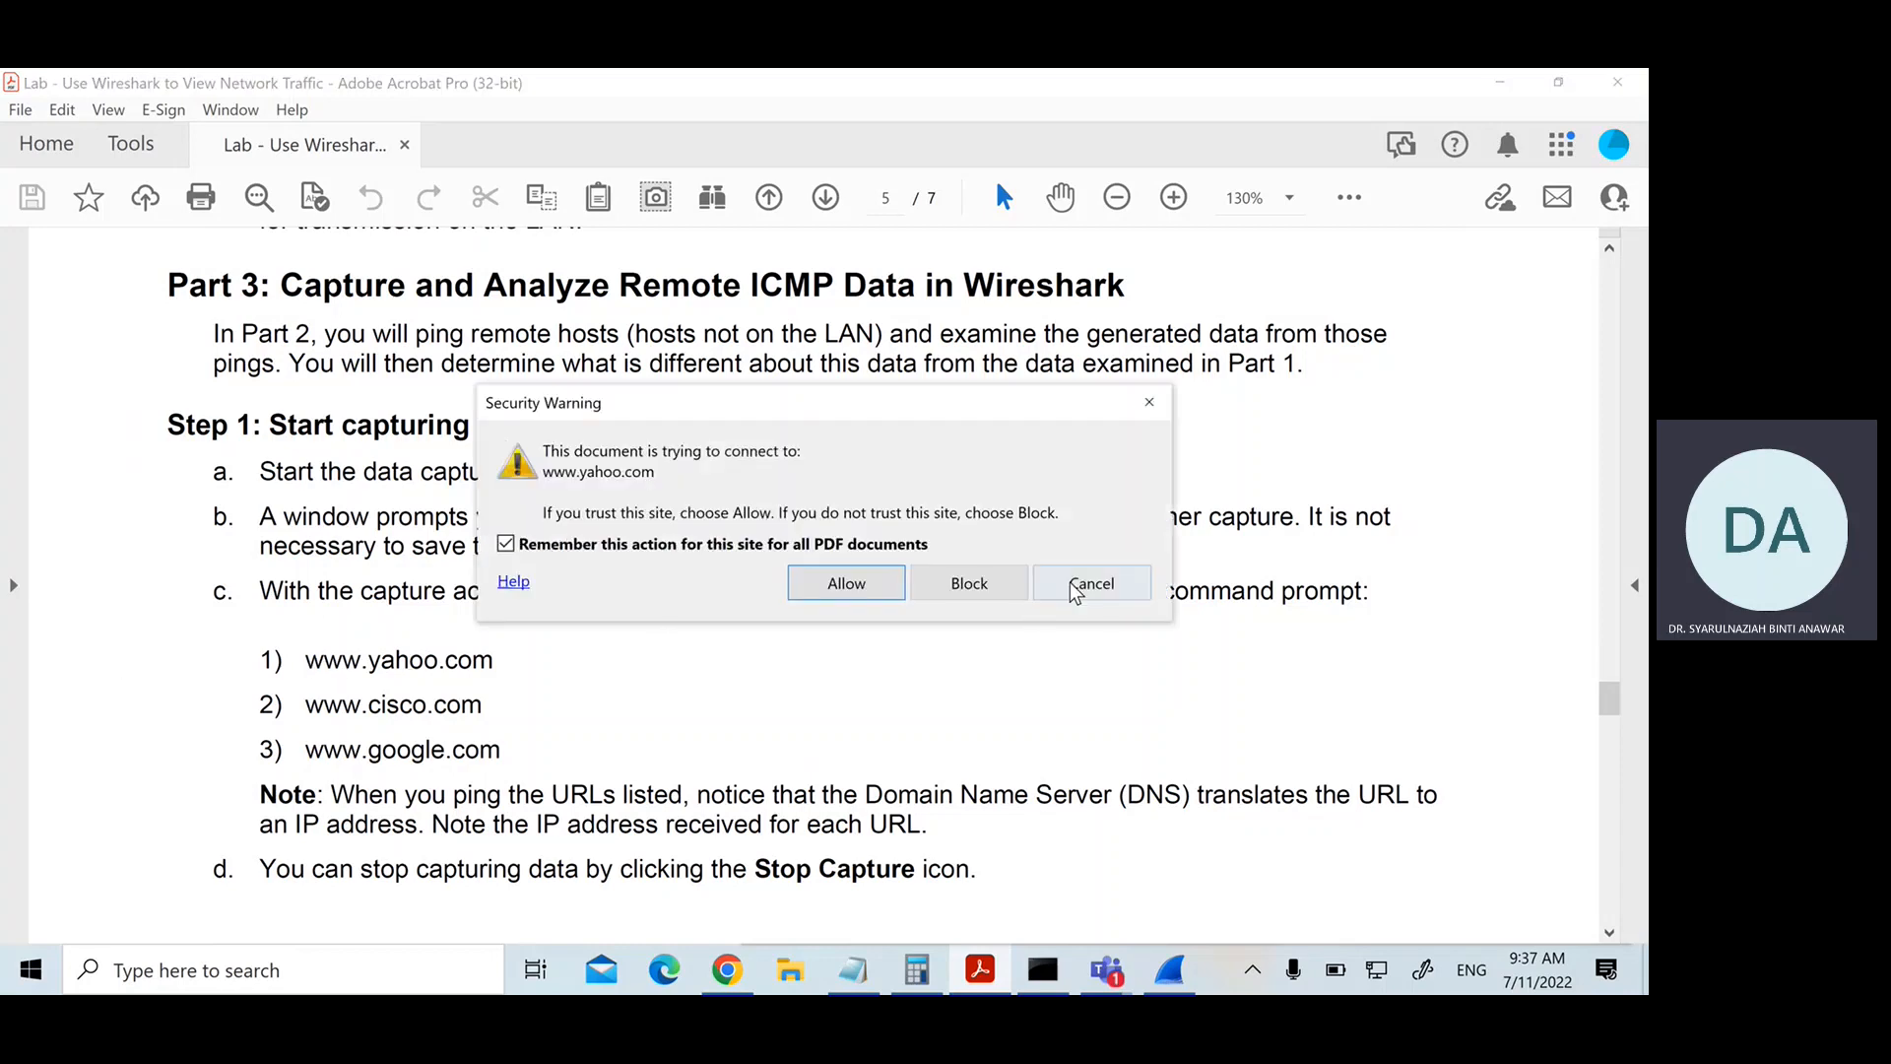
# Step: Decline the lab PDF's request to contact yahoo.com and read further down the instructions
pyautogui.click(1092, 583)
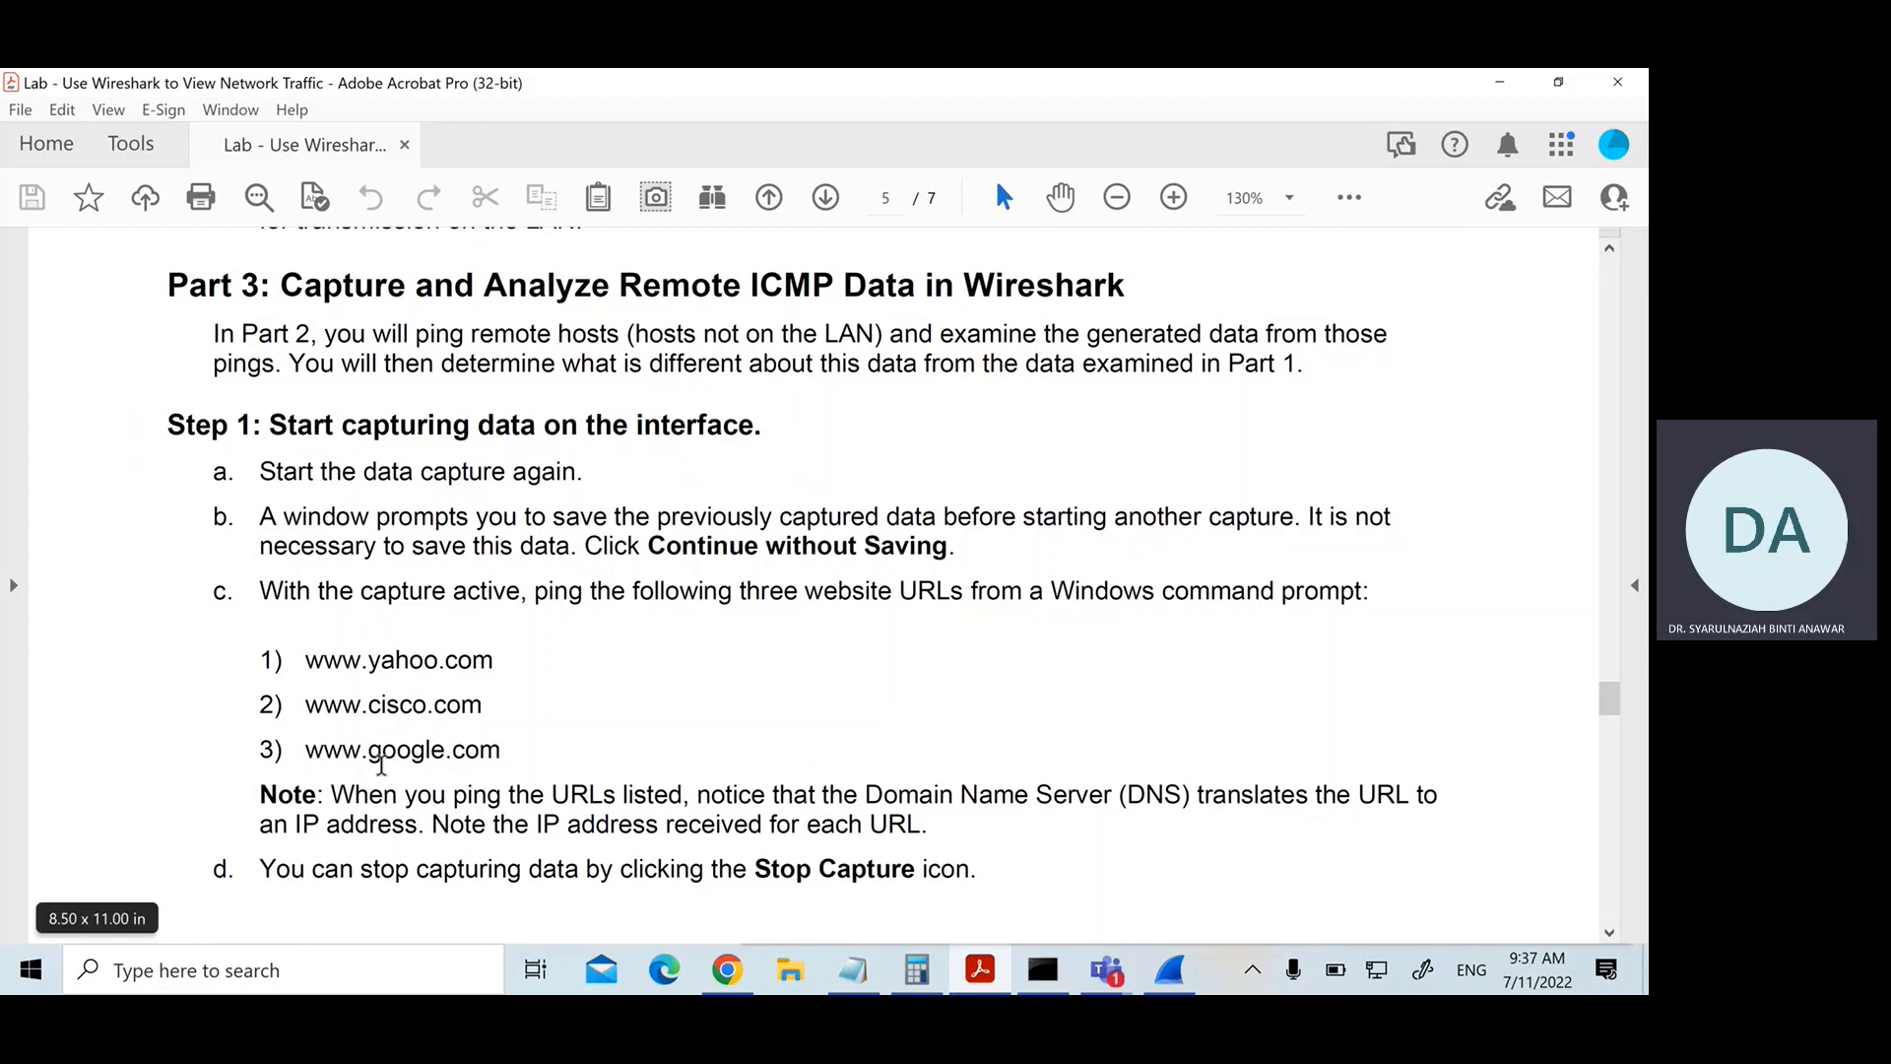
pyautogui.moveTo(279, 780)
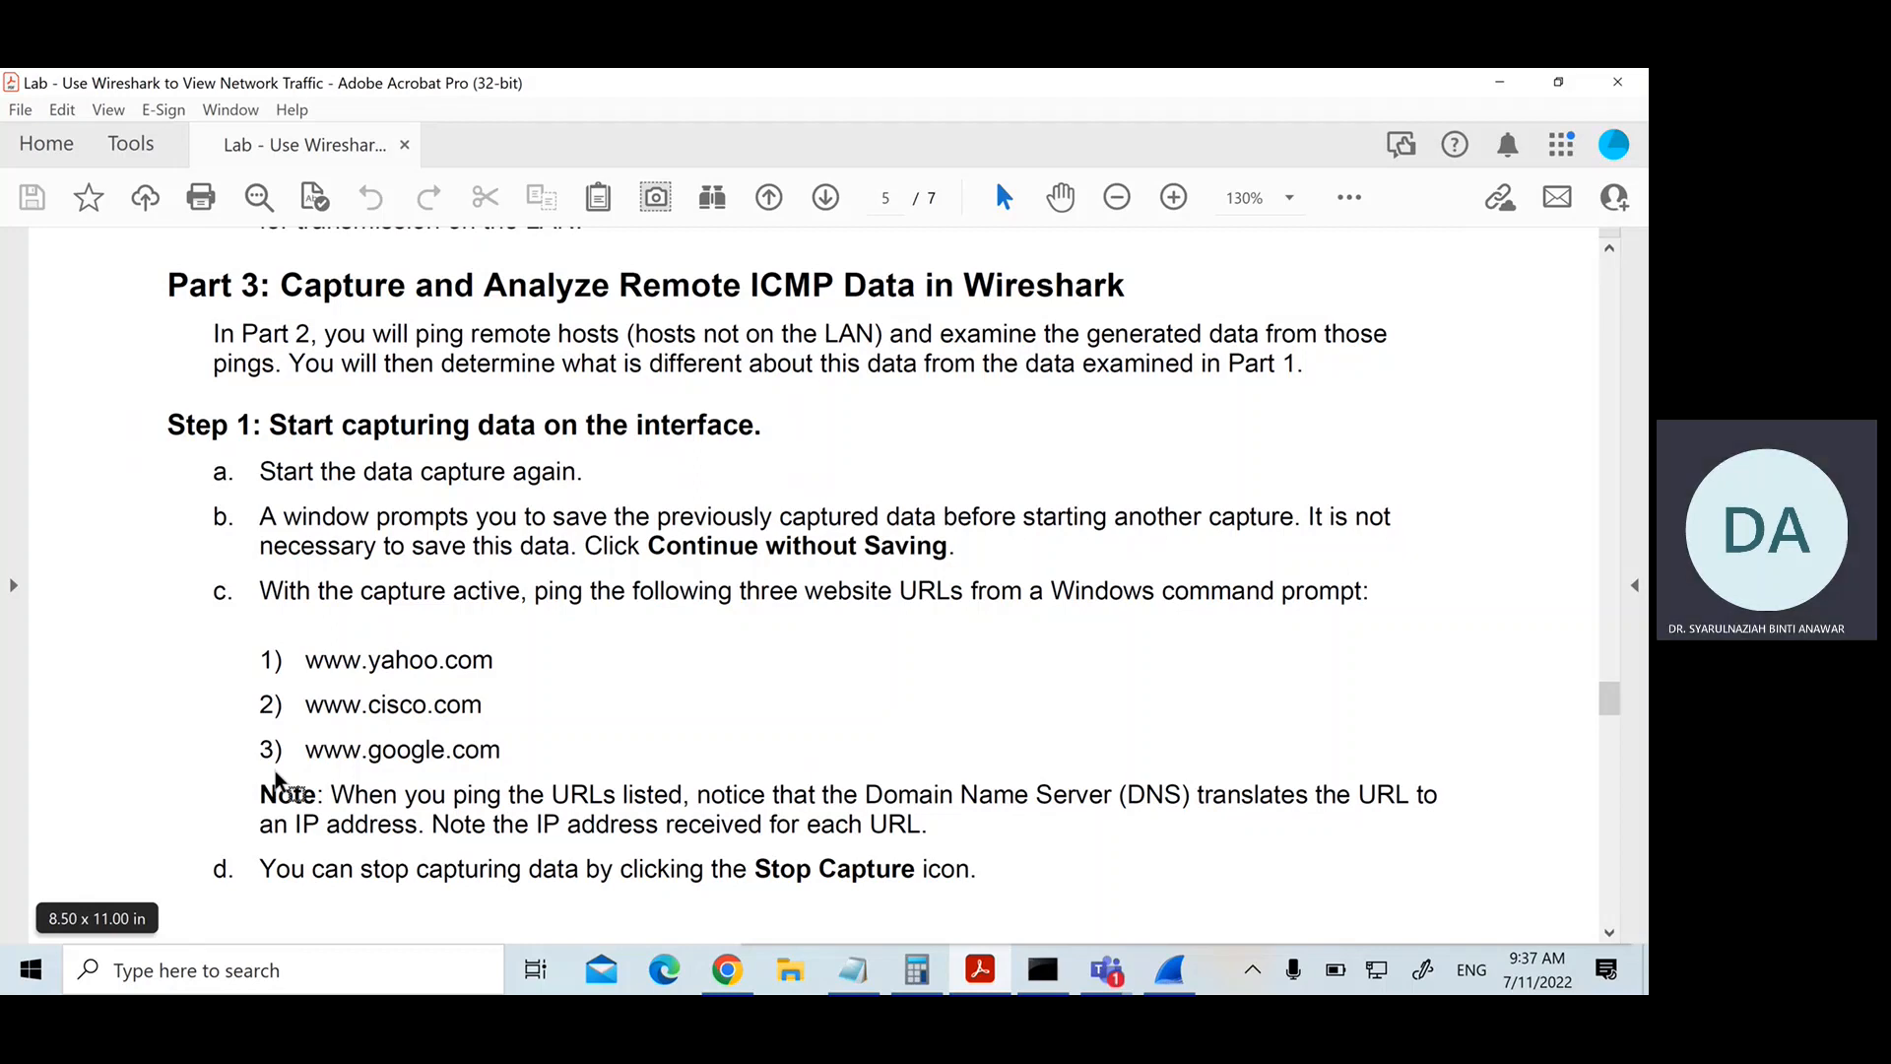
pyautogui.moveTo(538, 788)
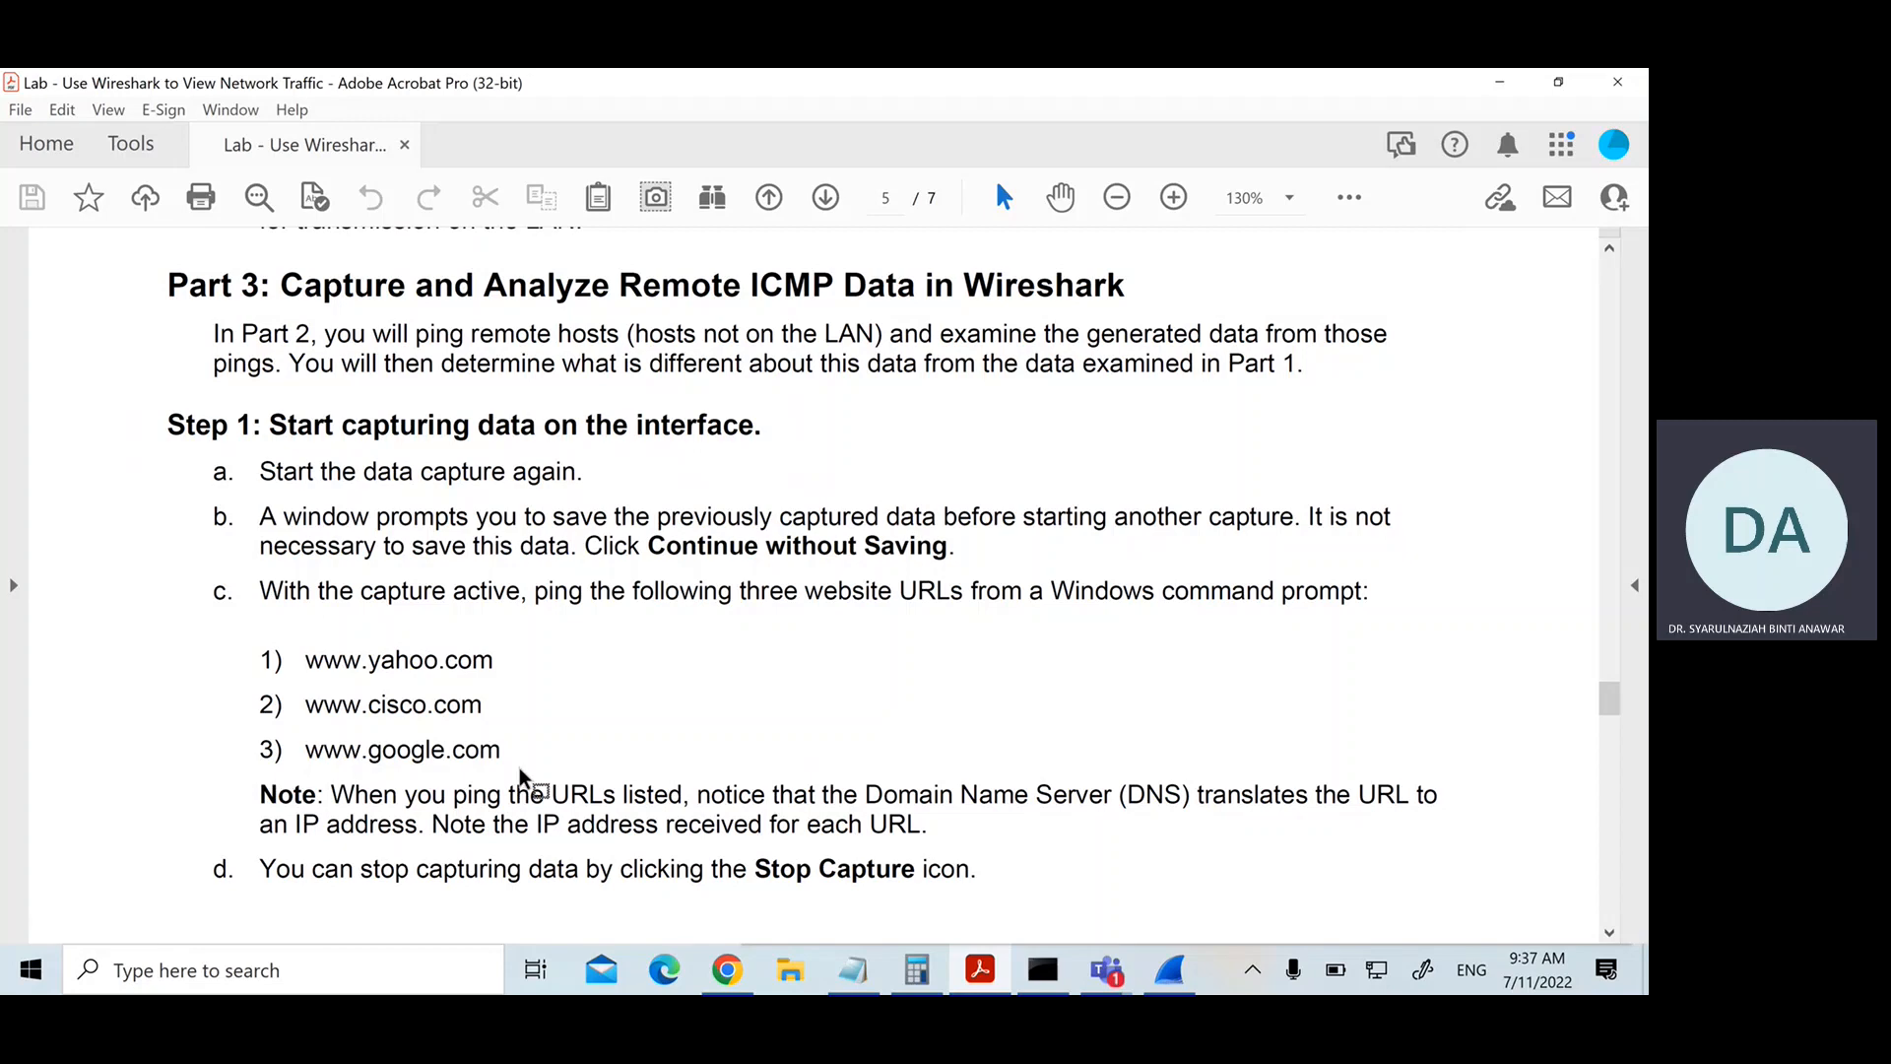
pyautogui.scroll(-3)
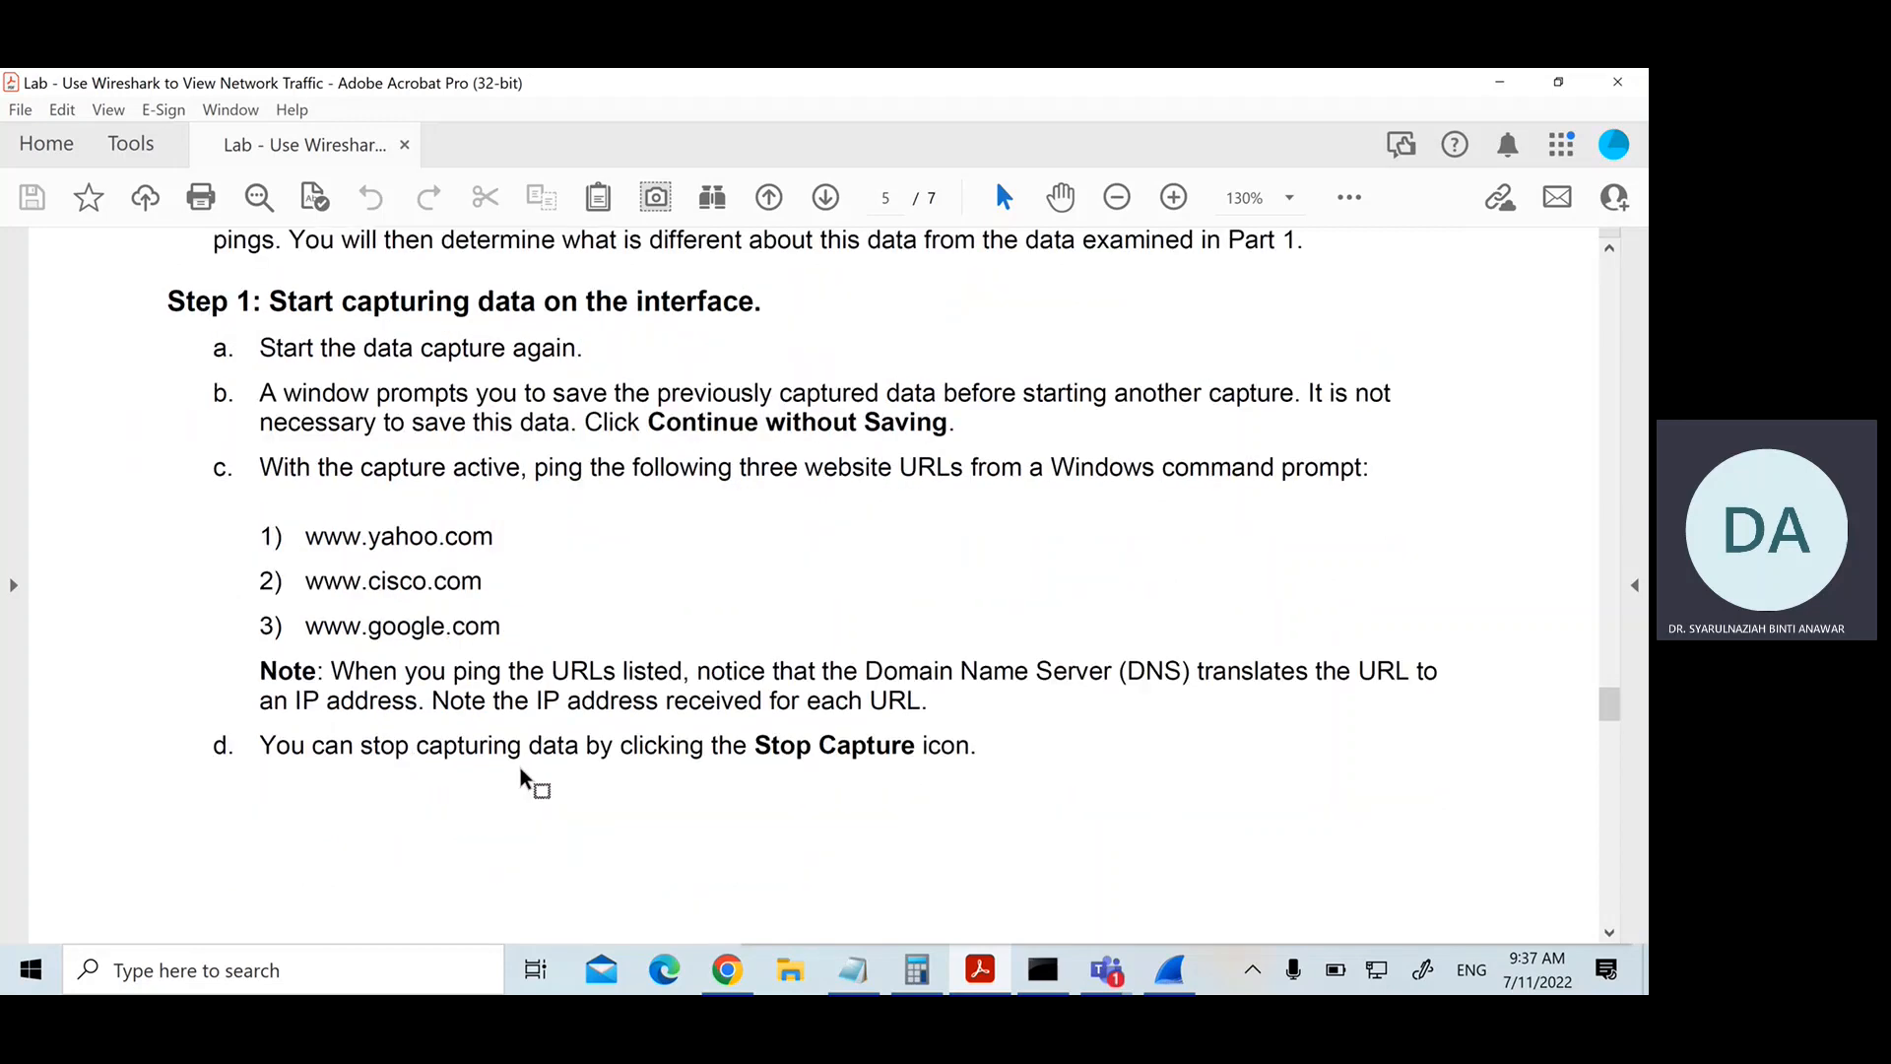
pyautogui.scroll(-3)
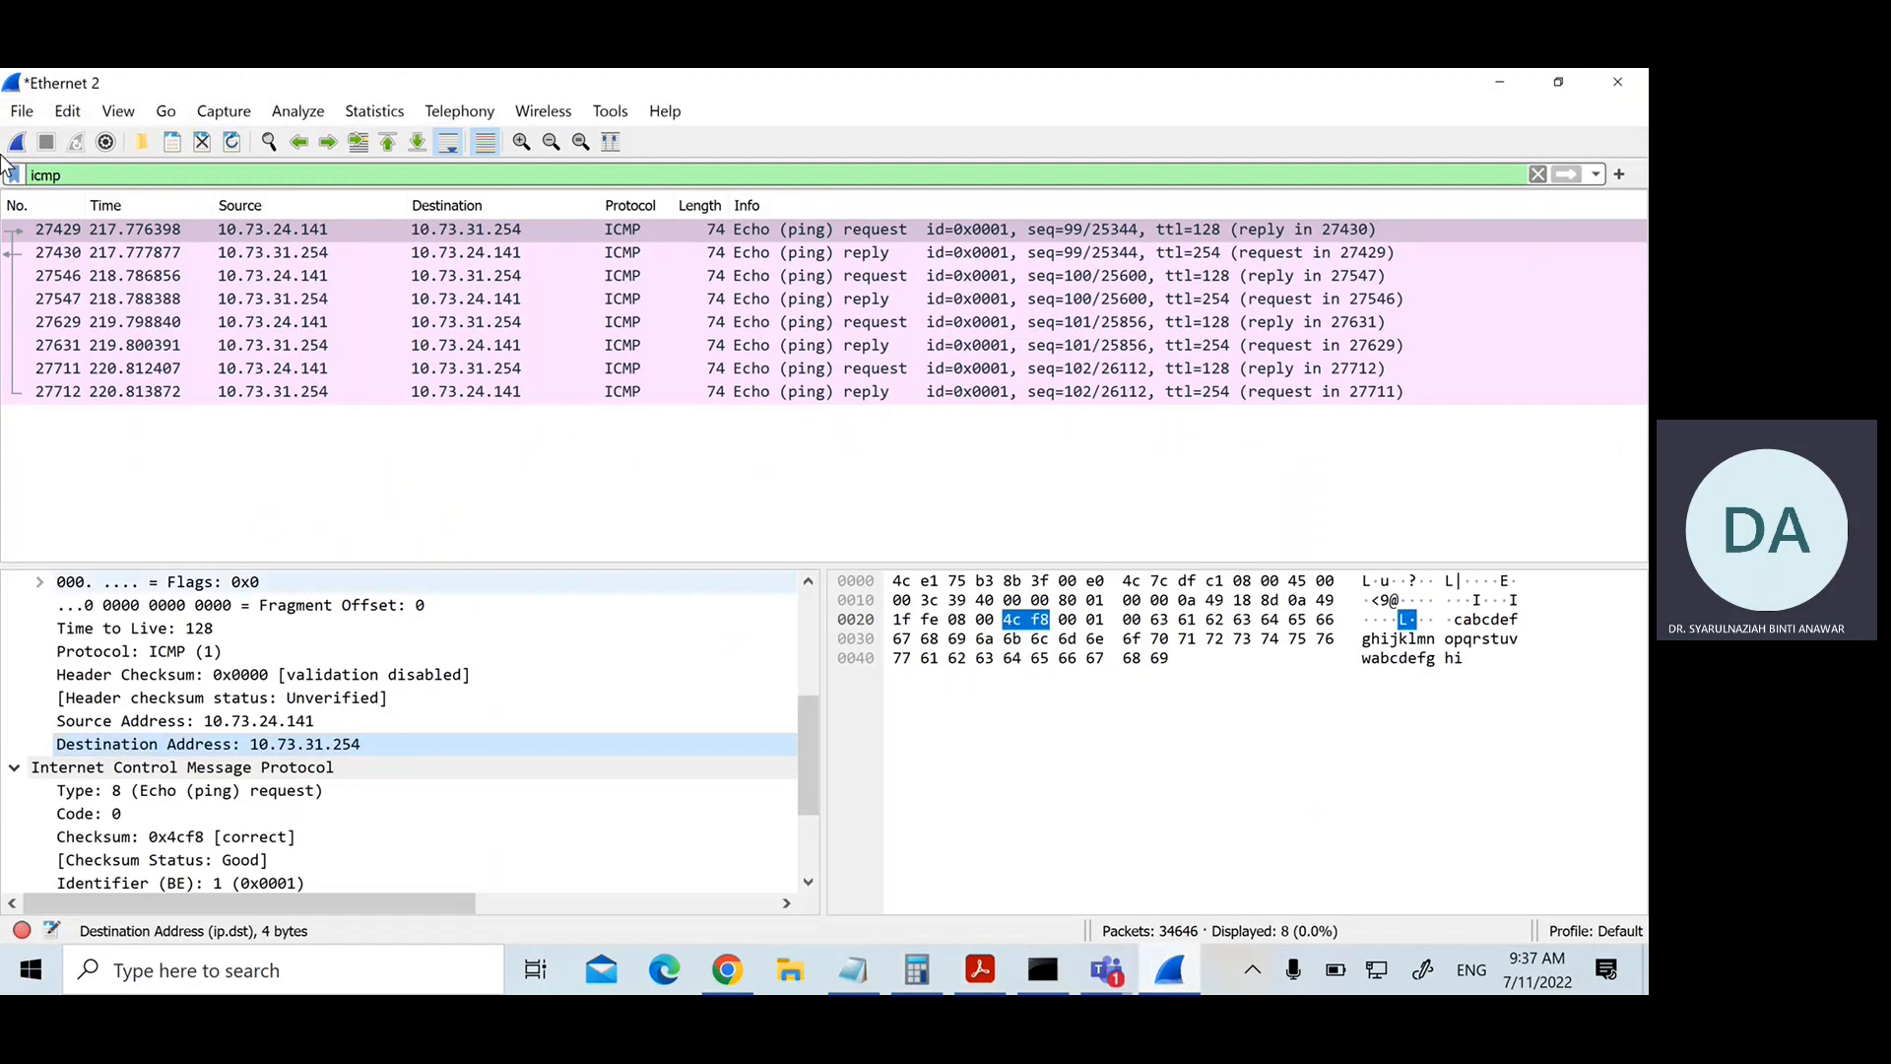
# Step: Start a new Wireshark capture, continuing without saving the earlier ping packets
pyautogui.click(222, 110)
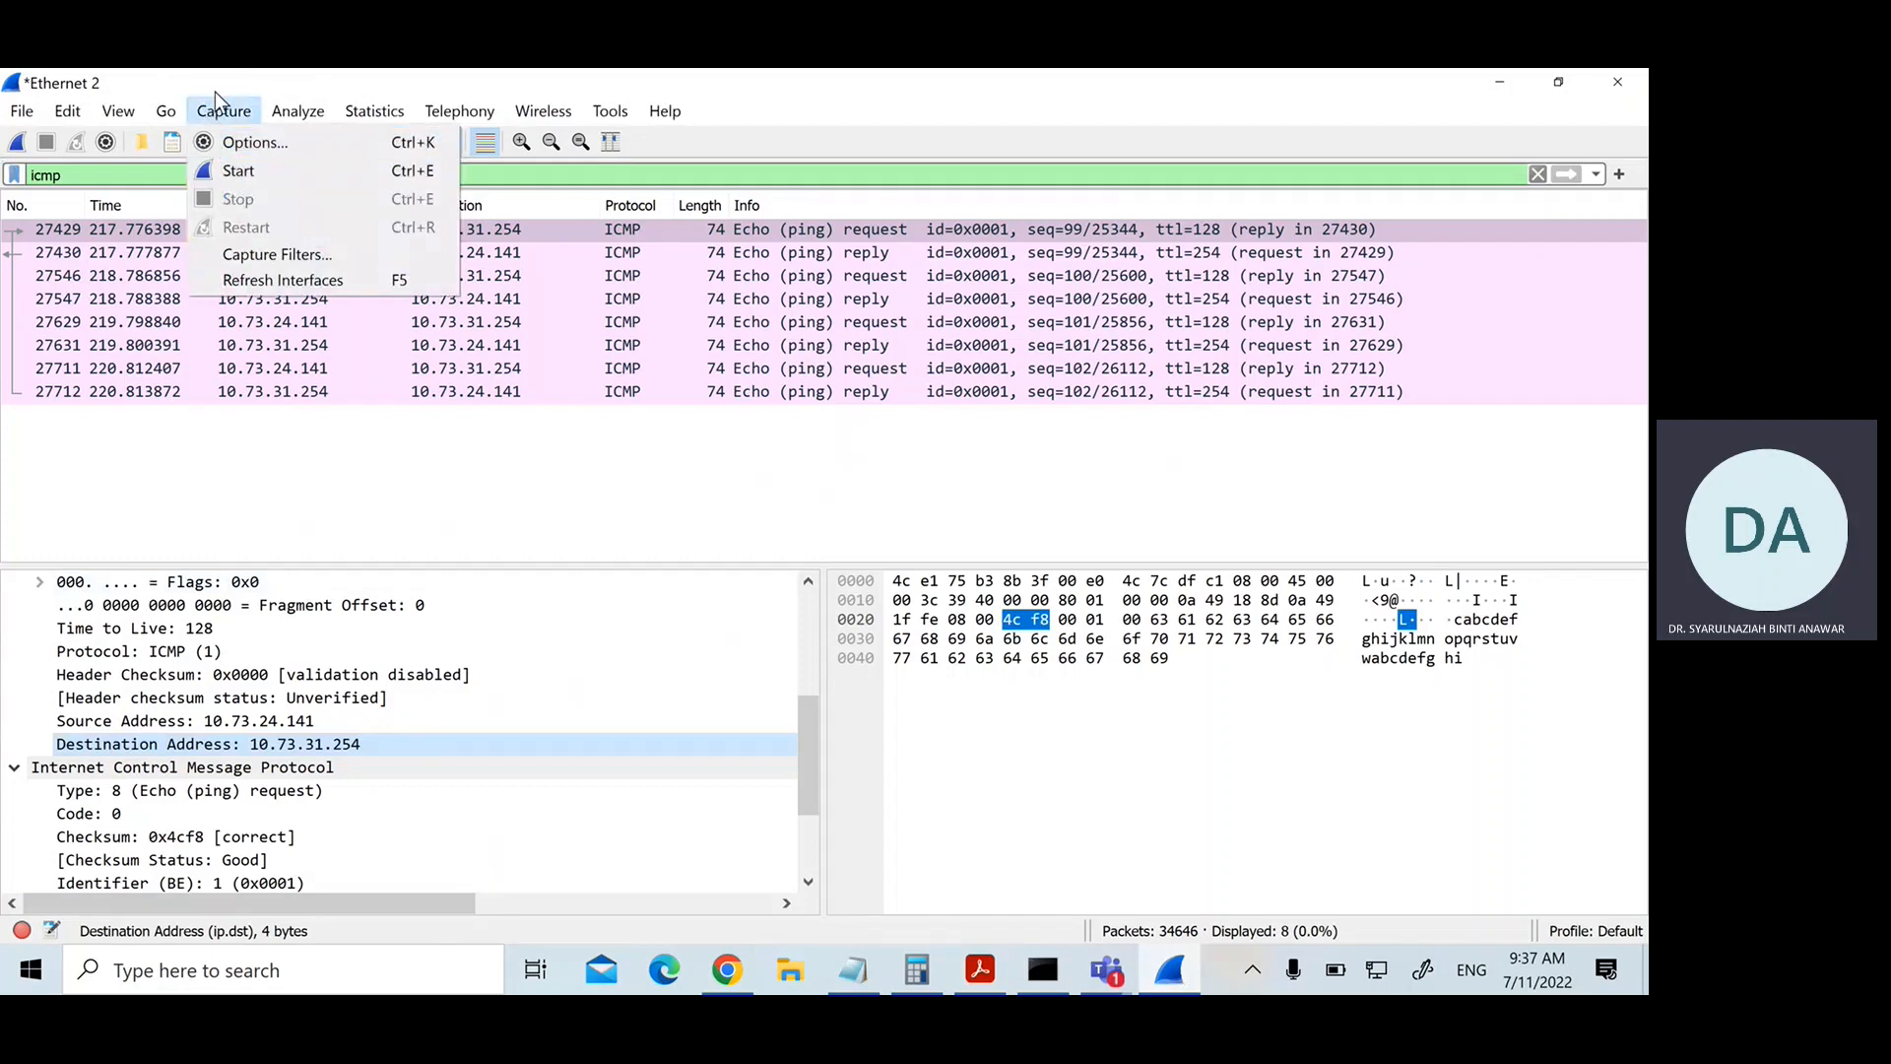
pyautogui.click(977, 968)
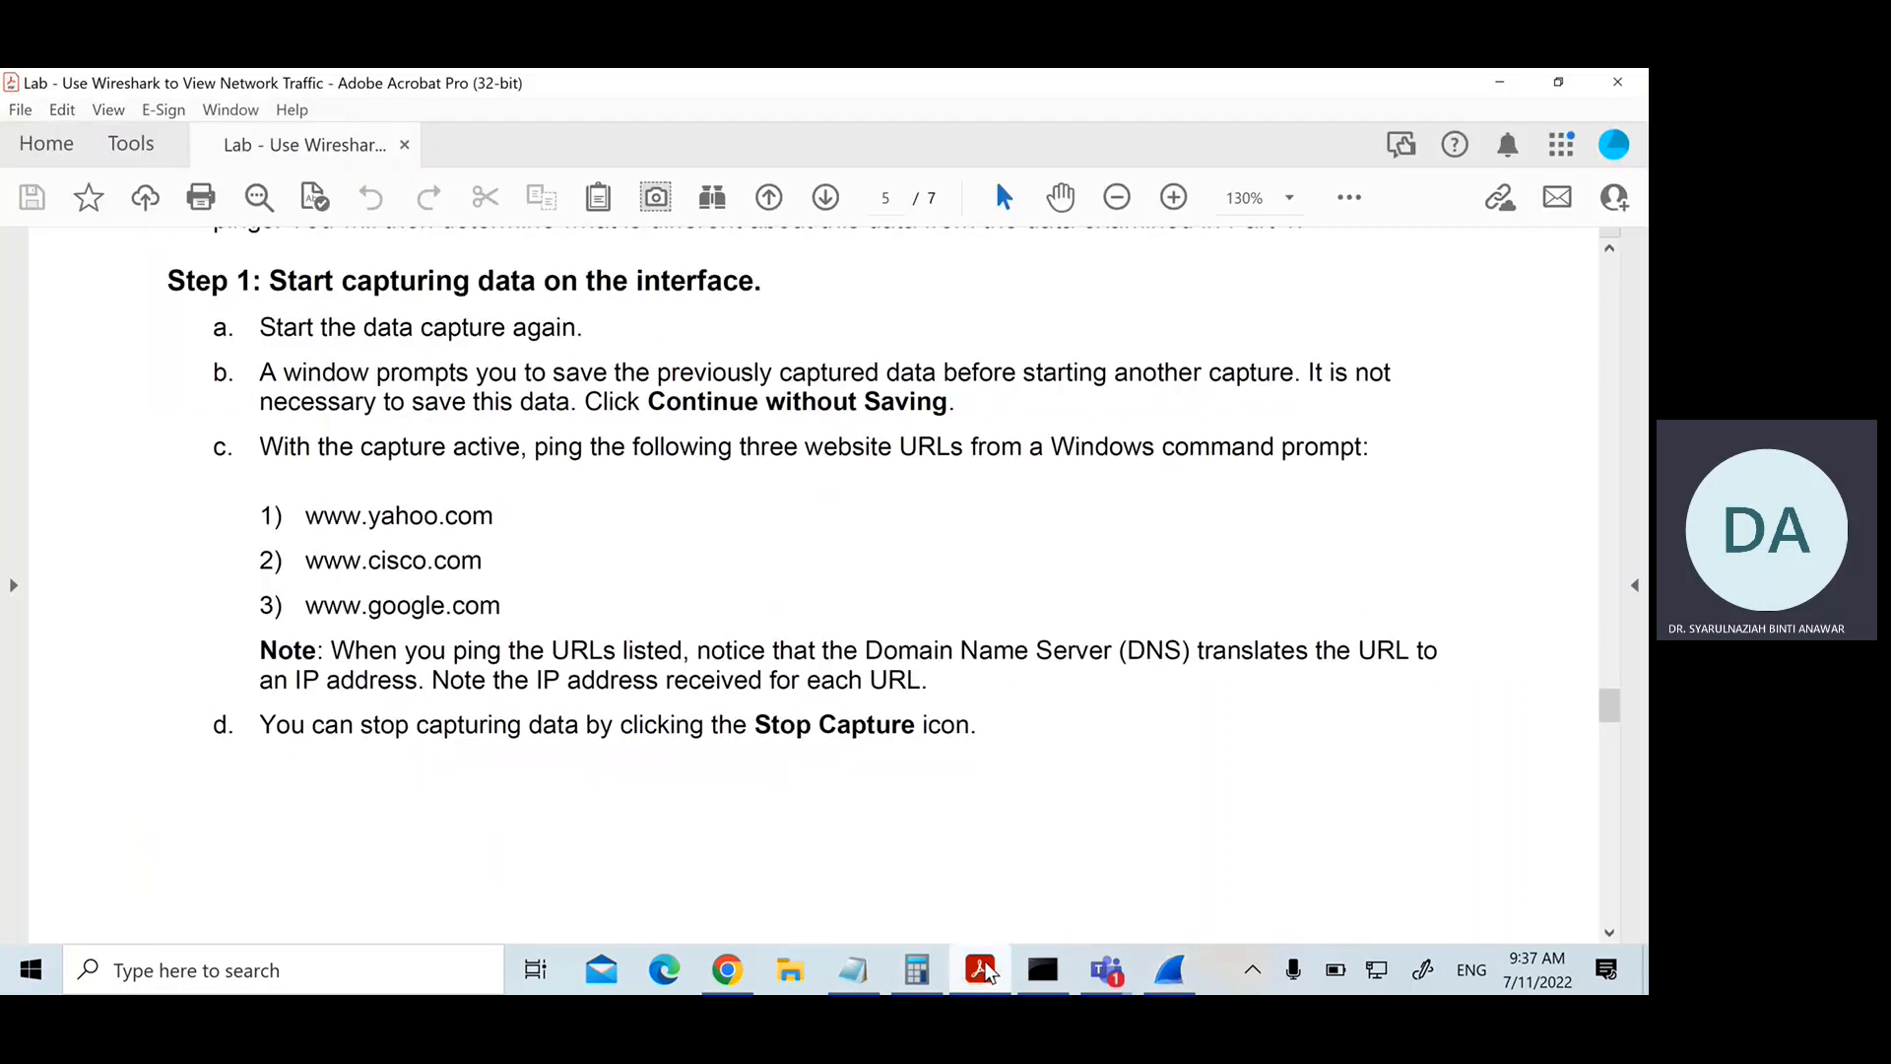
pyautogui.moveTo(514, 406)
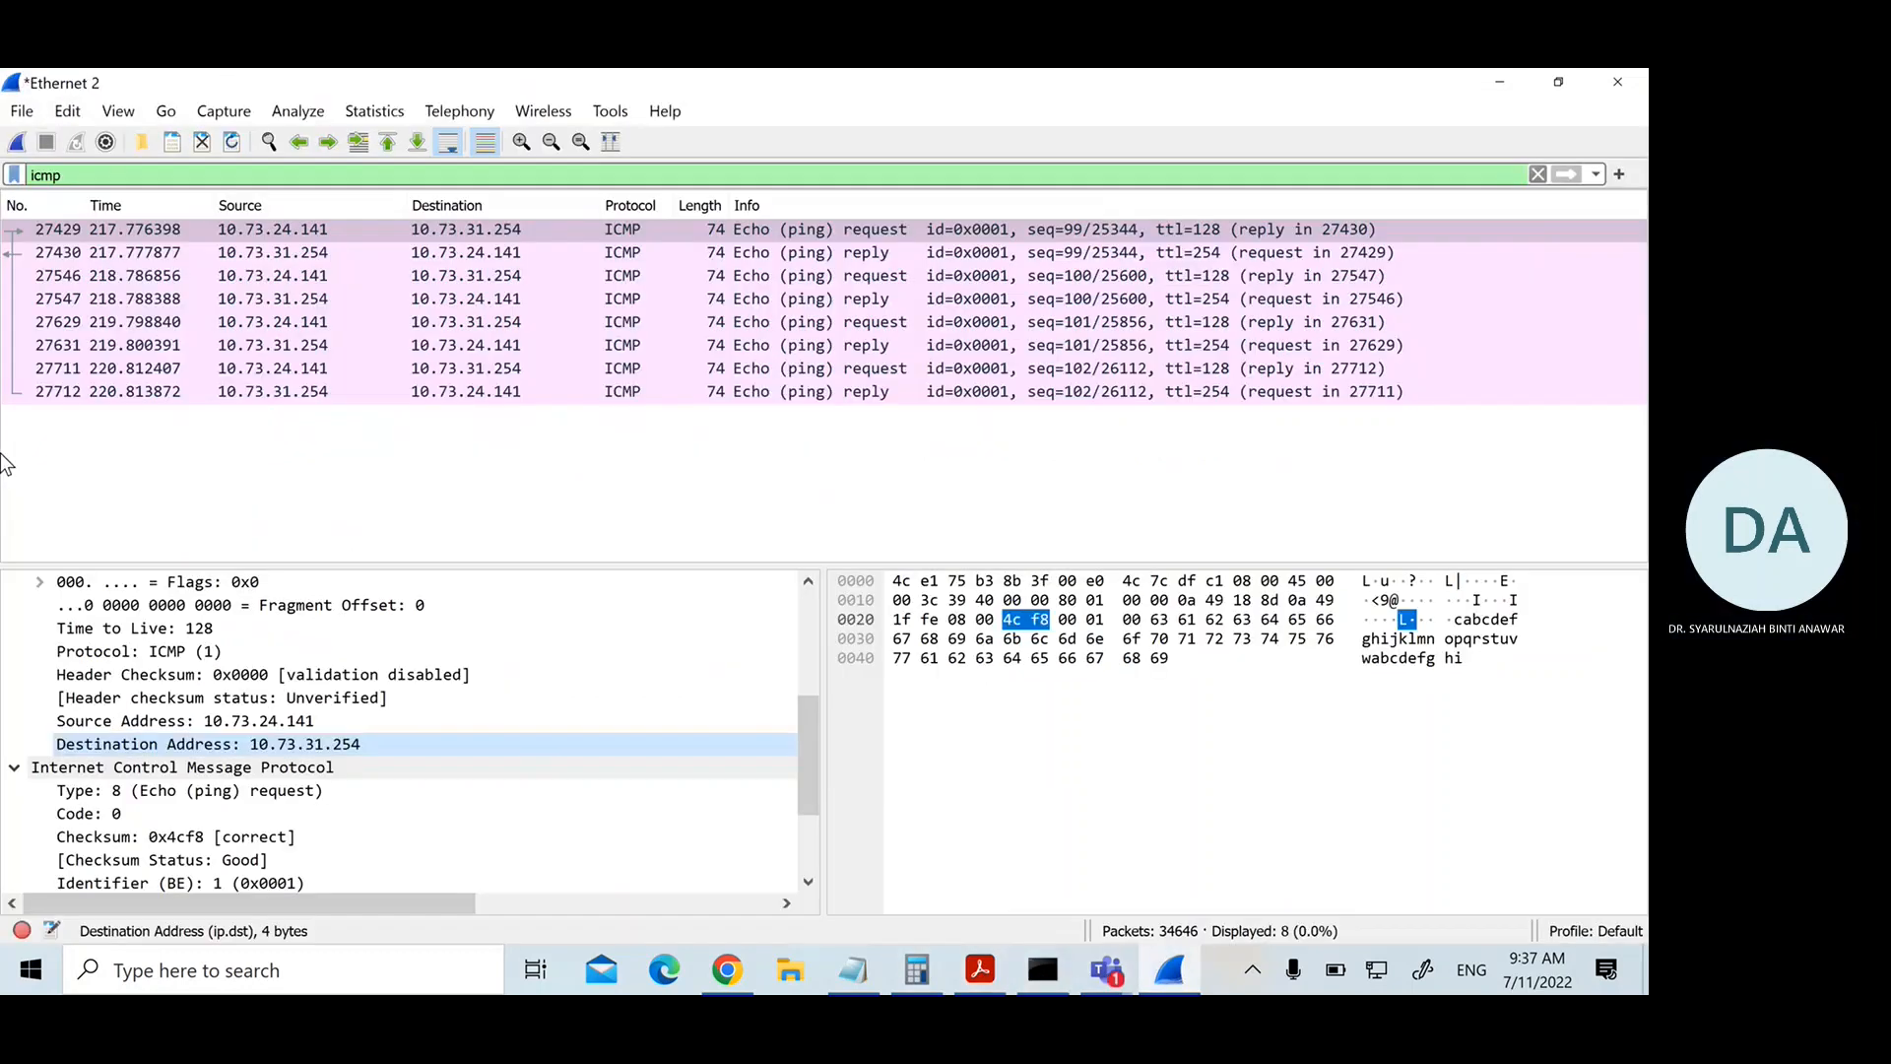
pyautogui.click(223, 110)
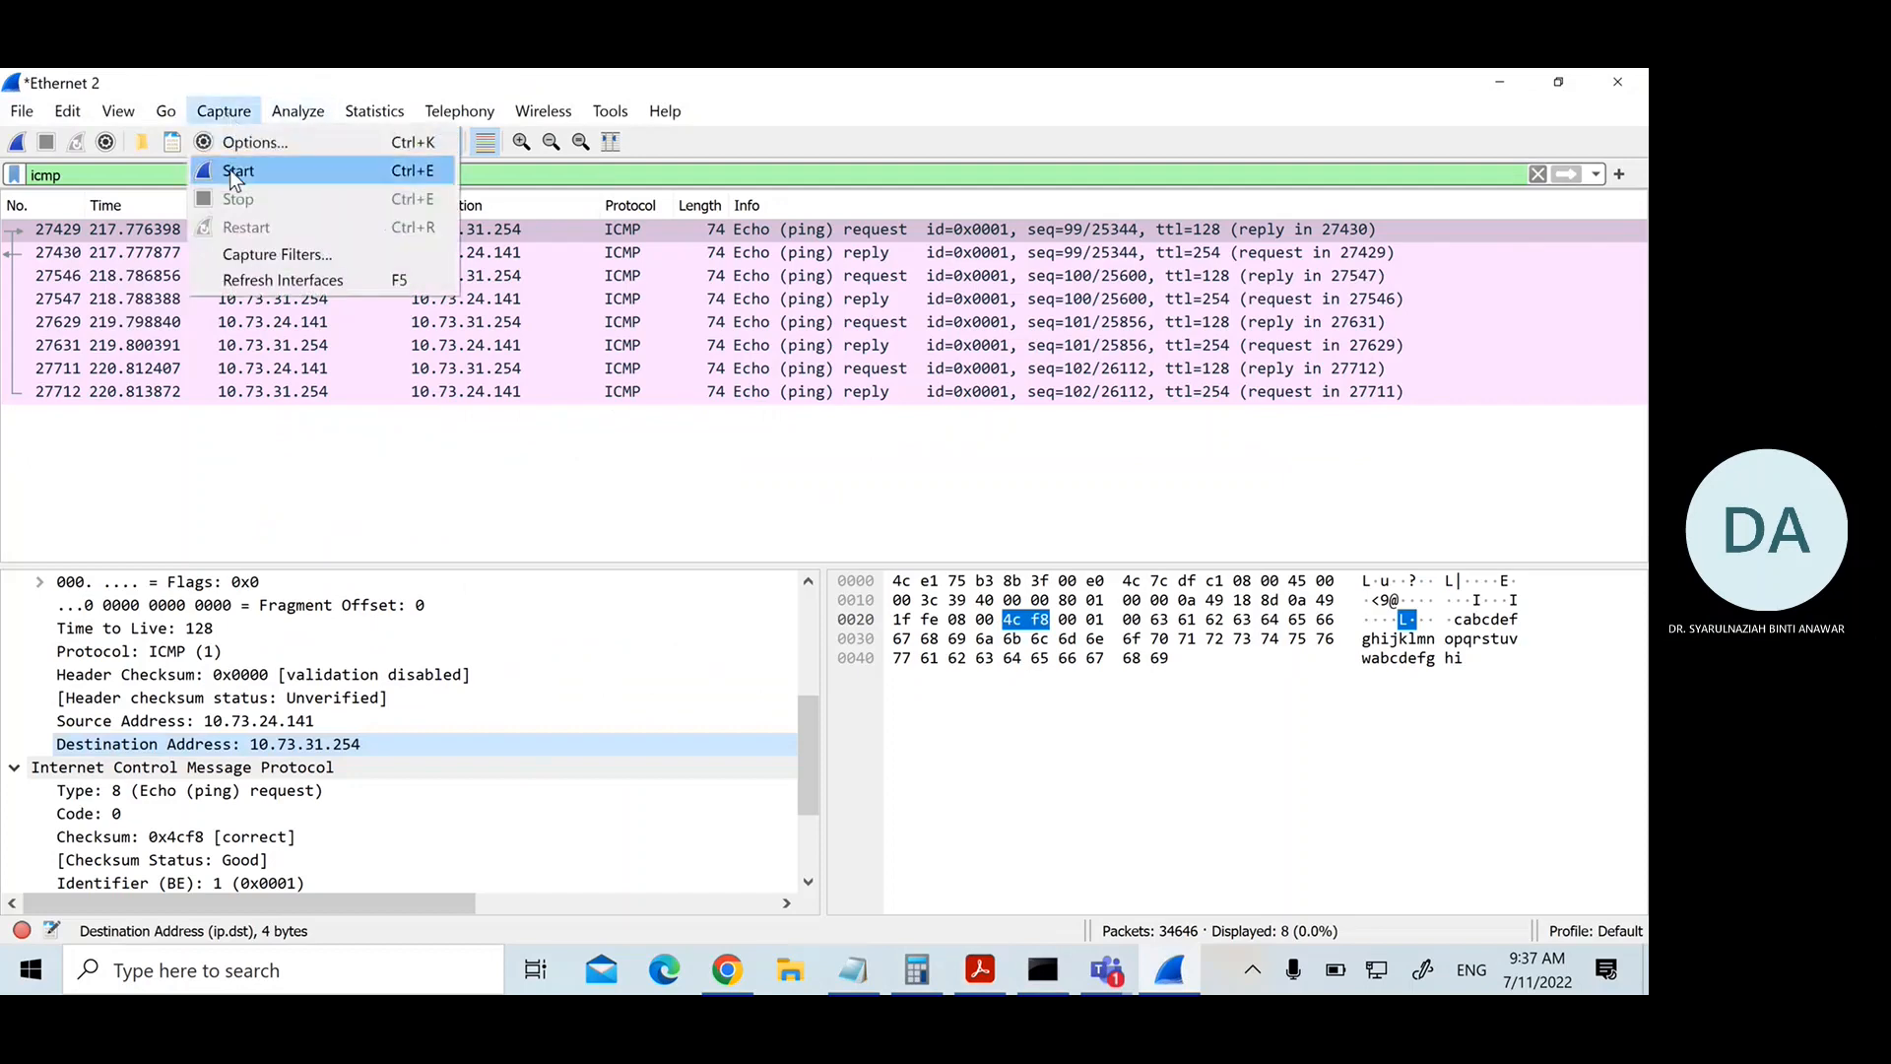
pyautogui.click(236, 169)
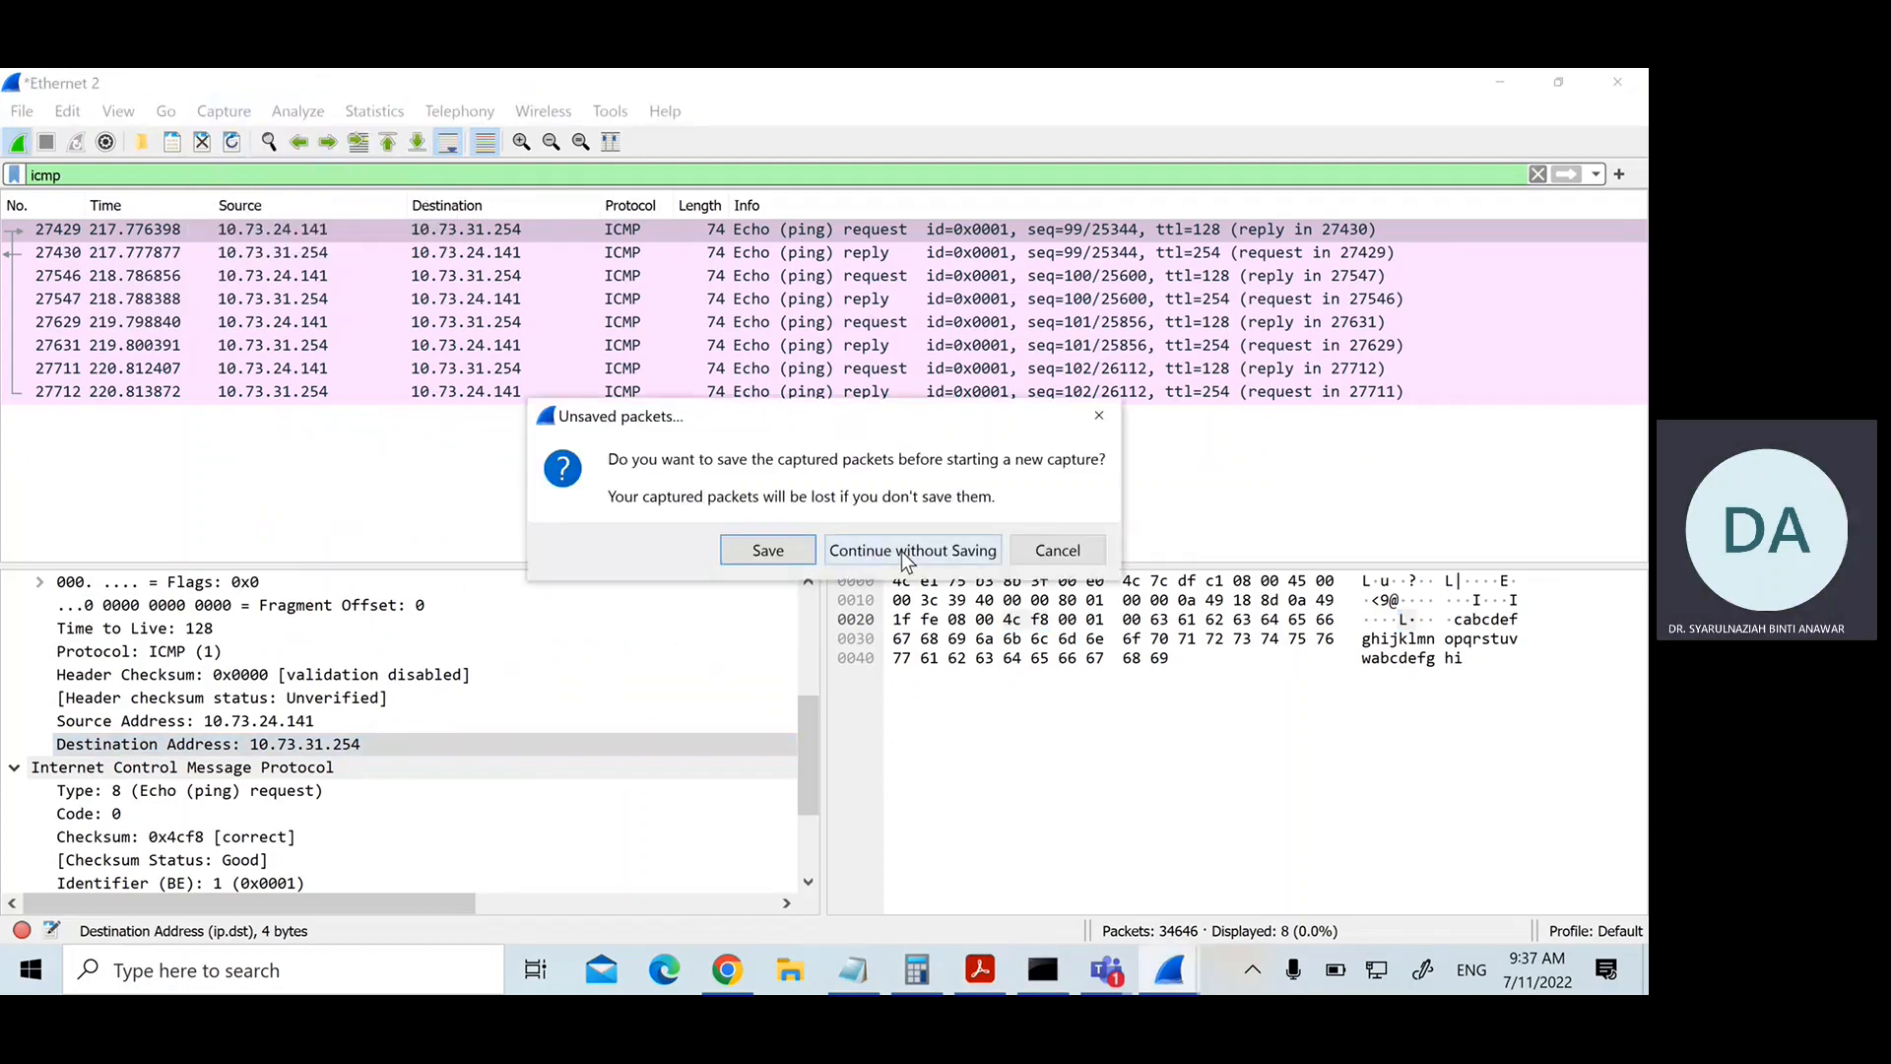
pyautogui.click(912, 550)
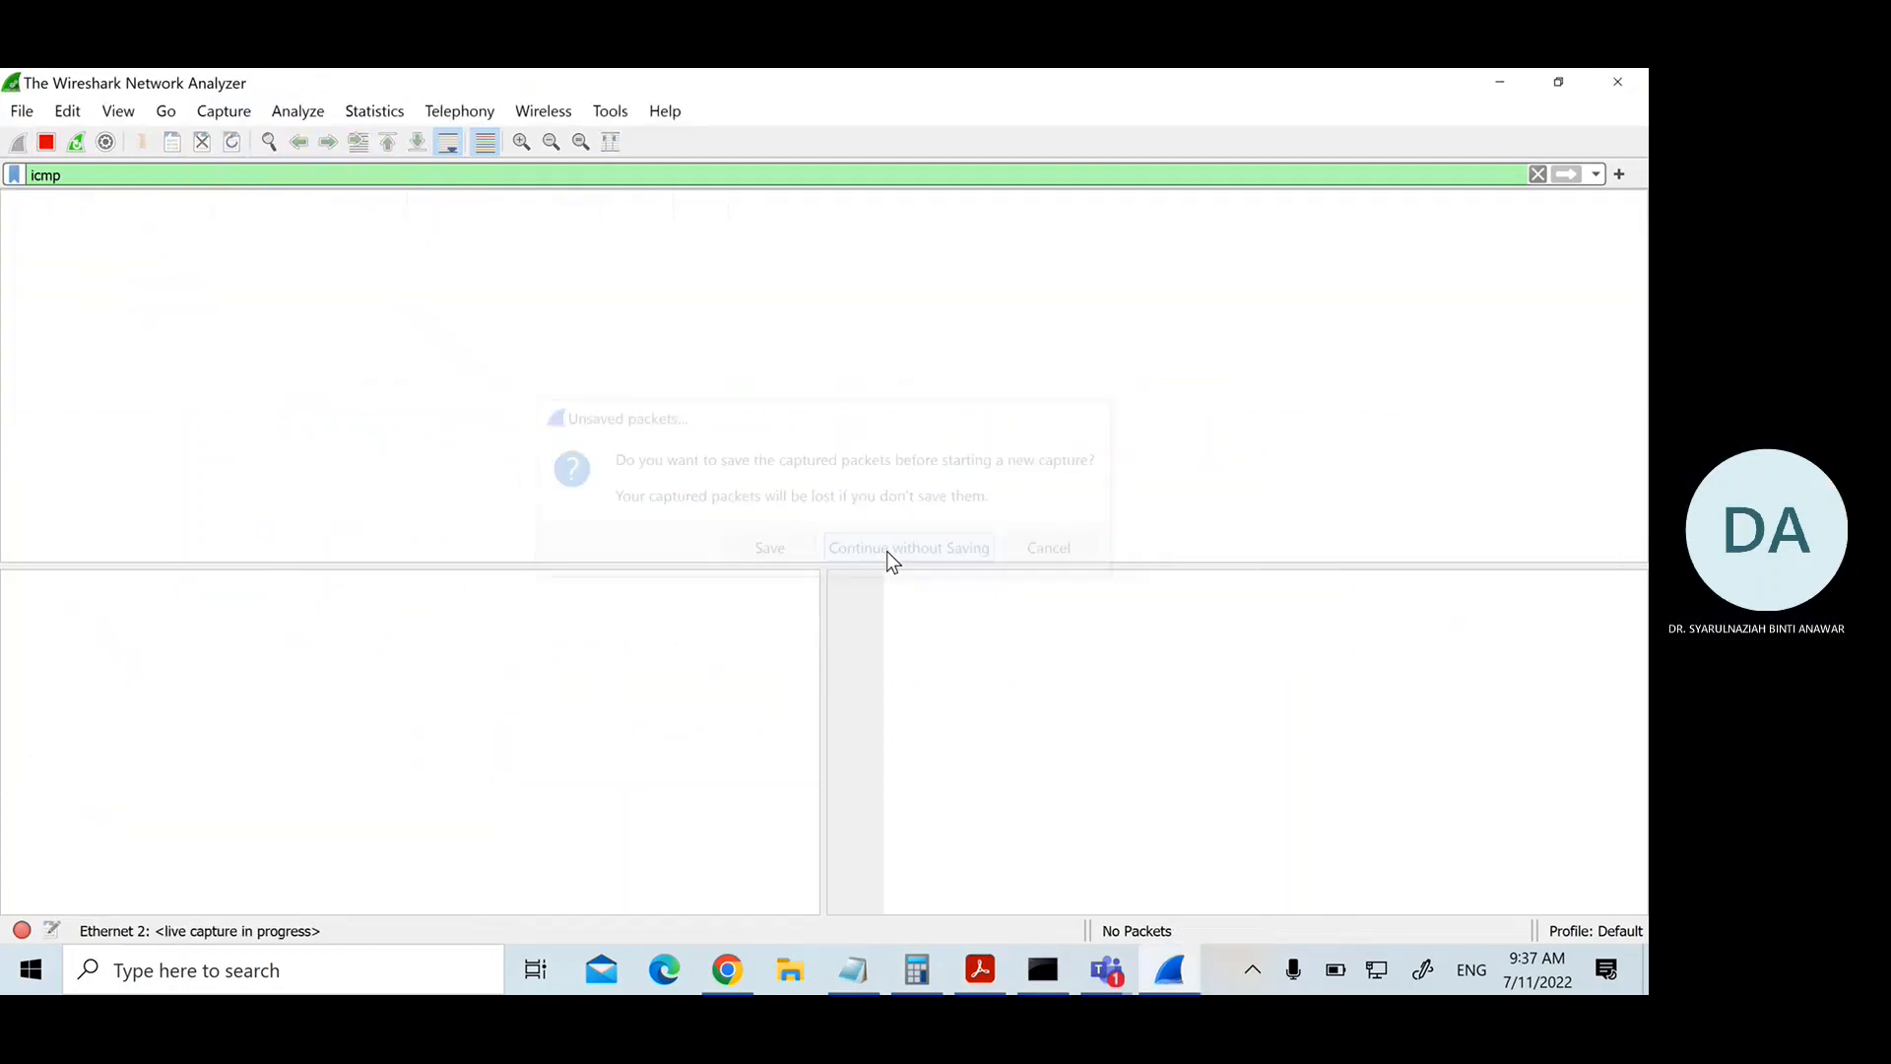
pyautogui.click(908, 548)
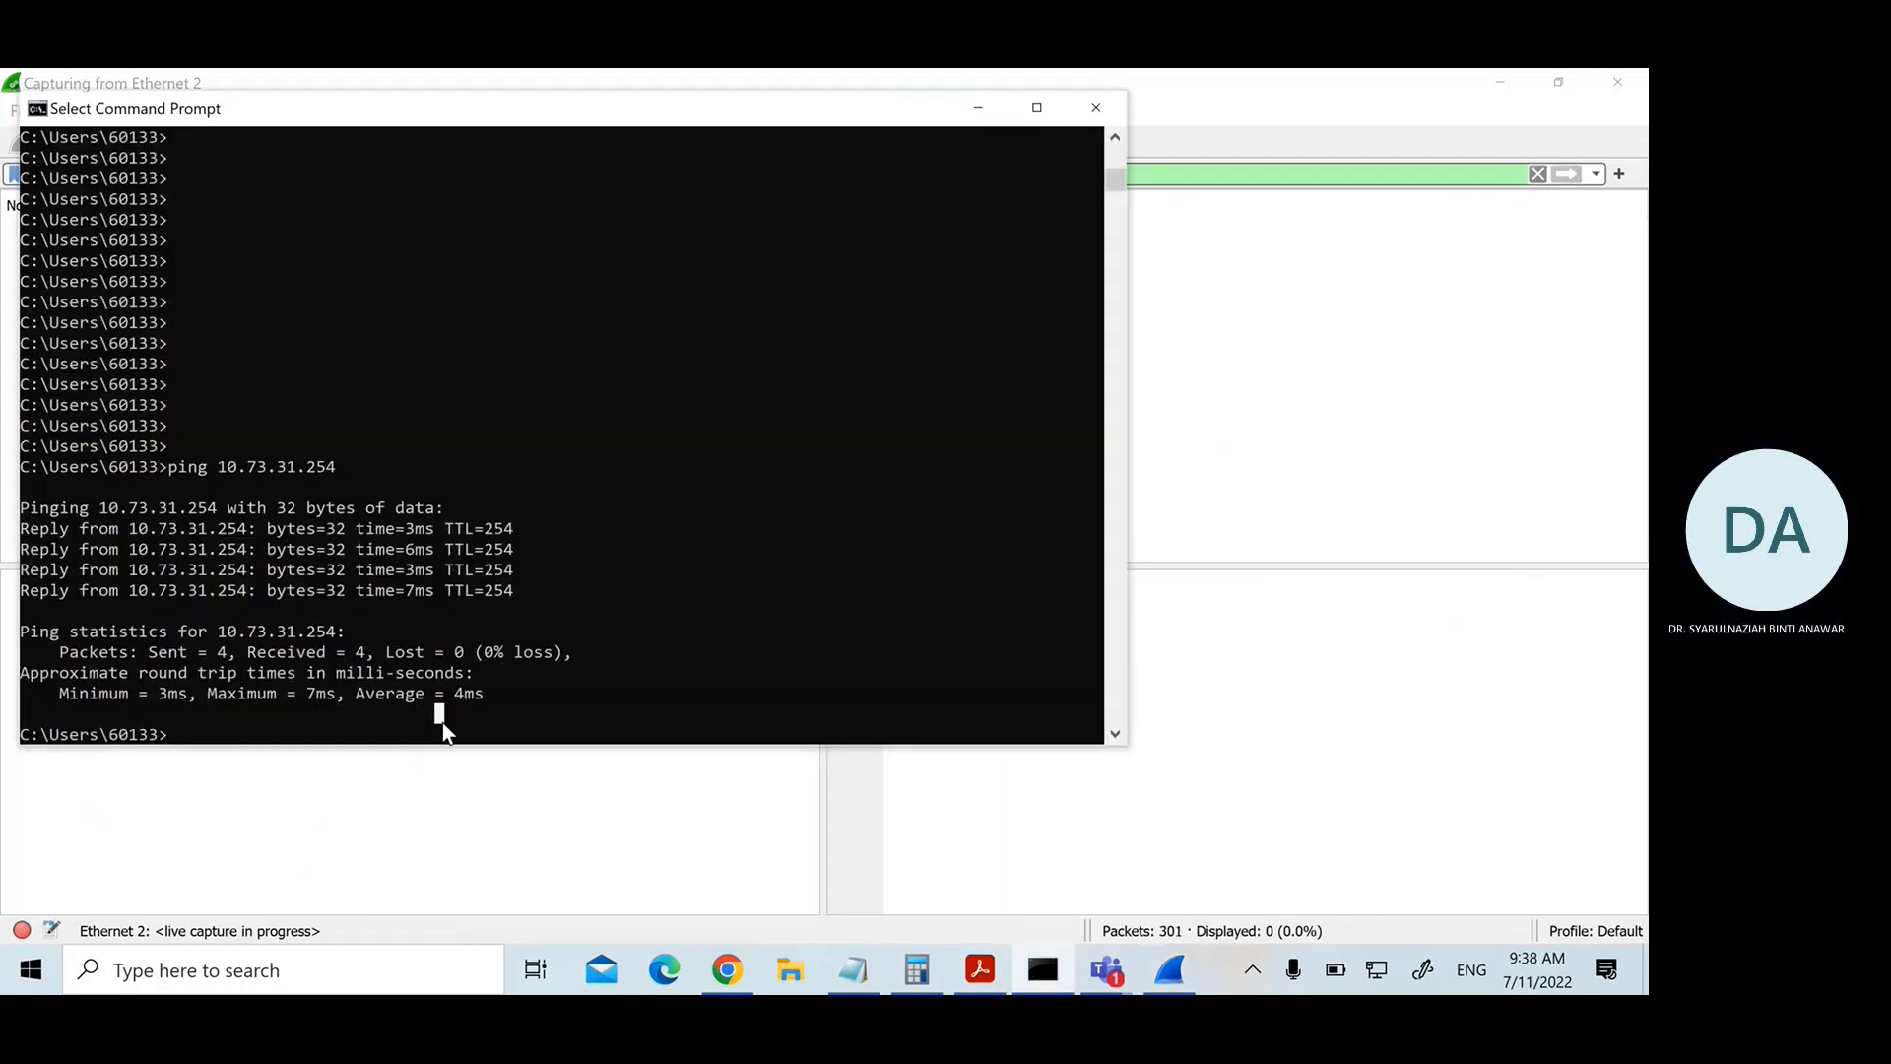
pyautogui.write('ping www')
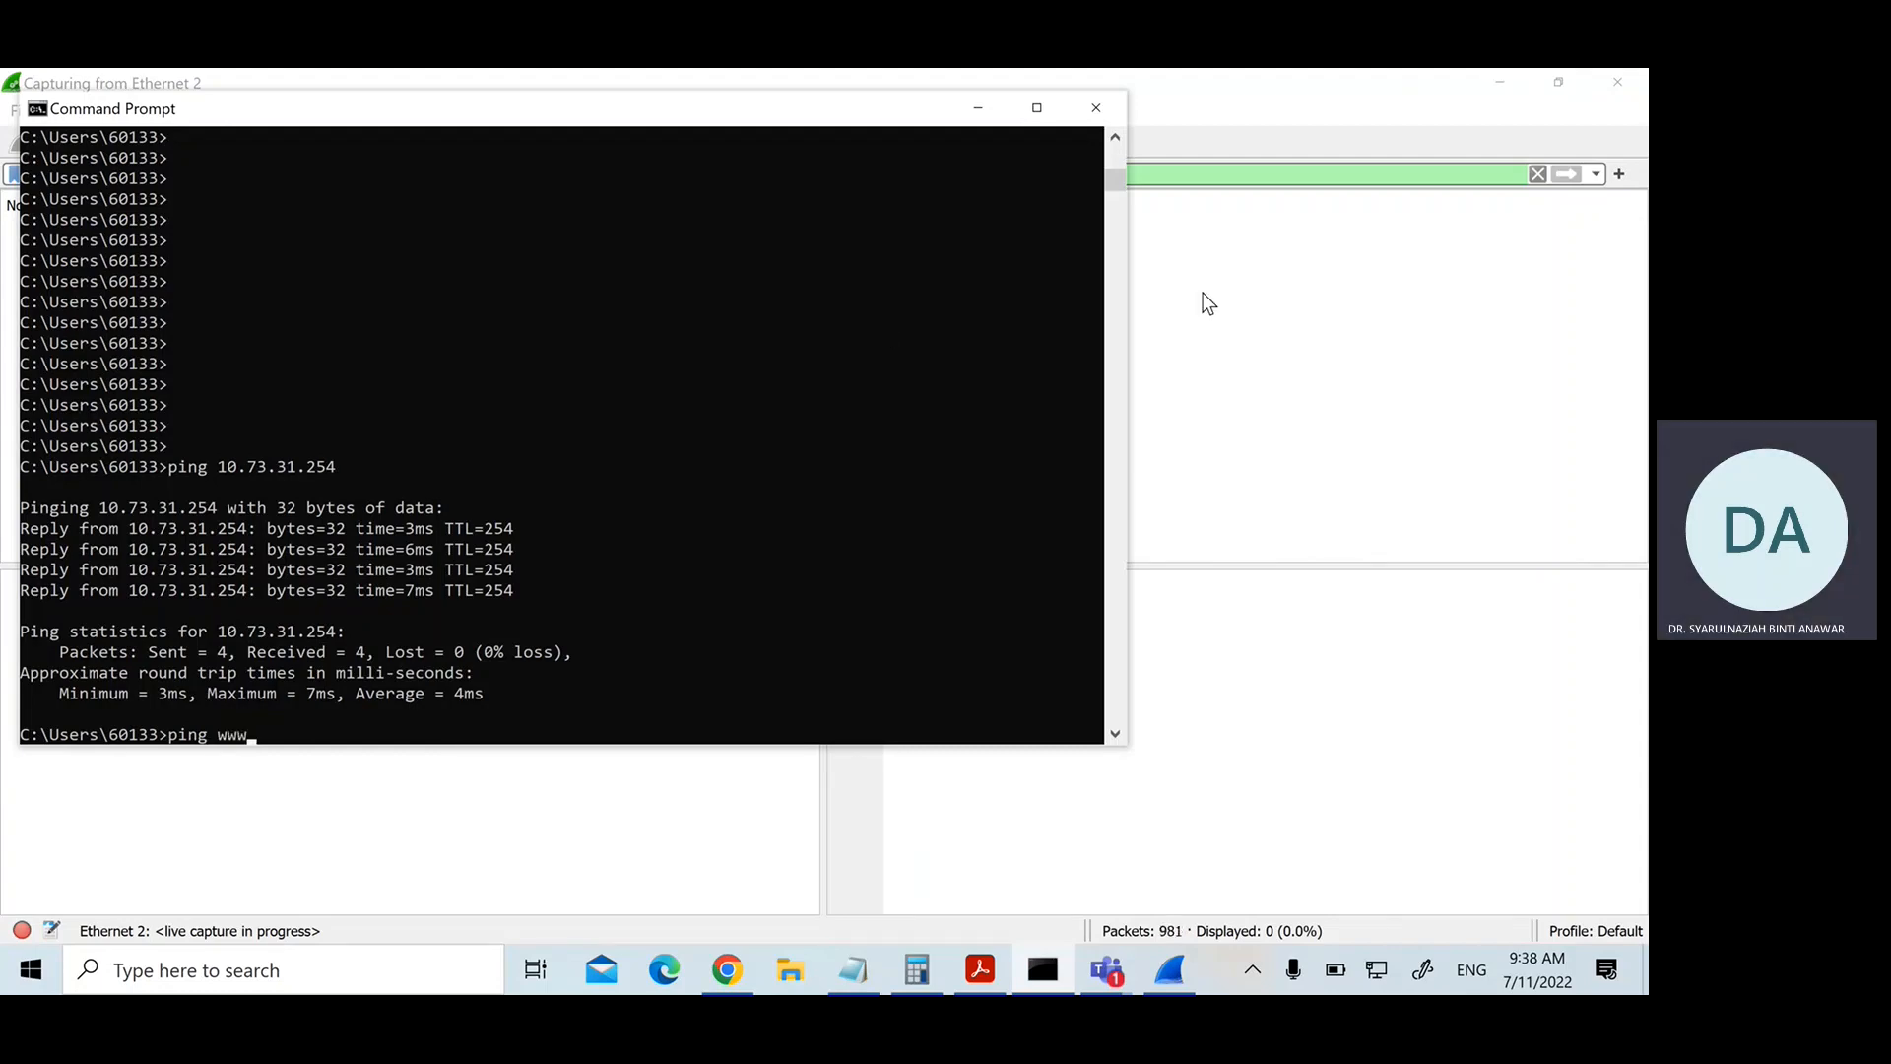
pyautogui.write('.google')
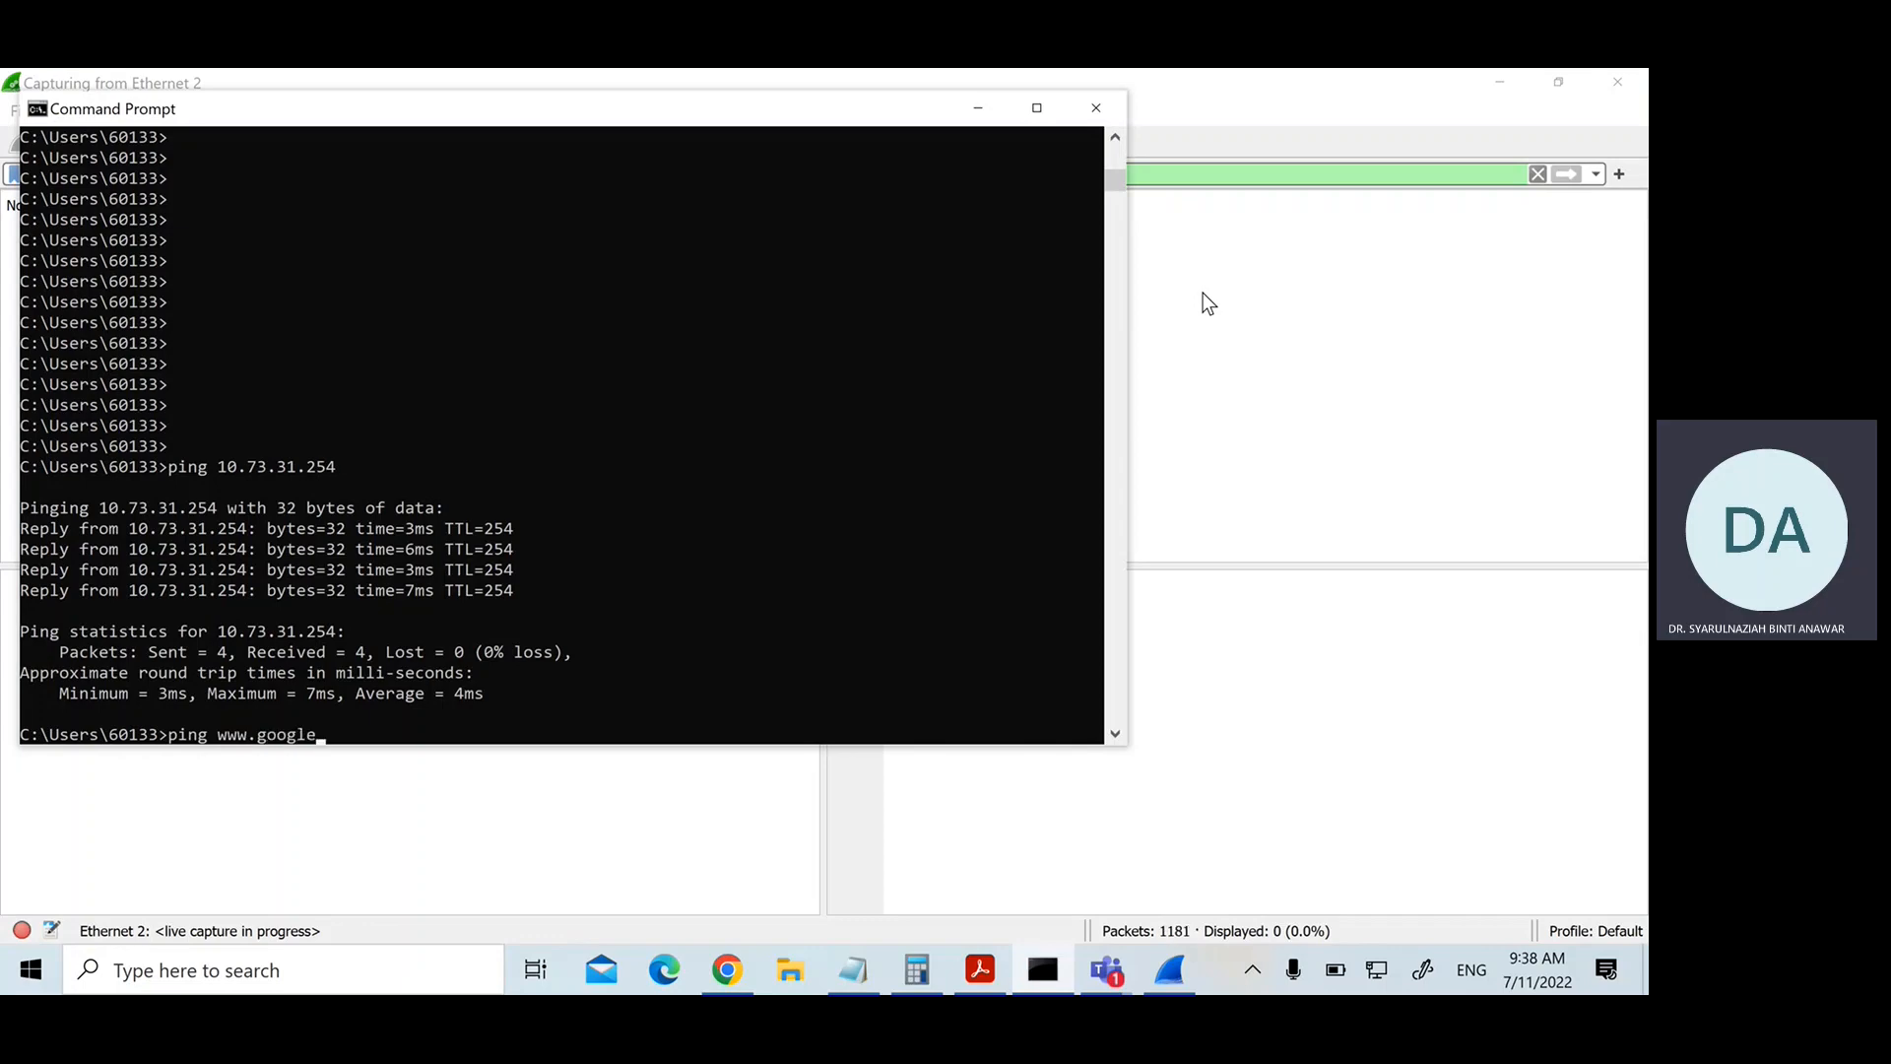
pyautogui.press('Enter')
pyautogui.write('ping')
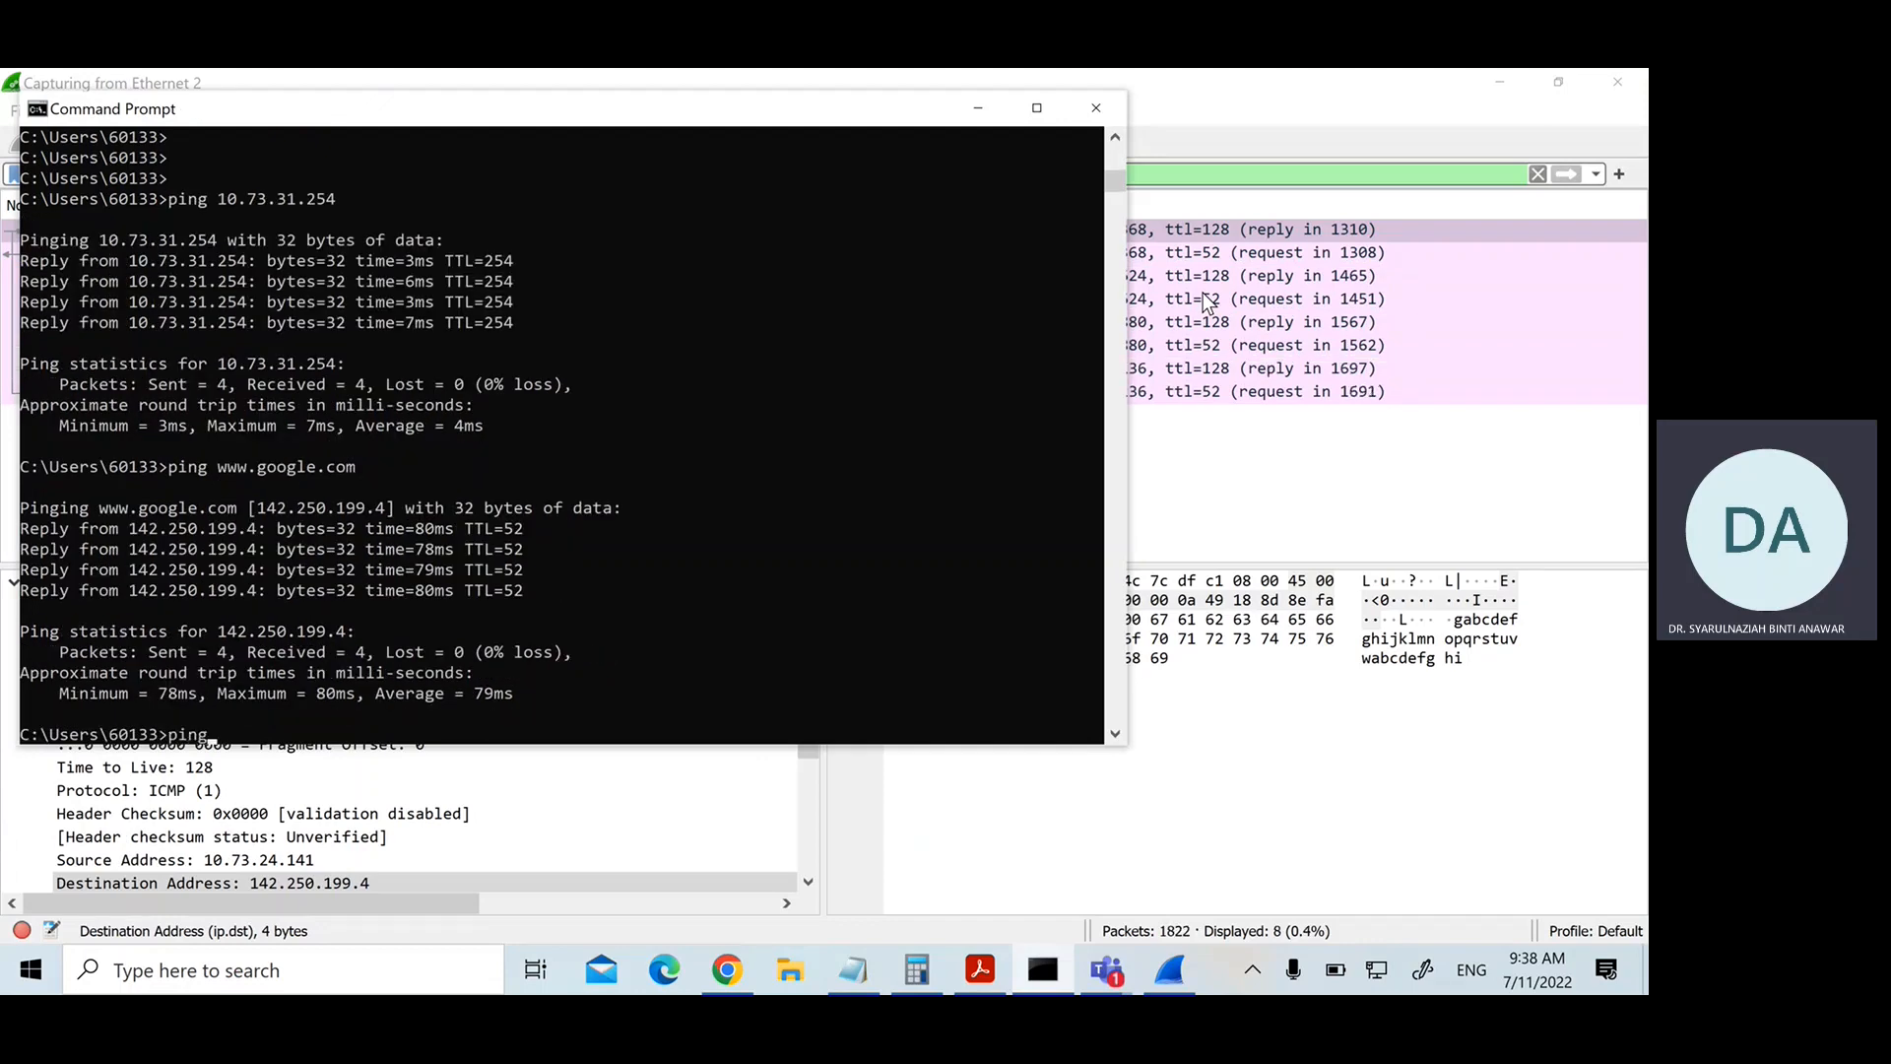
pyautogui.write('www.')
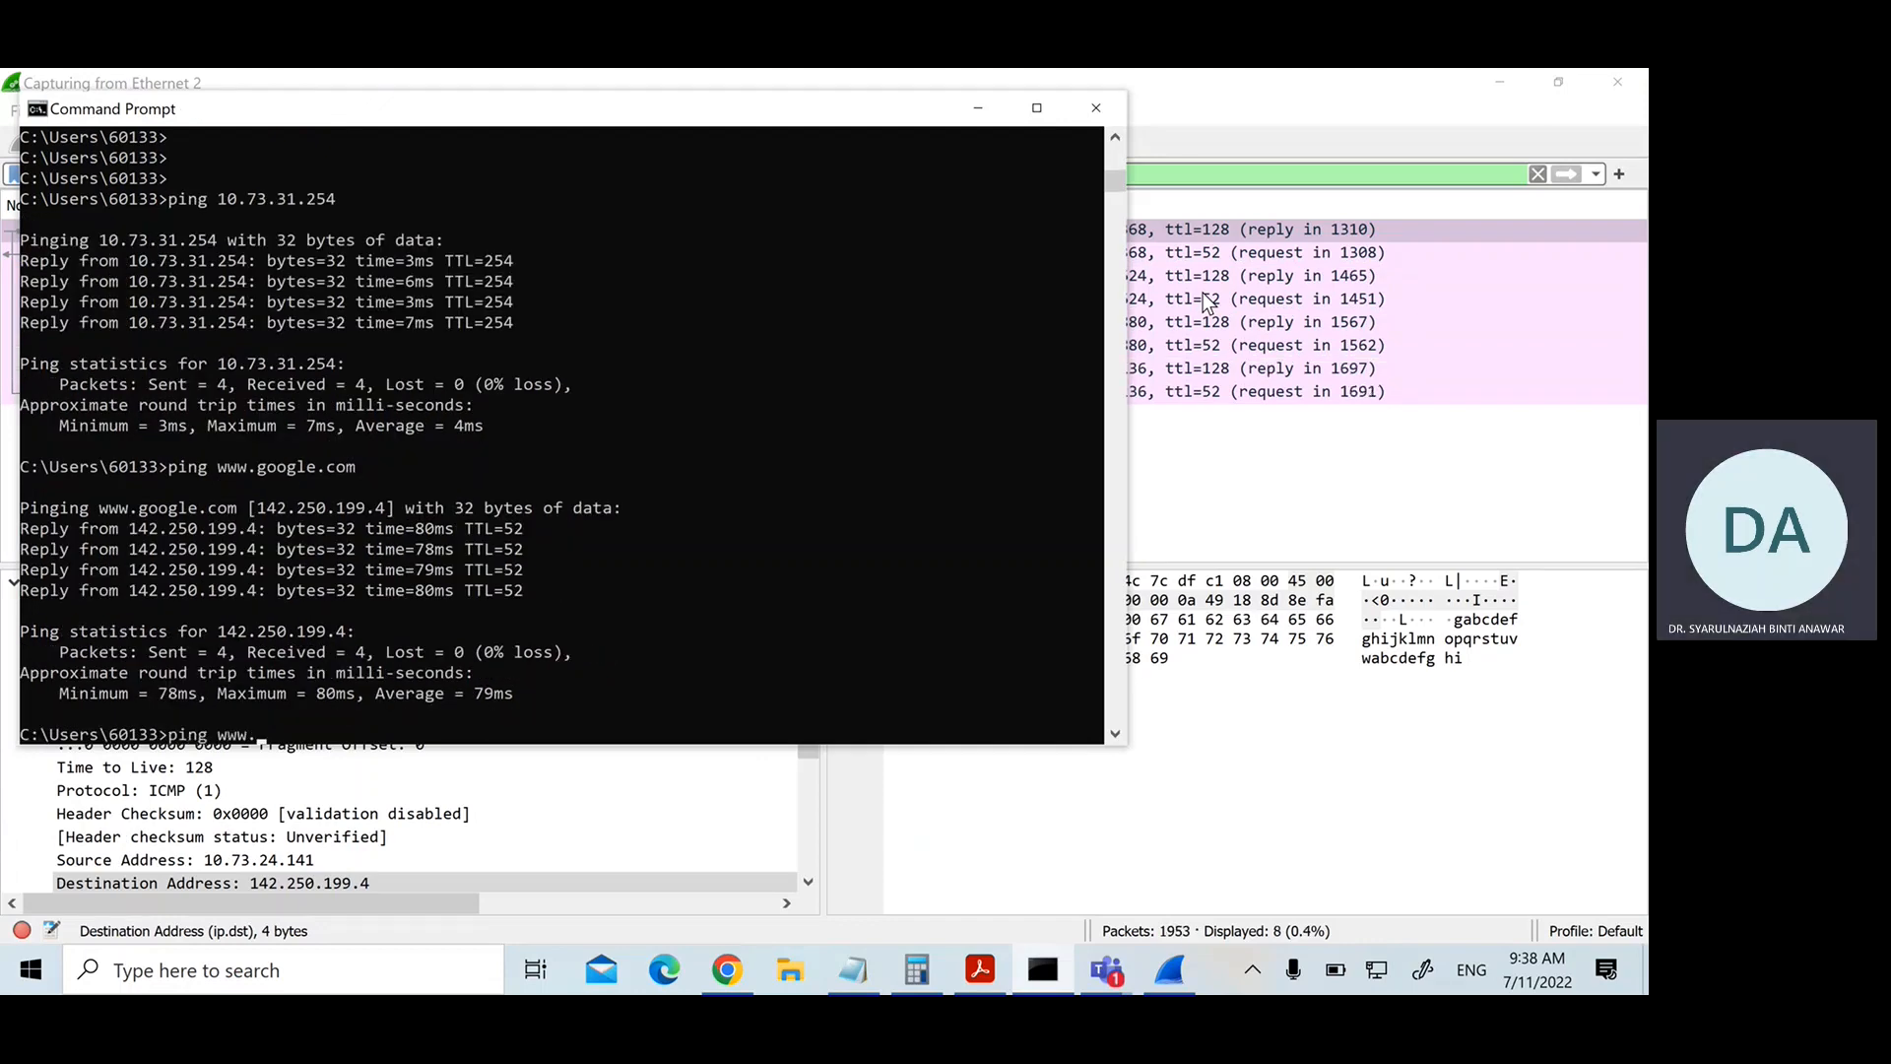
pyautogui.write('cisco.com')
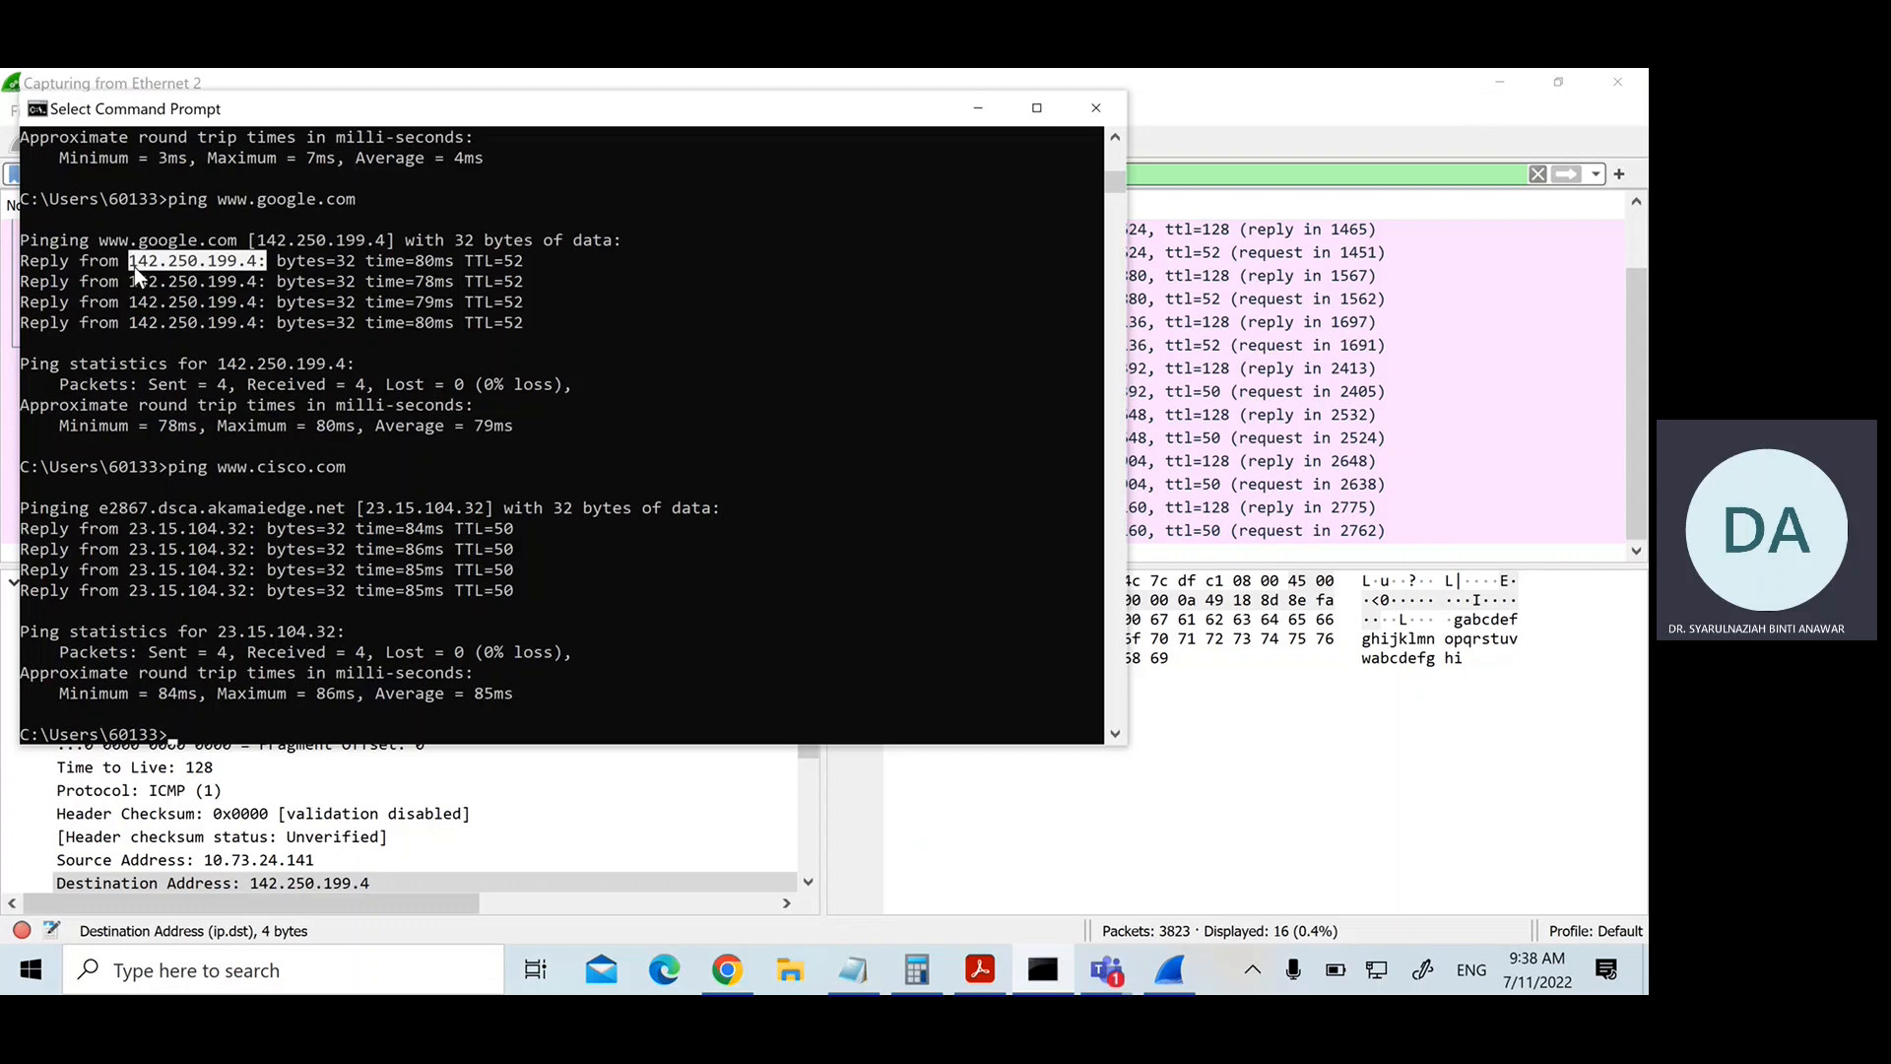
pyautogui.moveTo(213, 280)
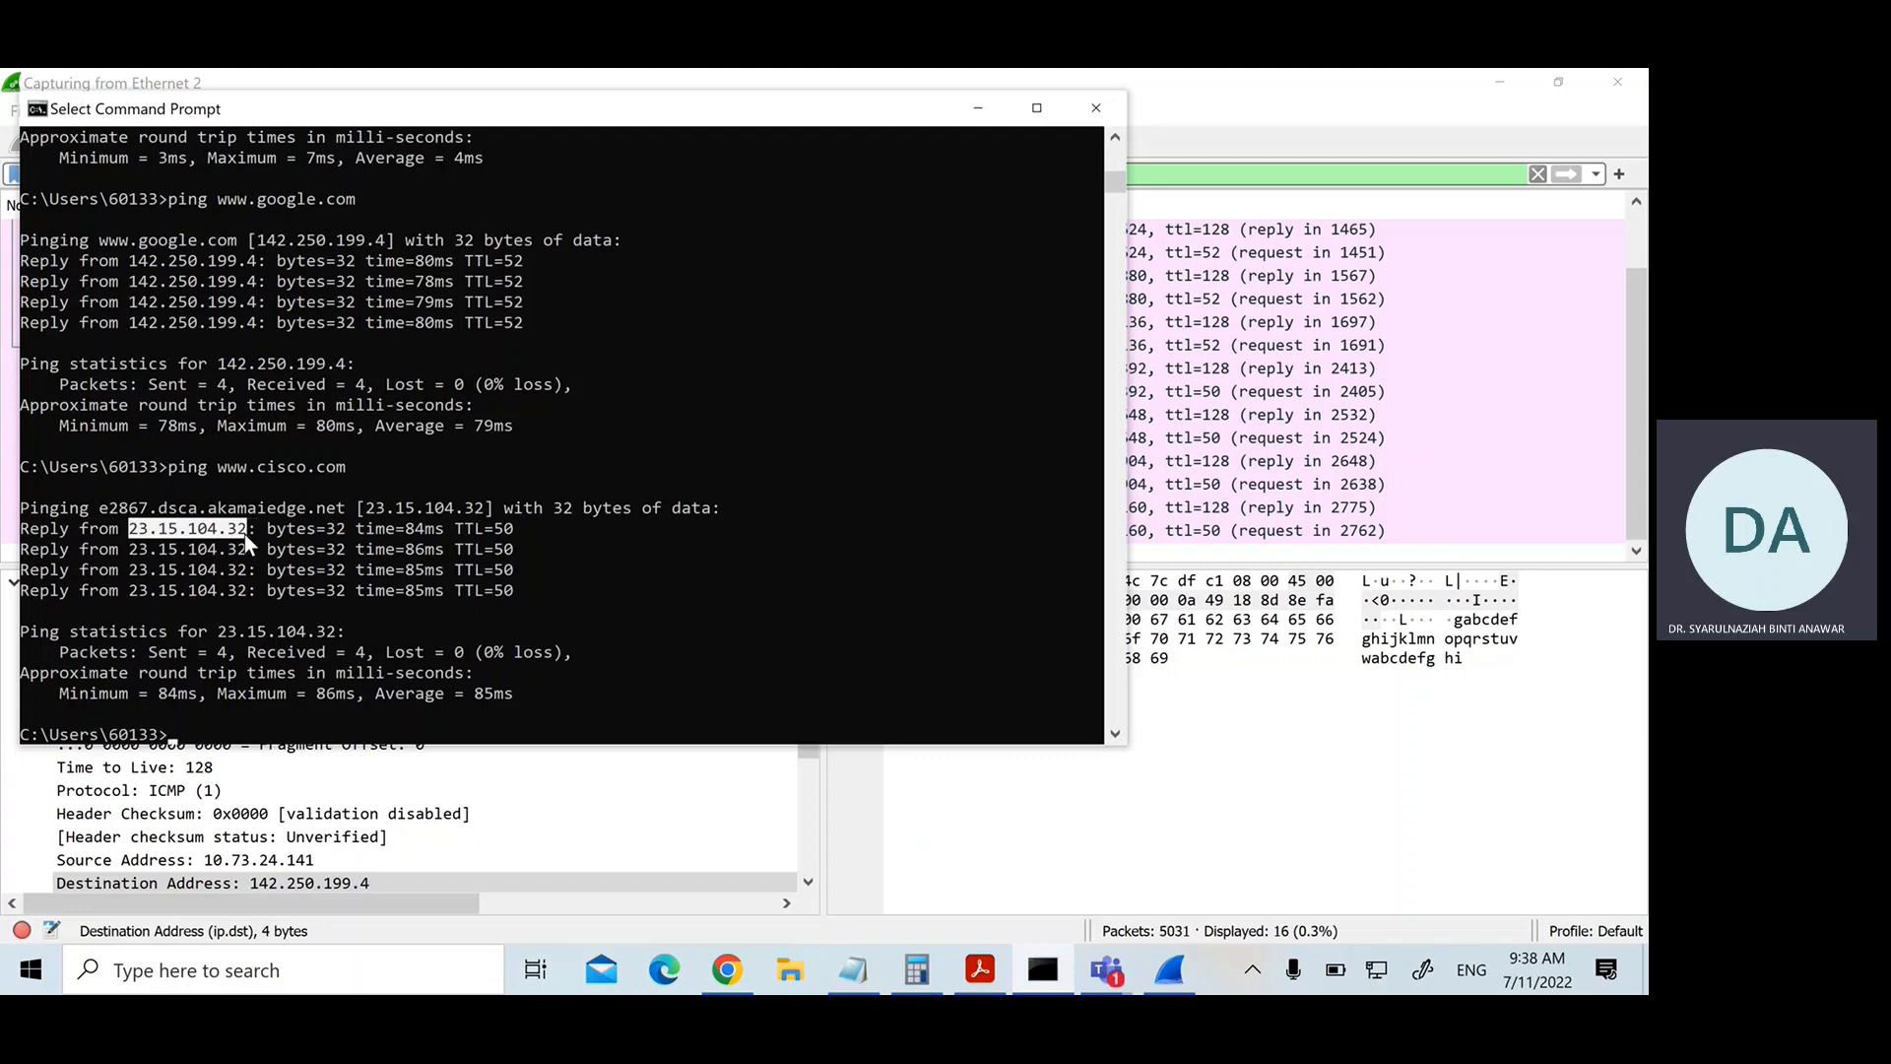
pyautogui.moveTo(533, 585)
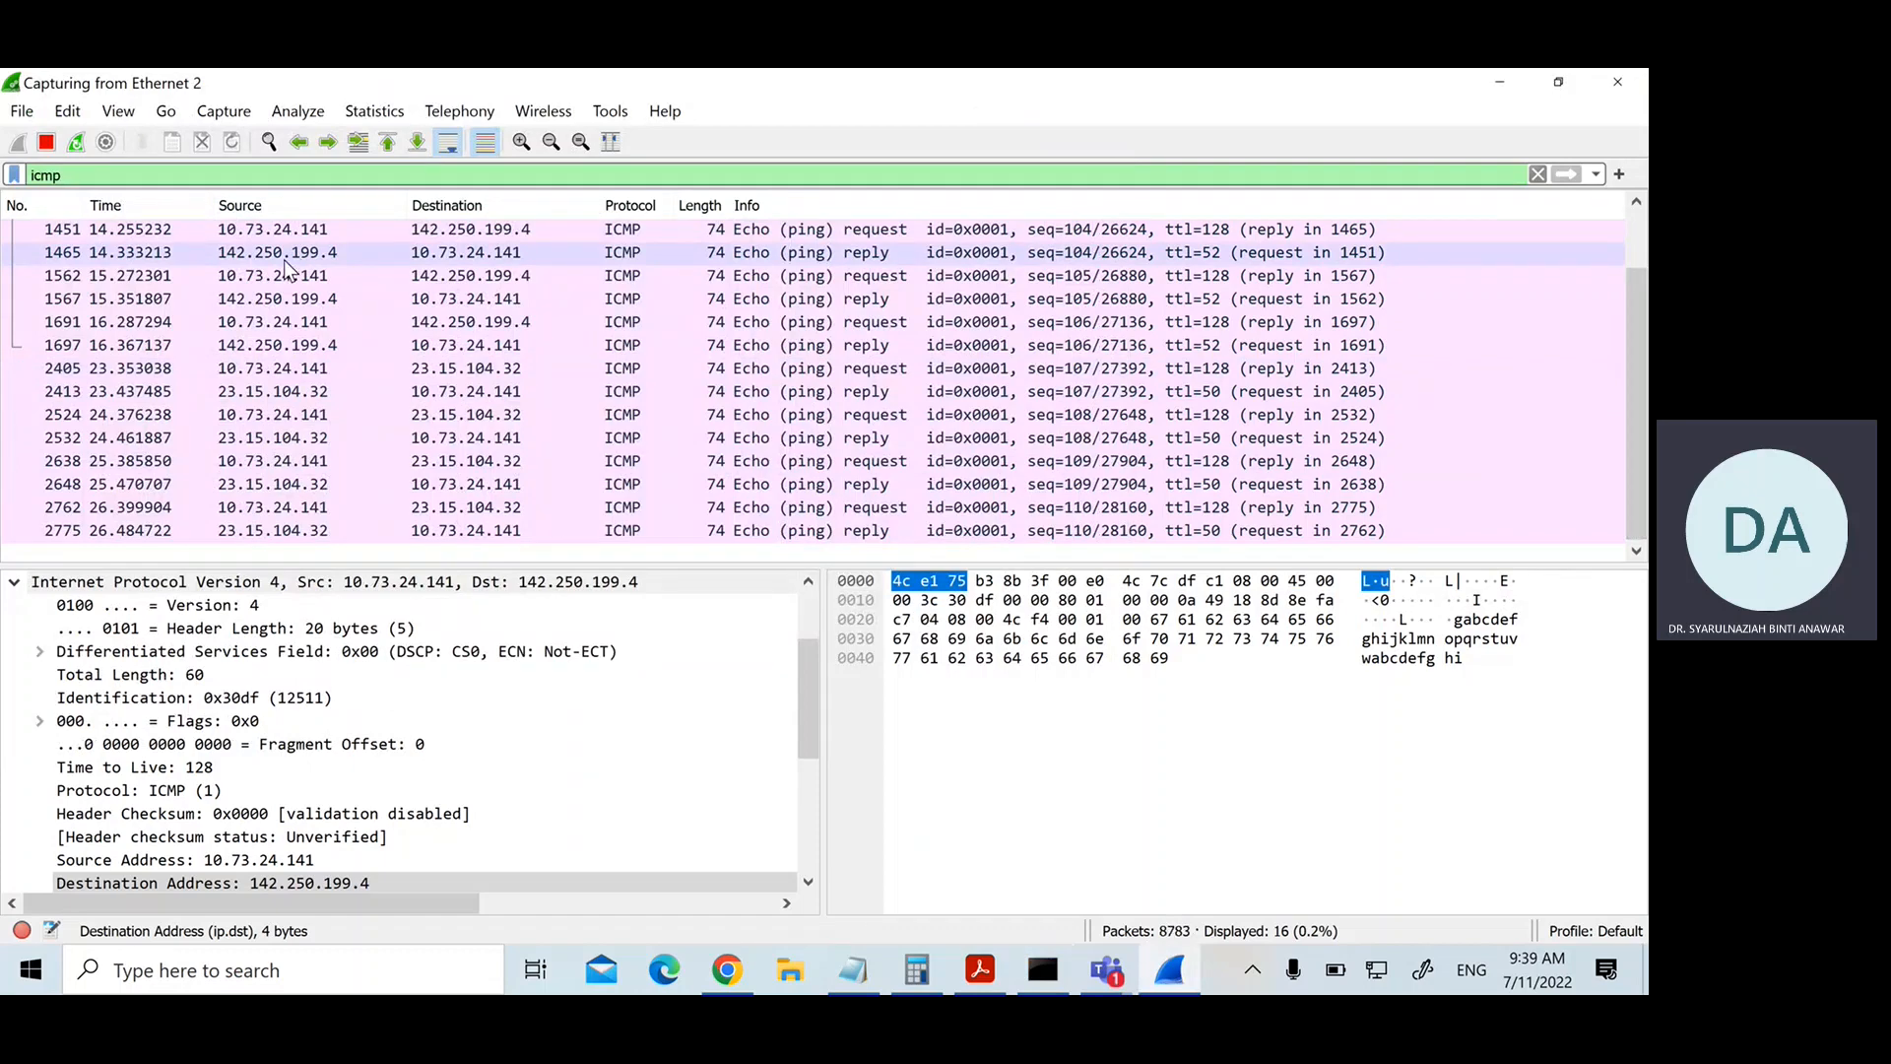
# Step: Inspect the Google echo reply and request, viewing the request's source and destination address bytes
pyautogui.click(285, 253)
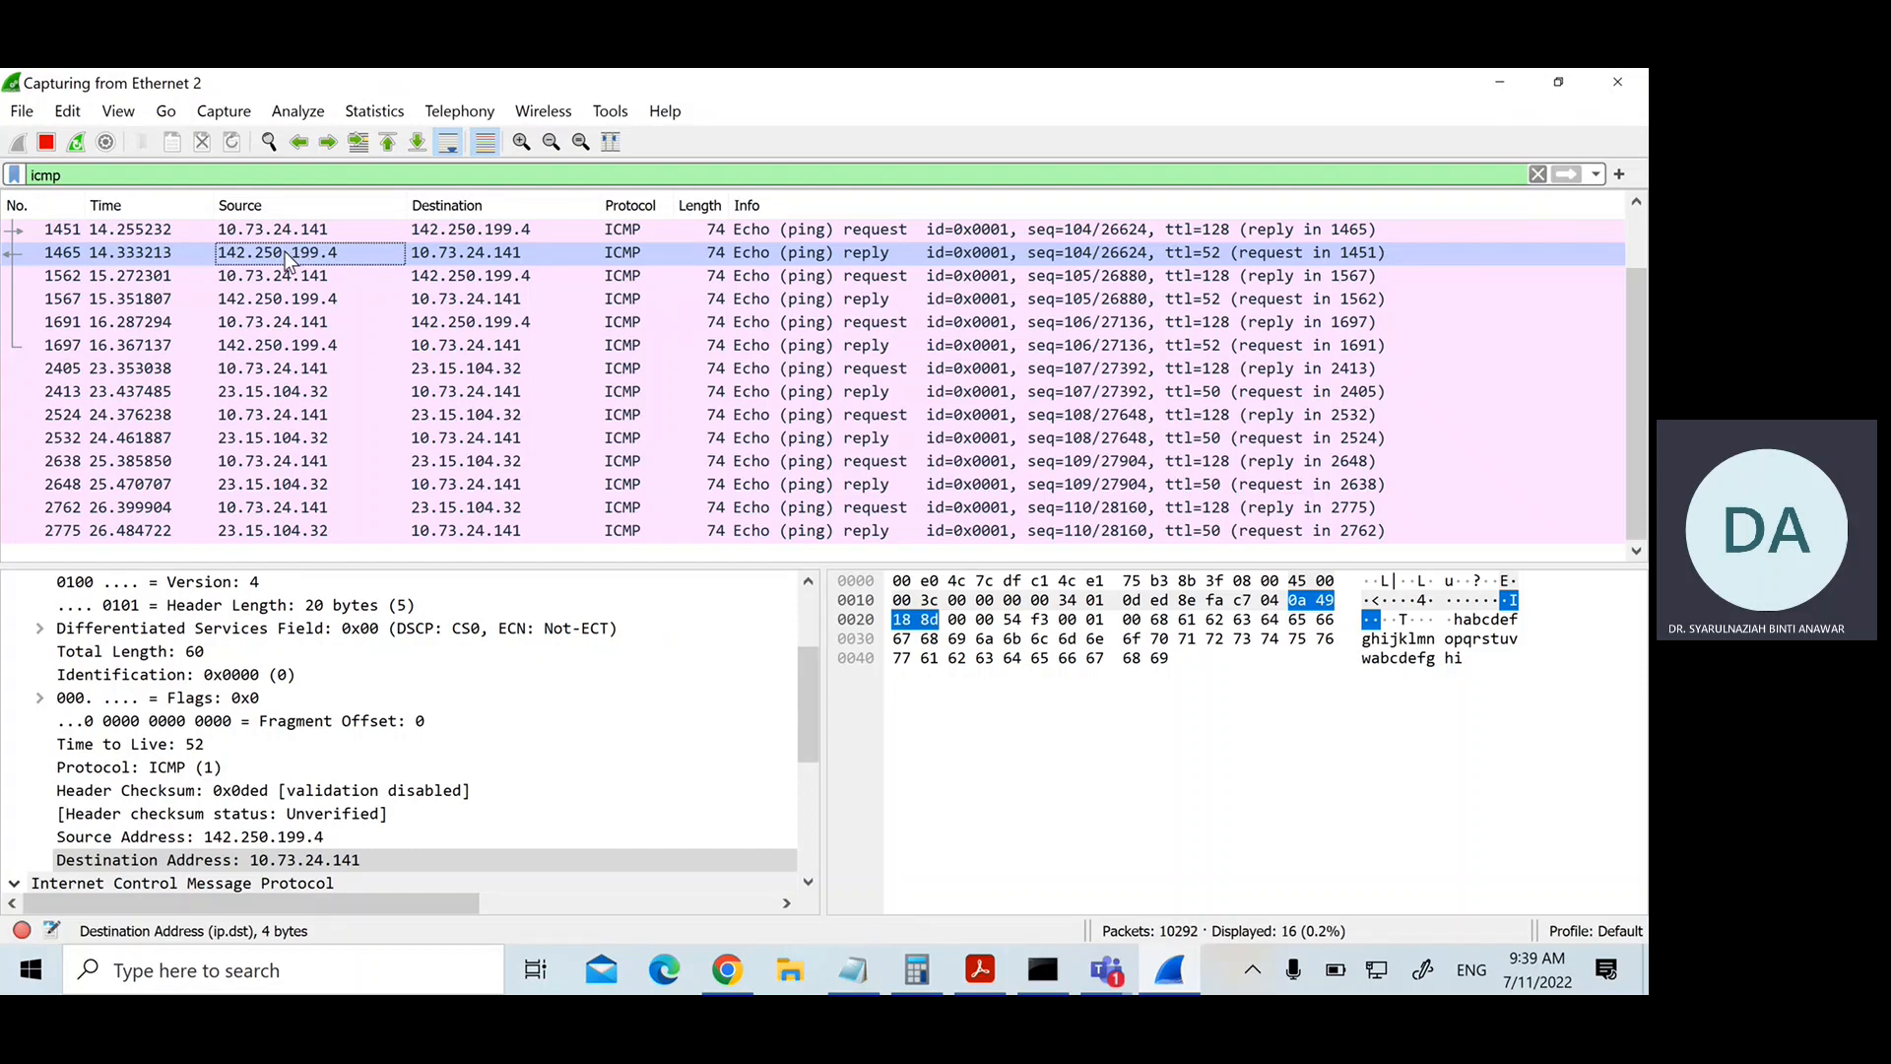
pyautogui.click(272, 228)
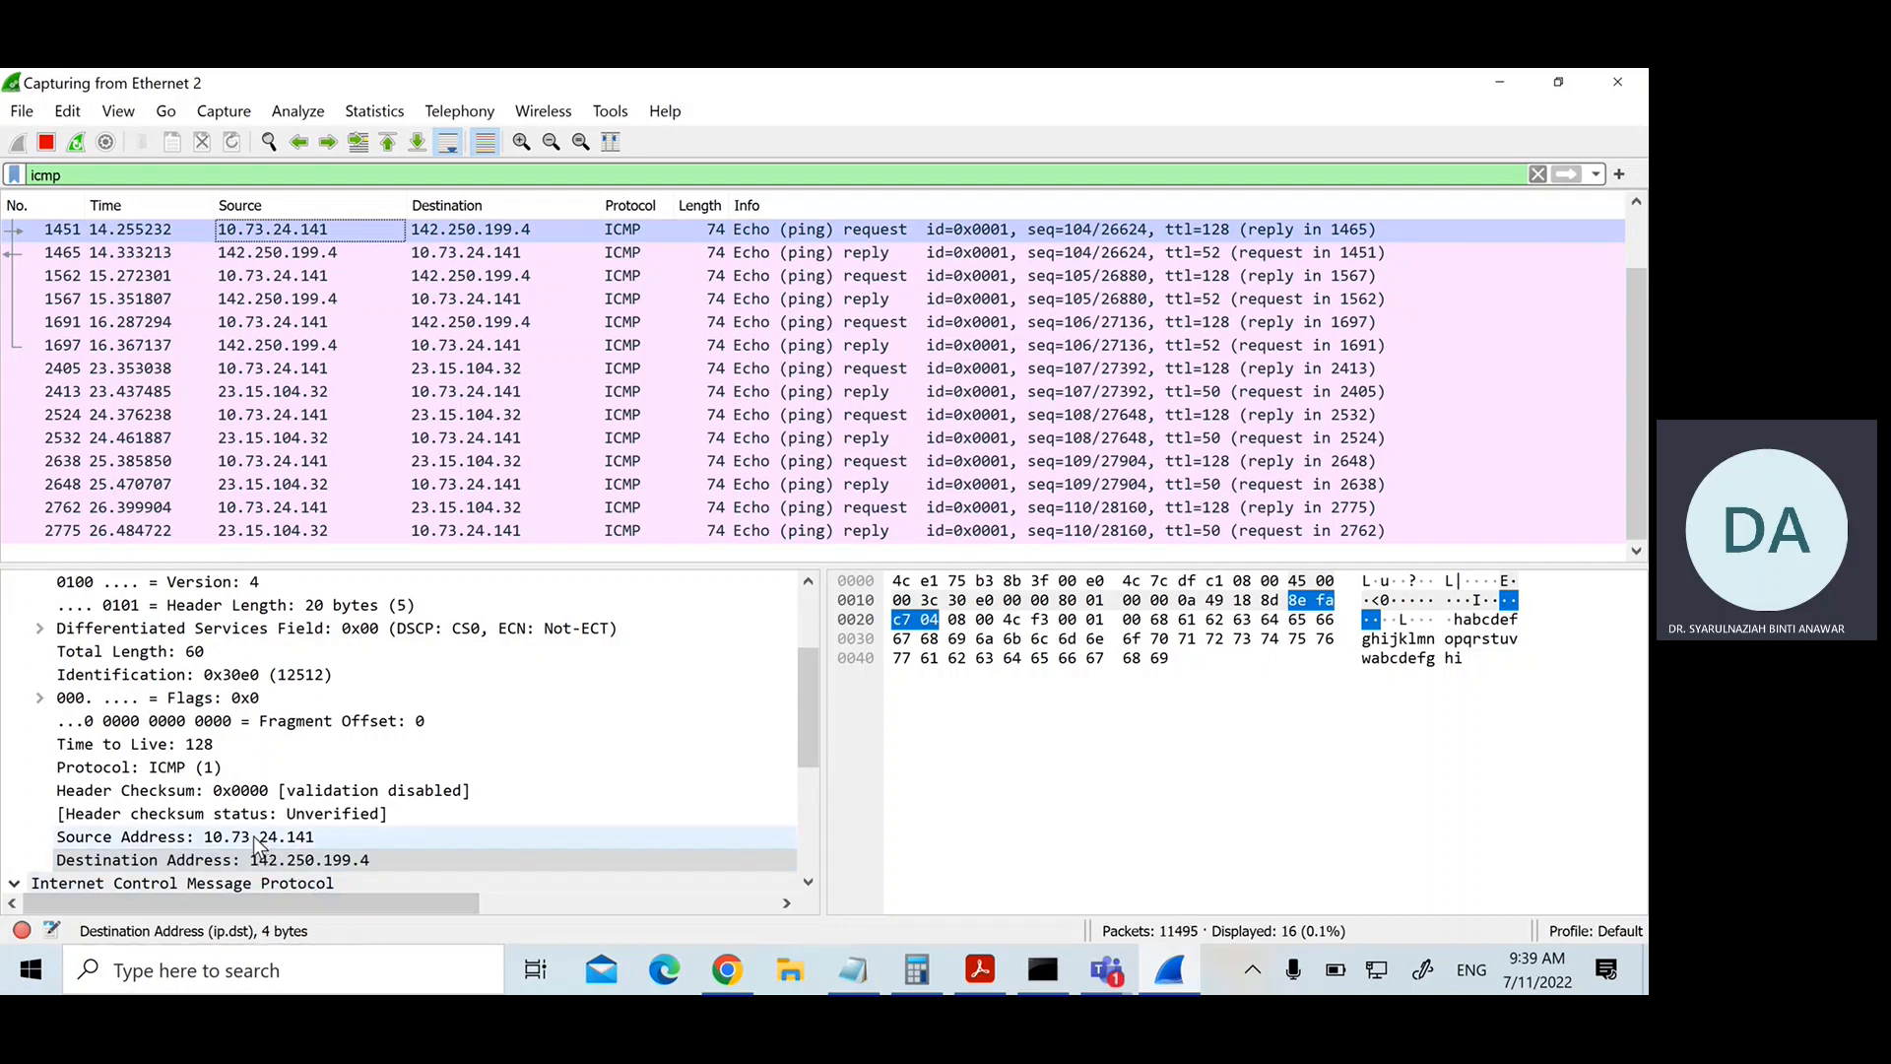
pyautogui.click(185, 837)
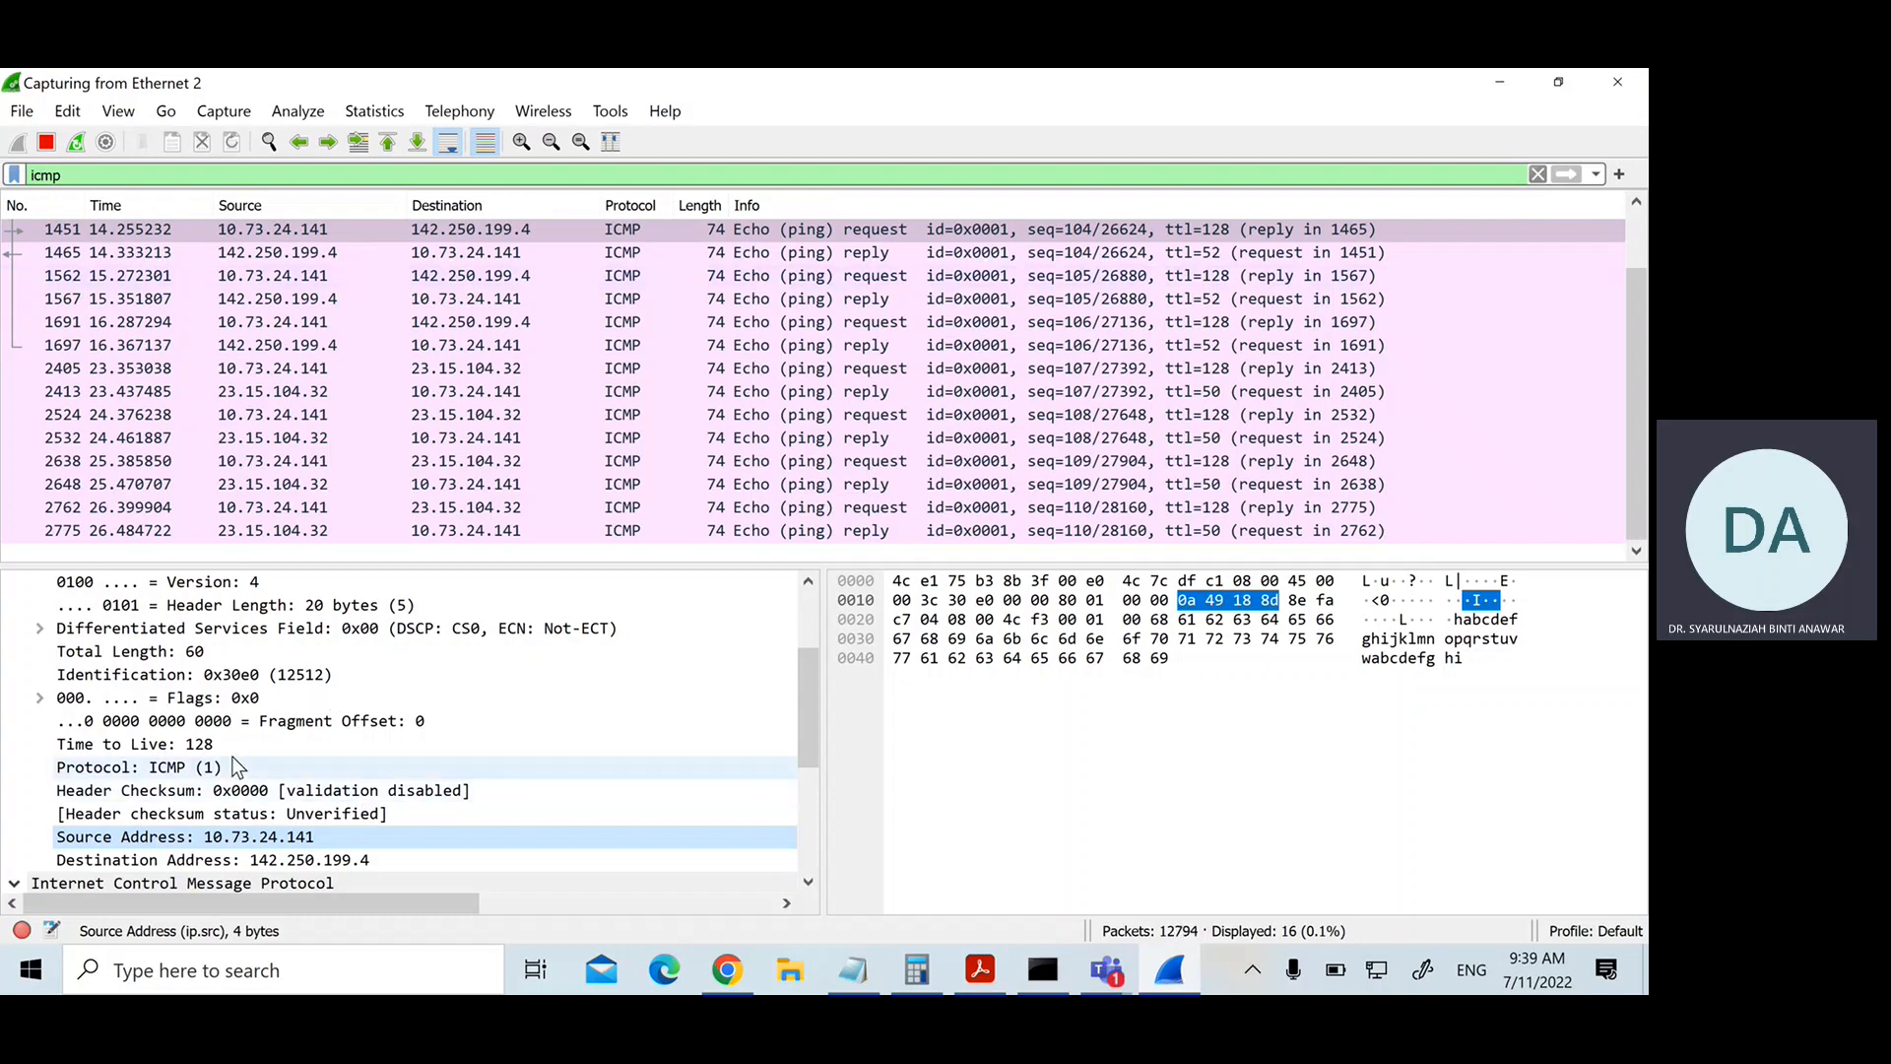
pyautogui.click(197, 859)
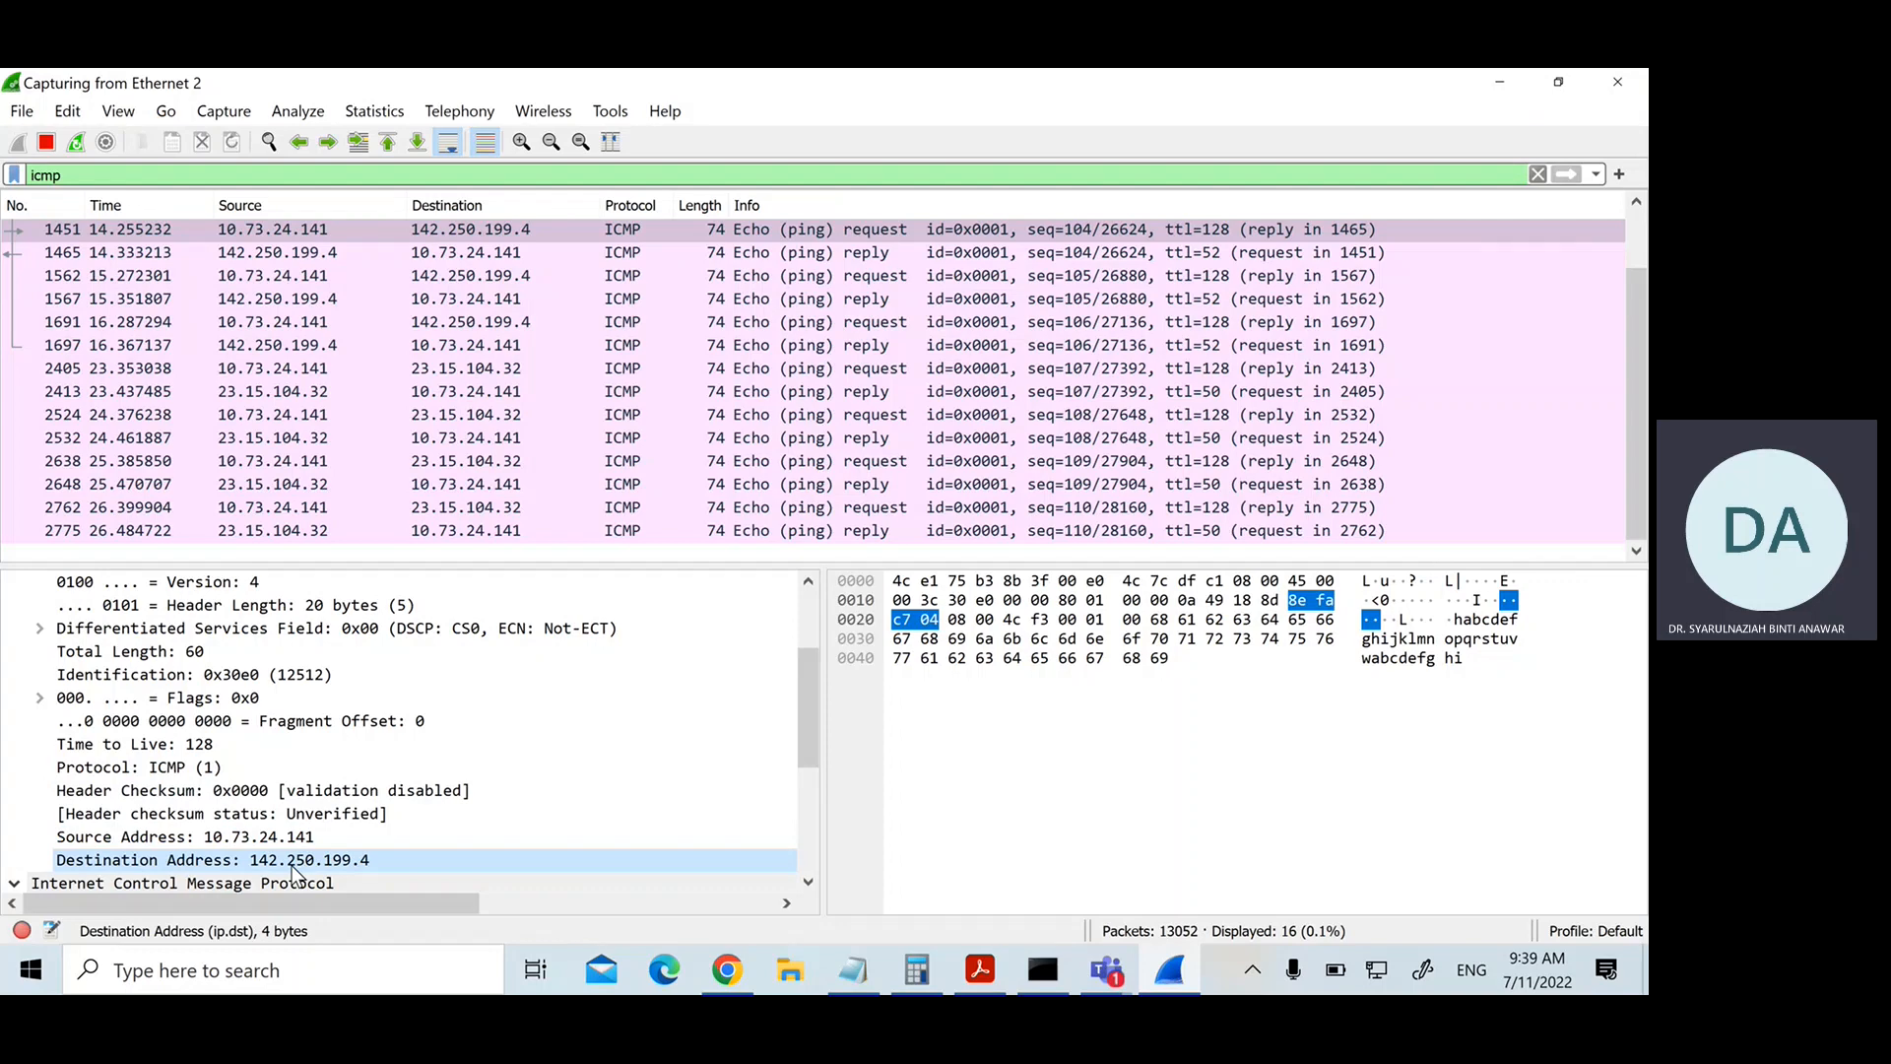
# Step: Copy the Google request's destination MAC value 4c:e1:75:b3:8b:3f from the Ethernet II header
pyautogui.click(1025, 619)
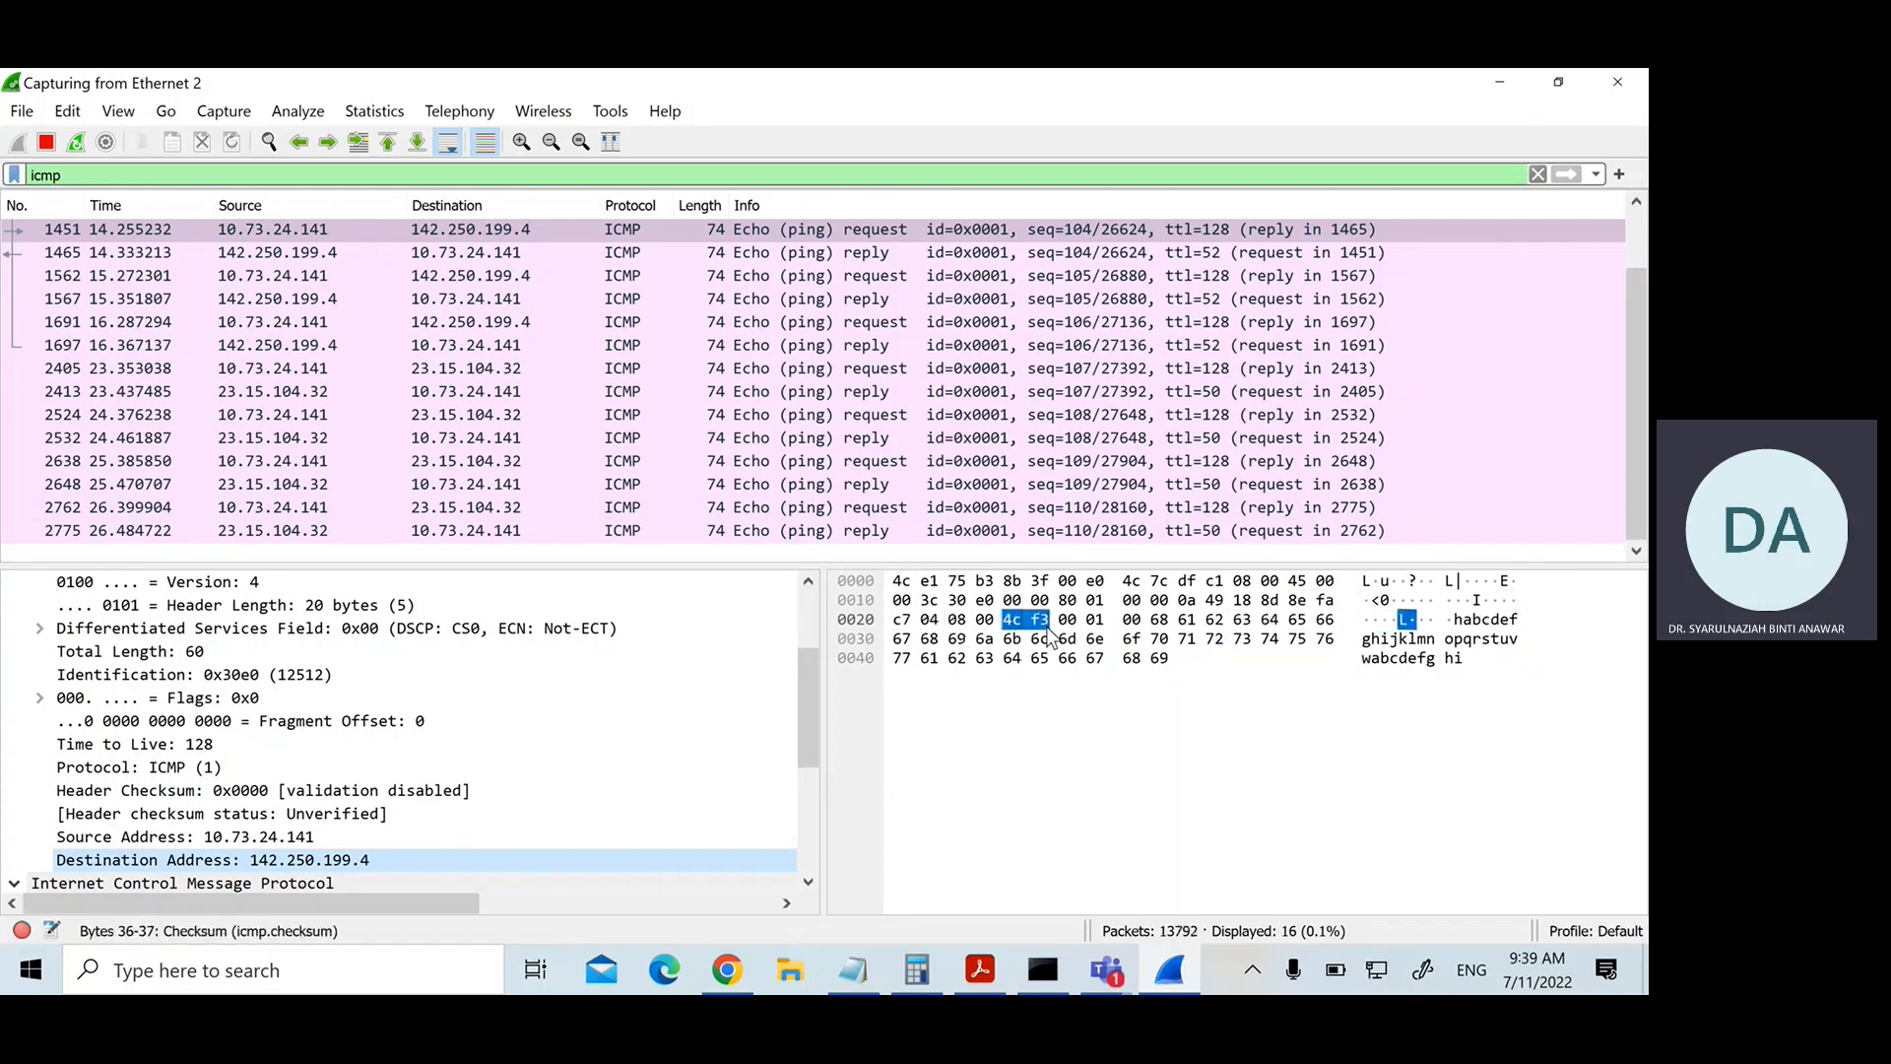
pyautogui.click(209, 859)
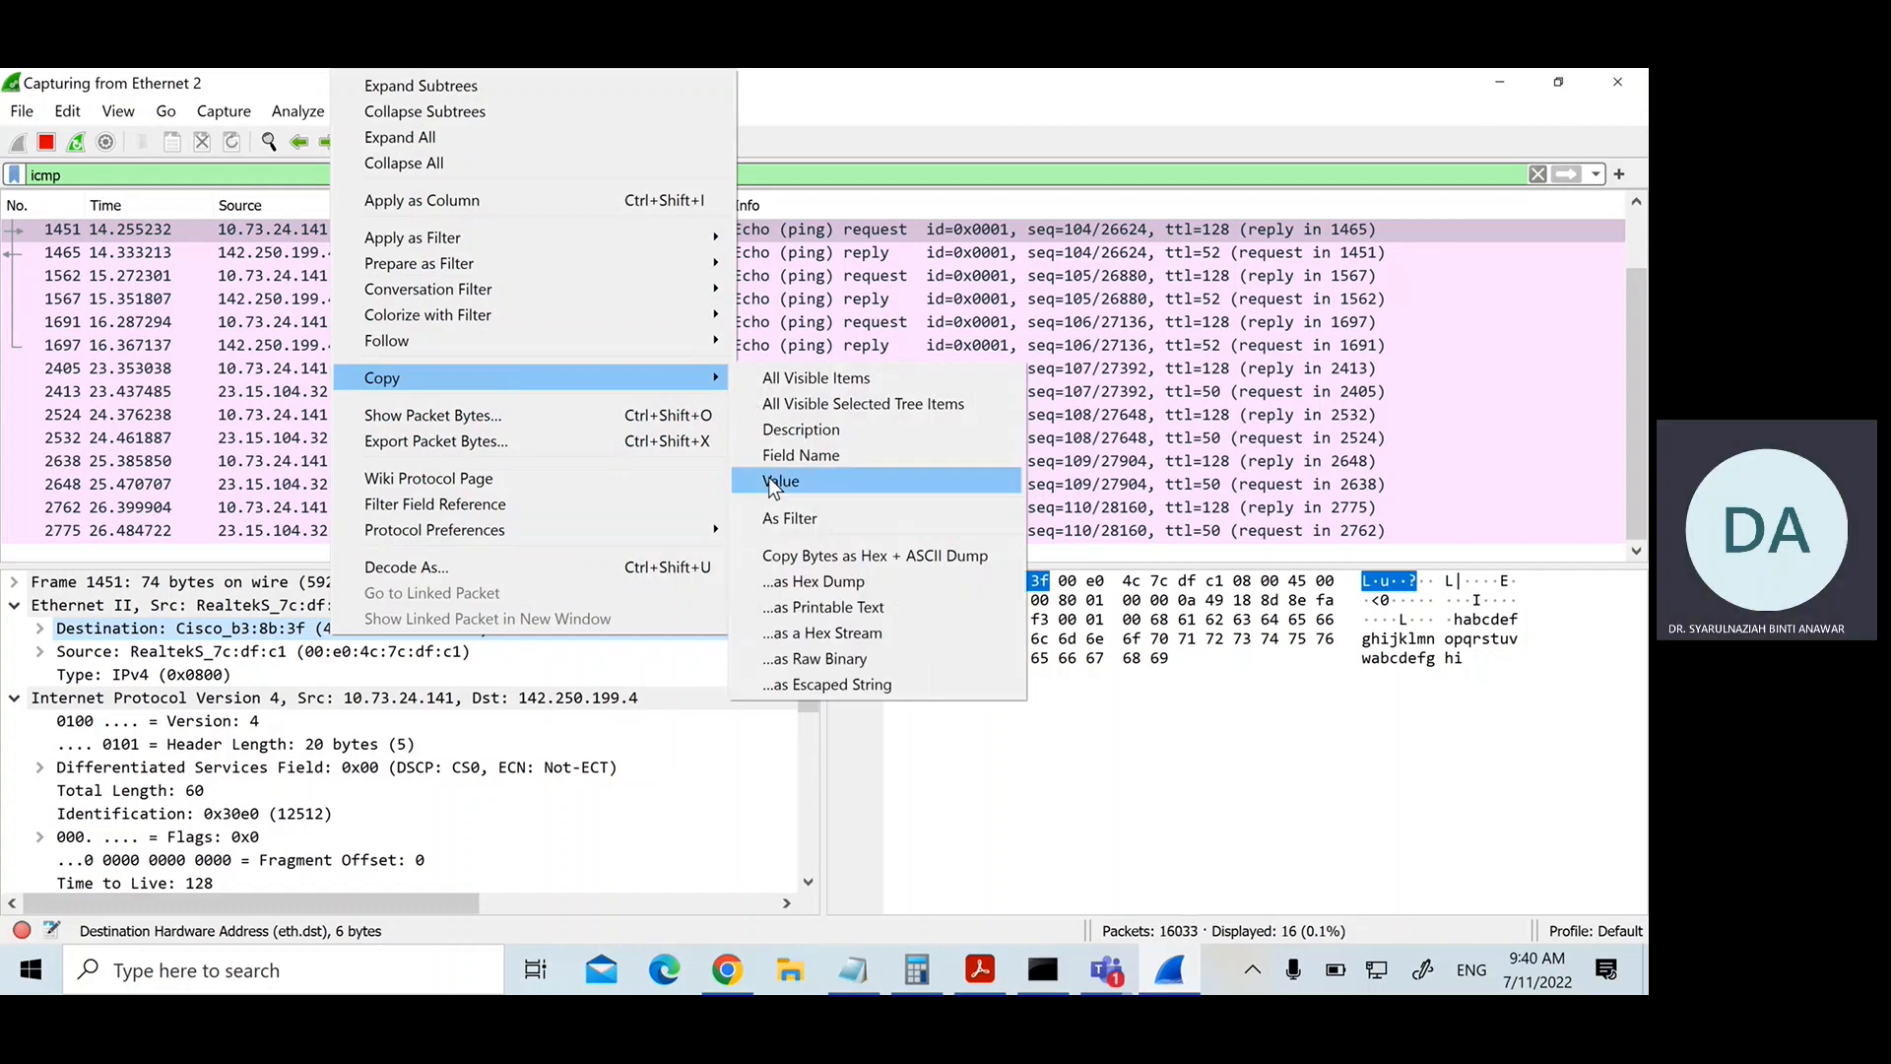
pyautogui.click(780, 481)
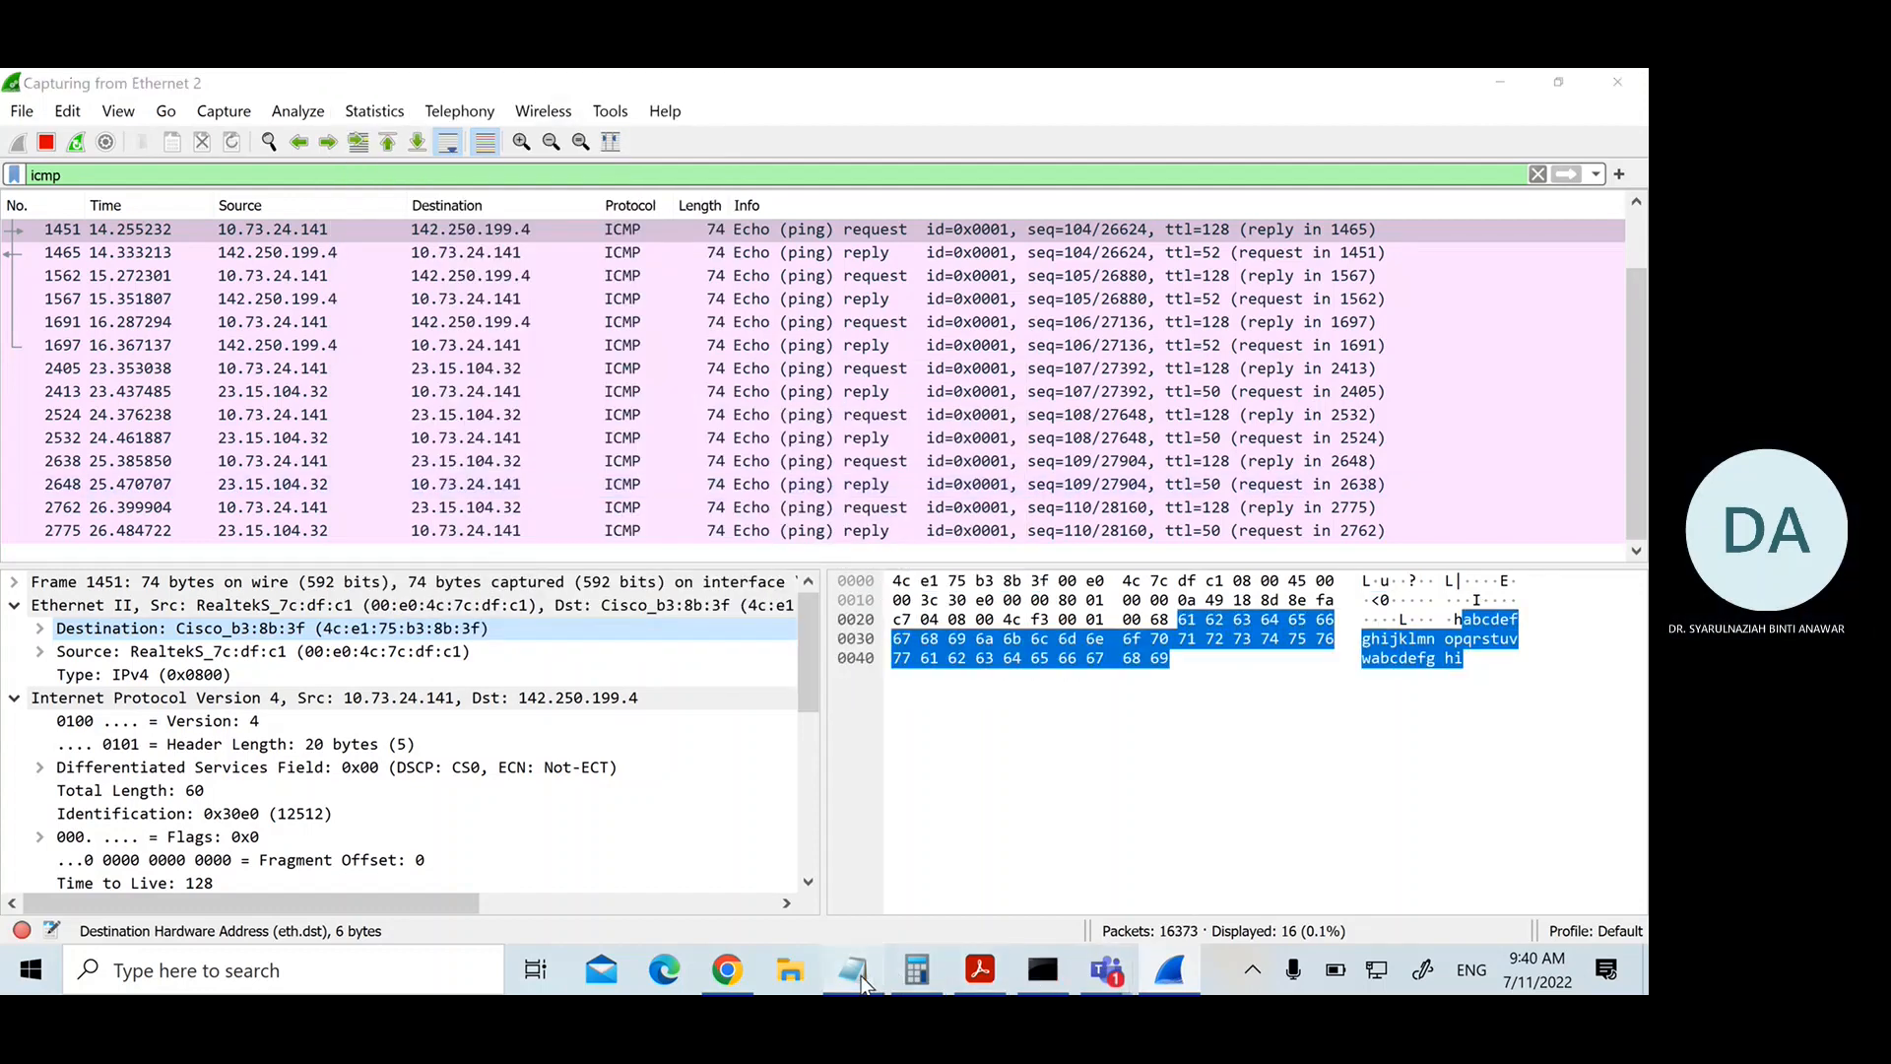
# Step: Note 'google mac address: 4c:e1:75:b3:8b:3f' in Notepad and return to the capture
pyautogui.click(852, 970)
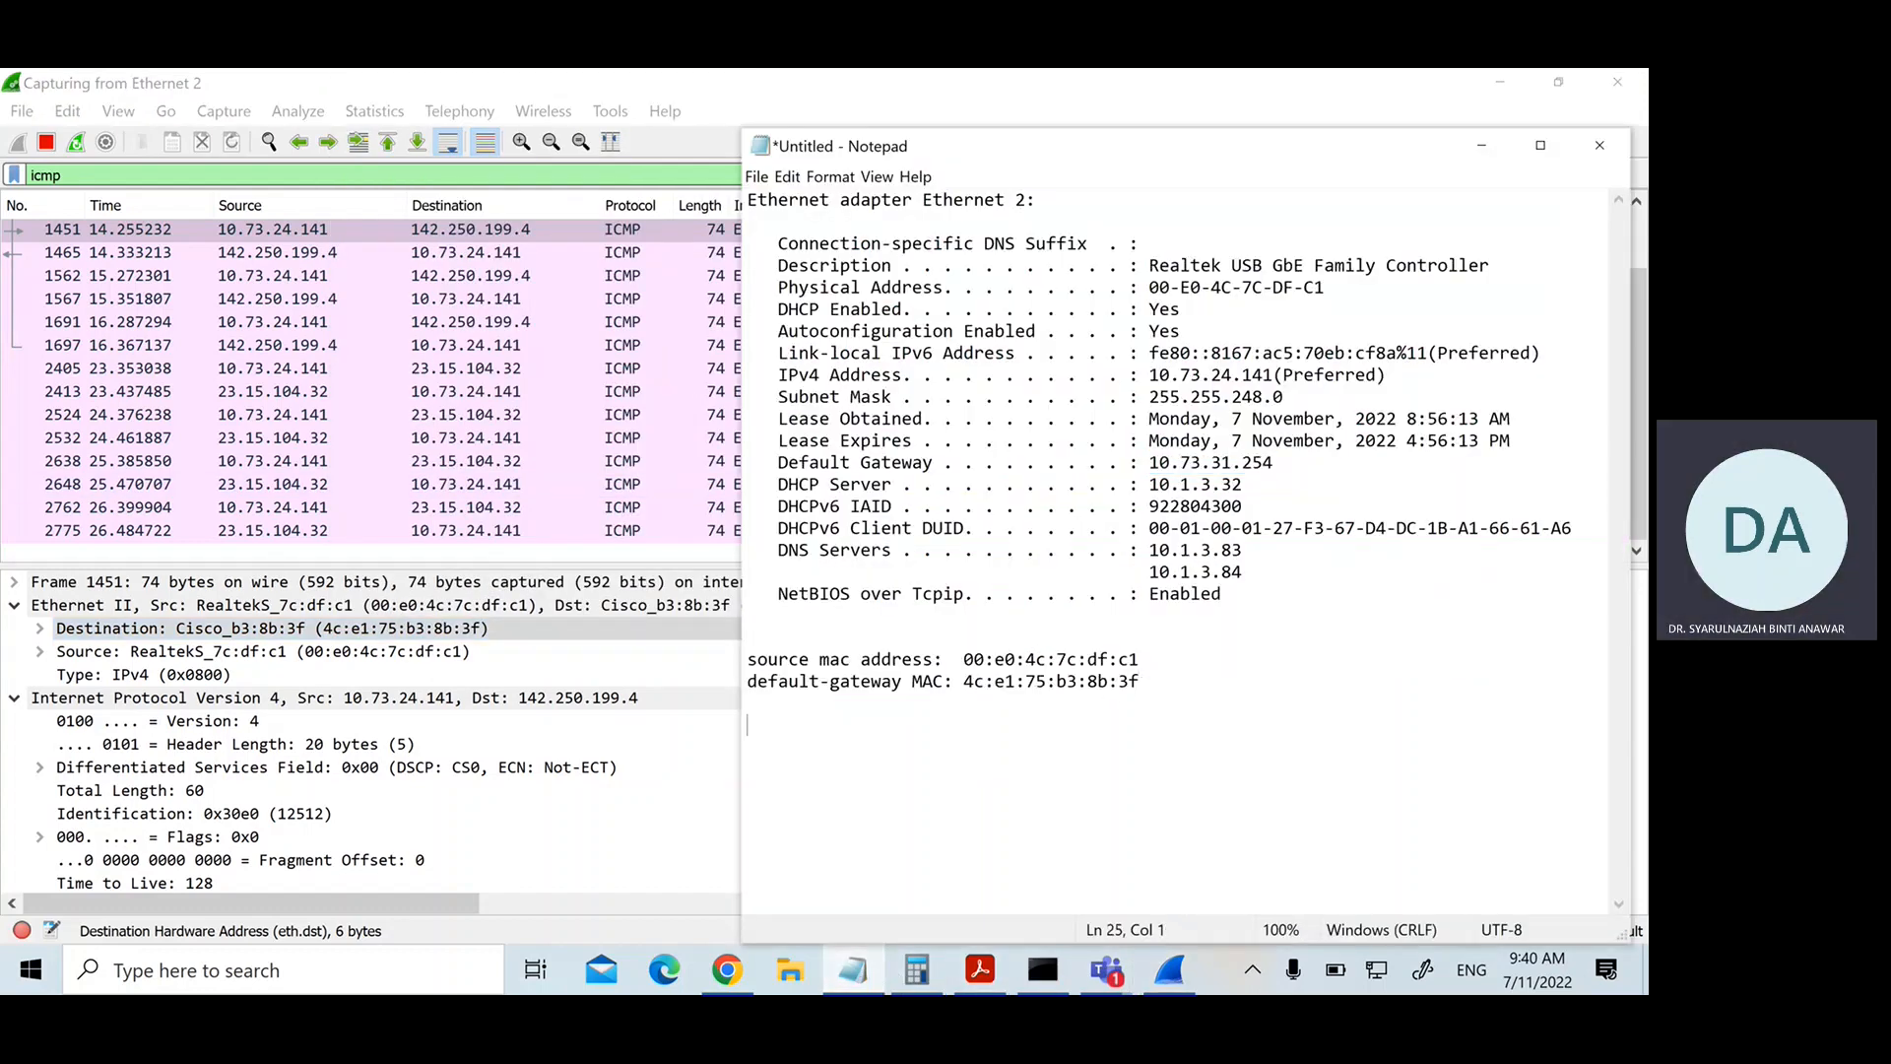
pyautogui.write('google mac add')
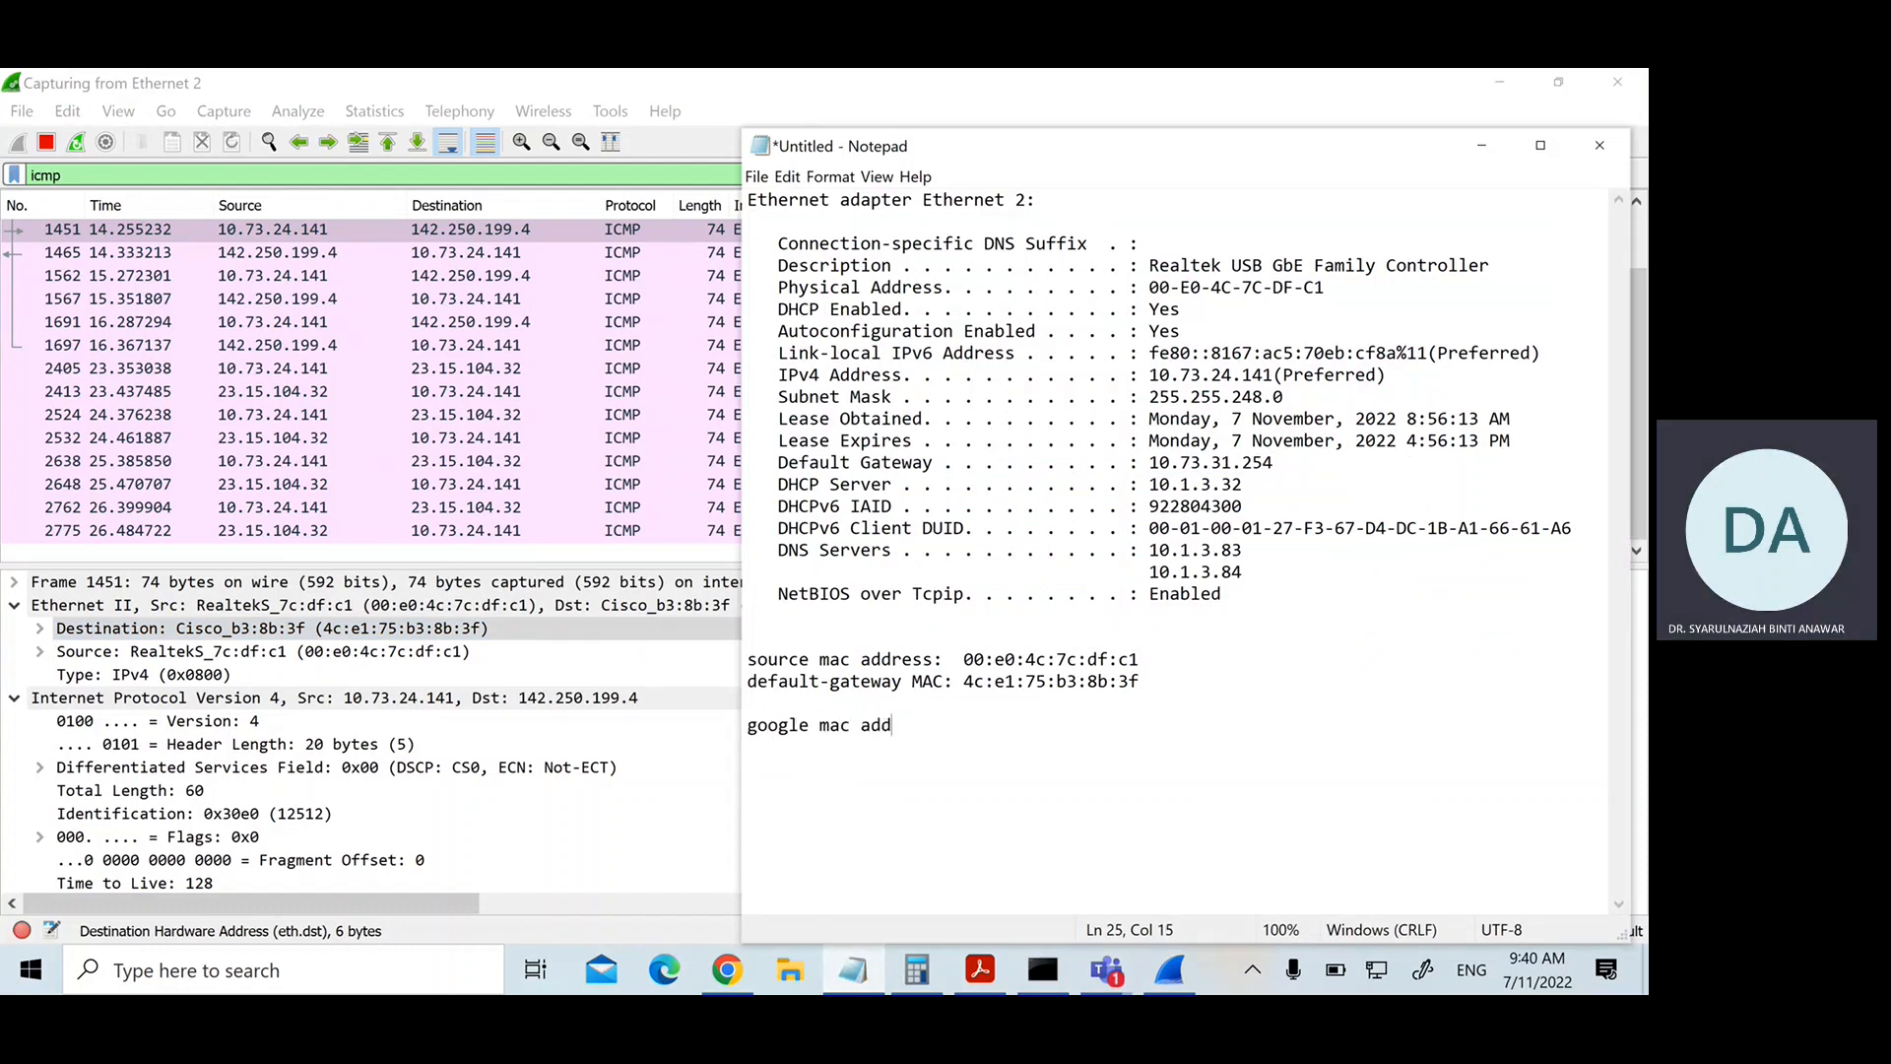
pyautogui.write('ress: 4c:e1:75:b3:8b:3f')
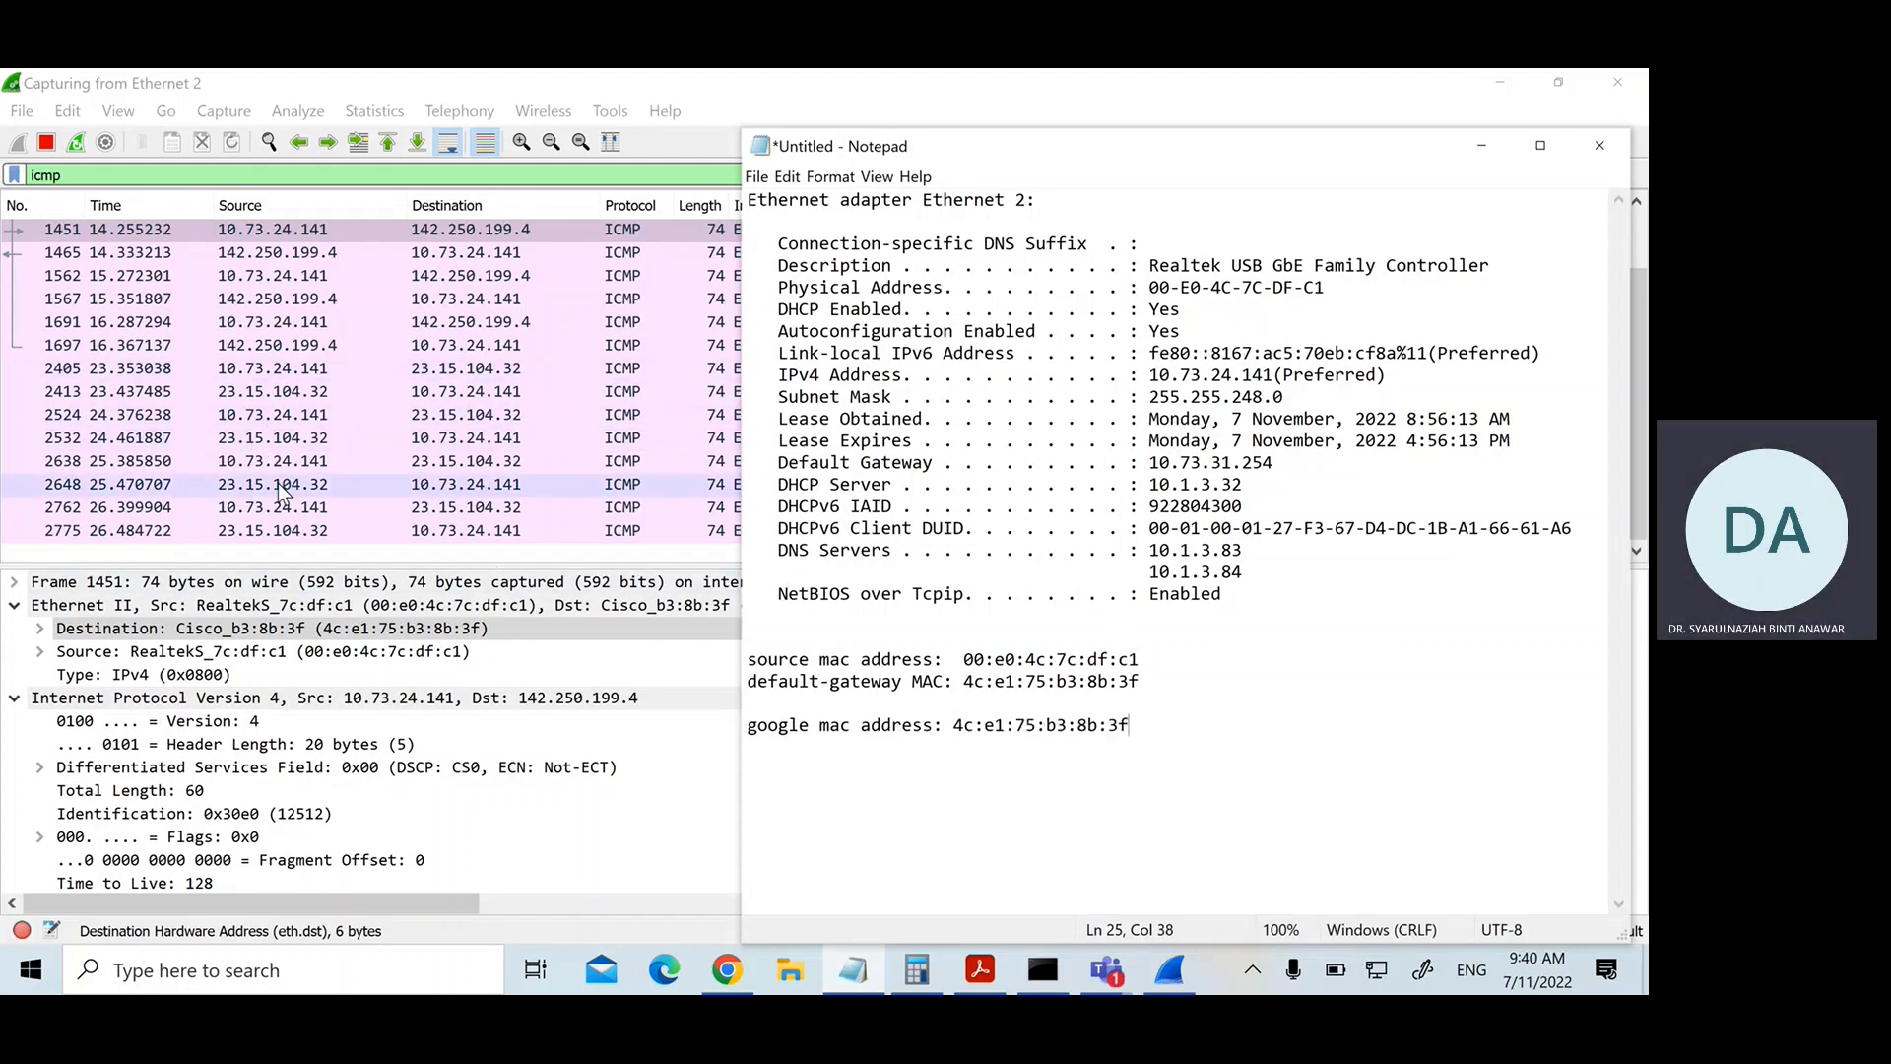
pyautogui.click(1600, 145)
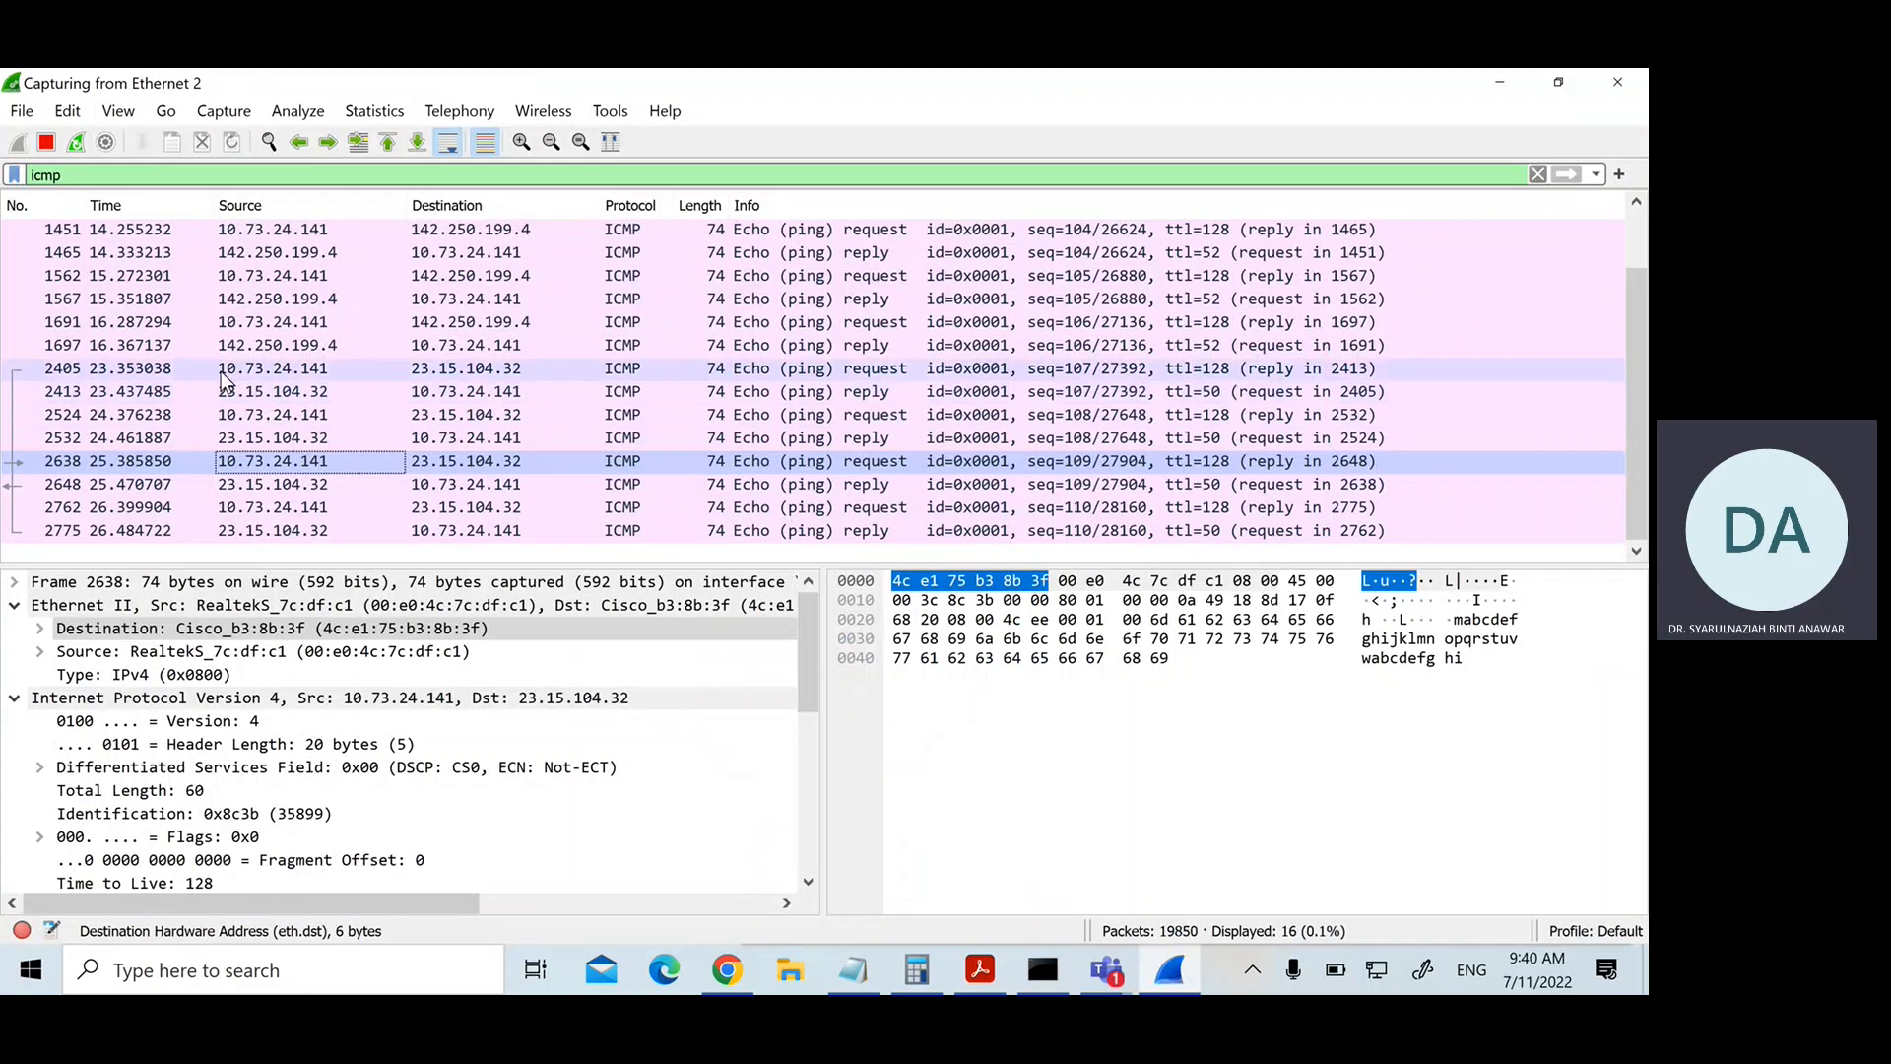
# Step: Copy the Cisco request's destination MAC 4c:e1:75:b3:8b:3f from frame 2405 and begin the cisco note line
pyautogui.click(272, 369)
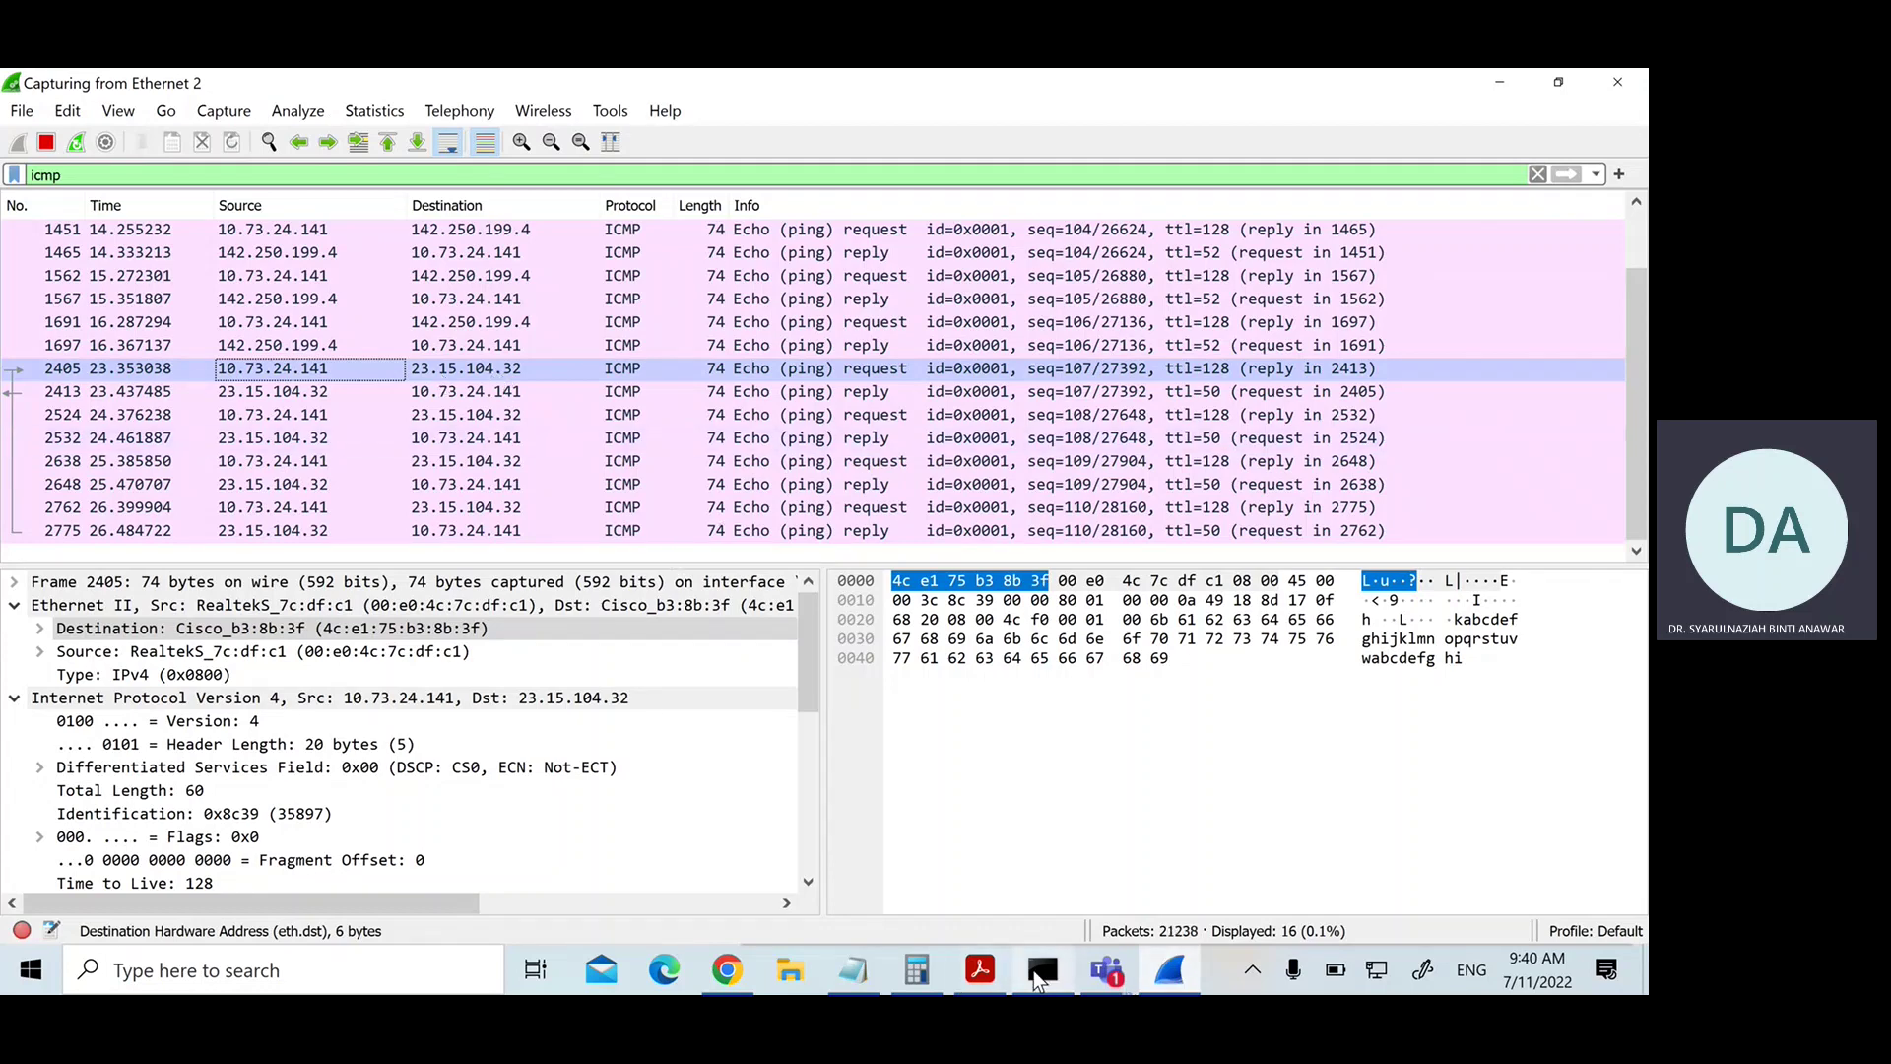
pyautogui.click(1041, 970)
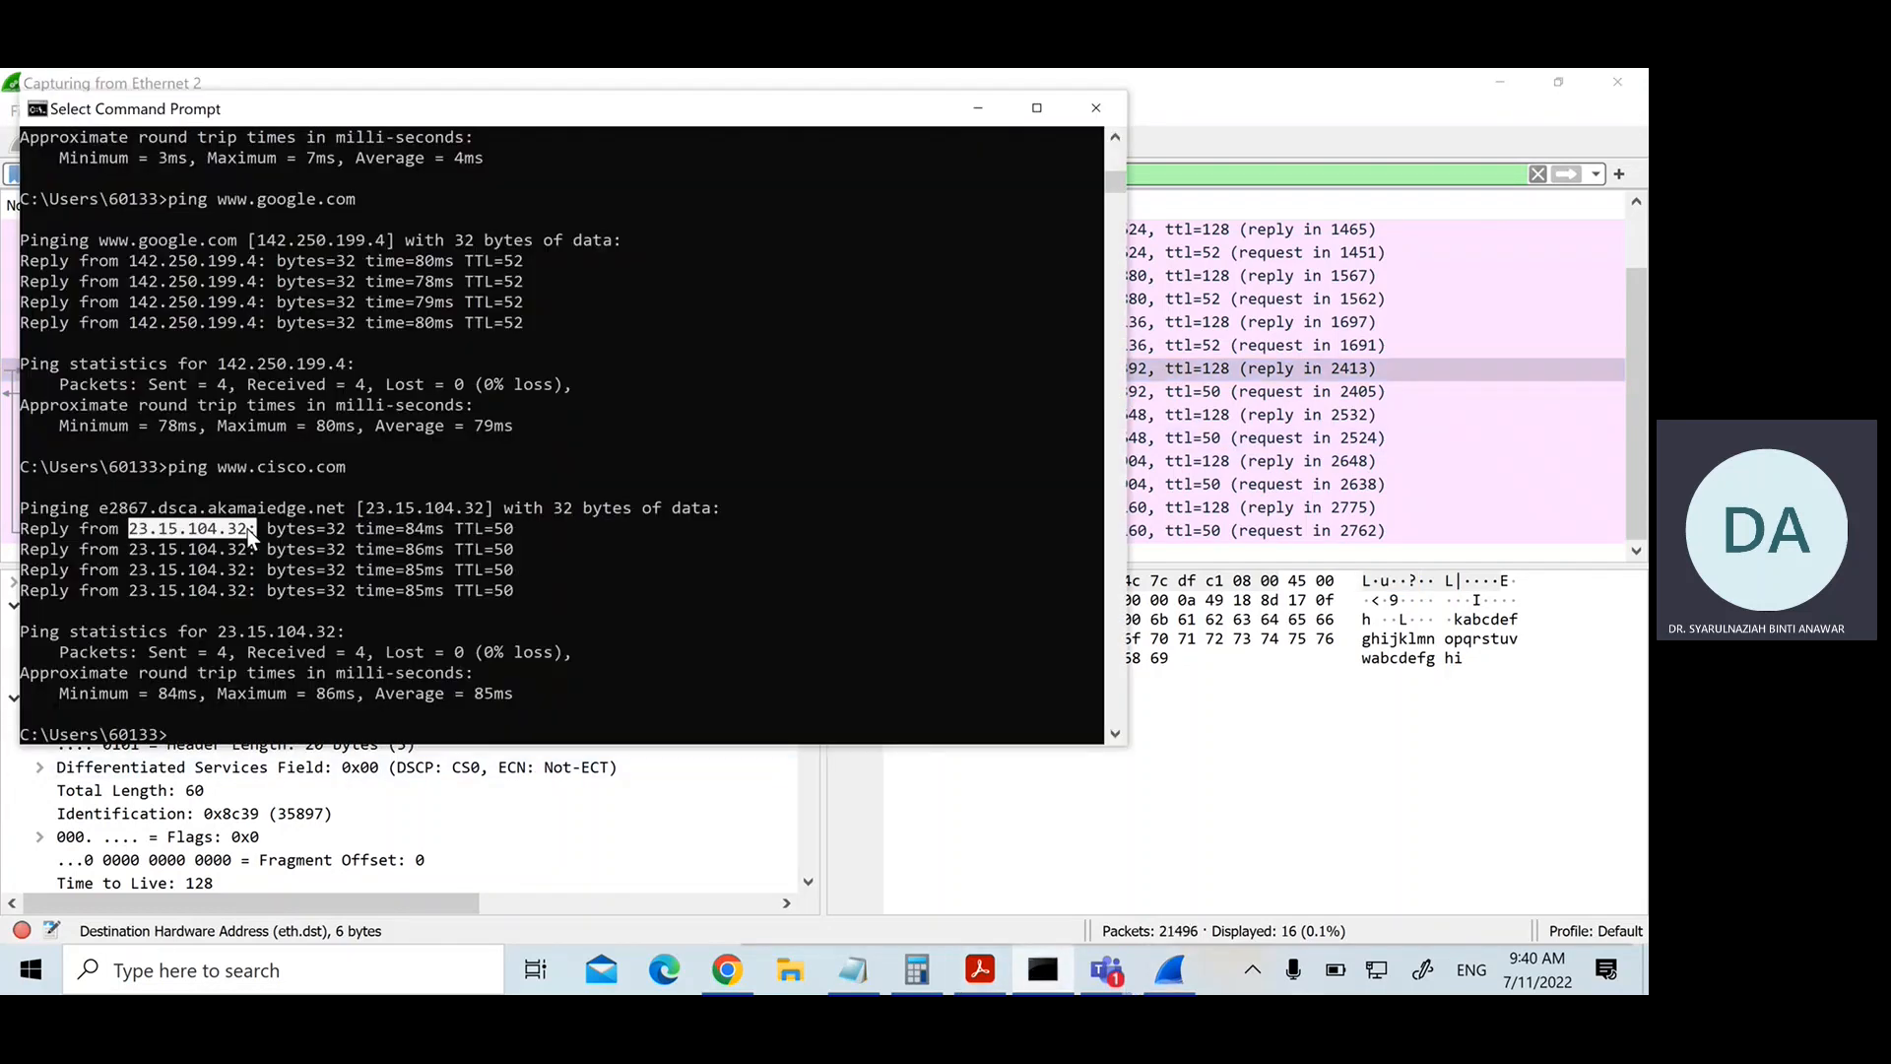
pyautogui.click(1095, 107)
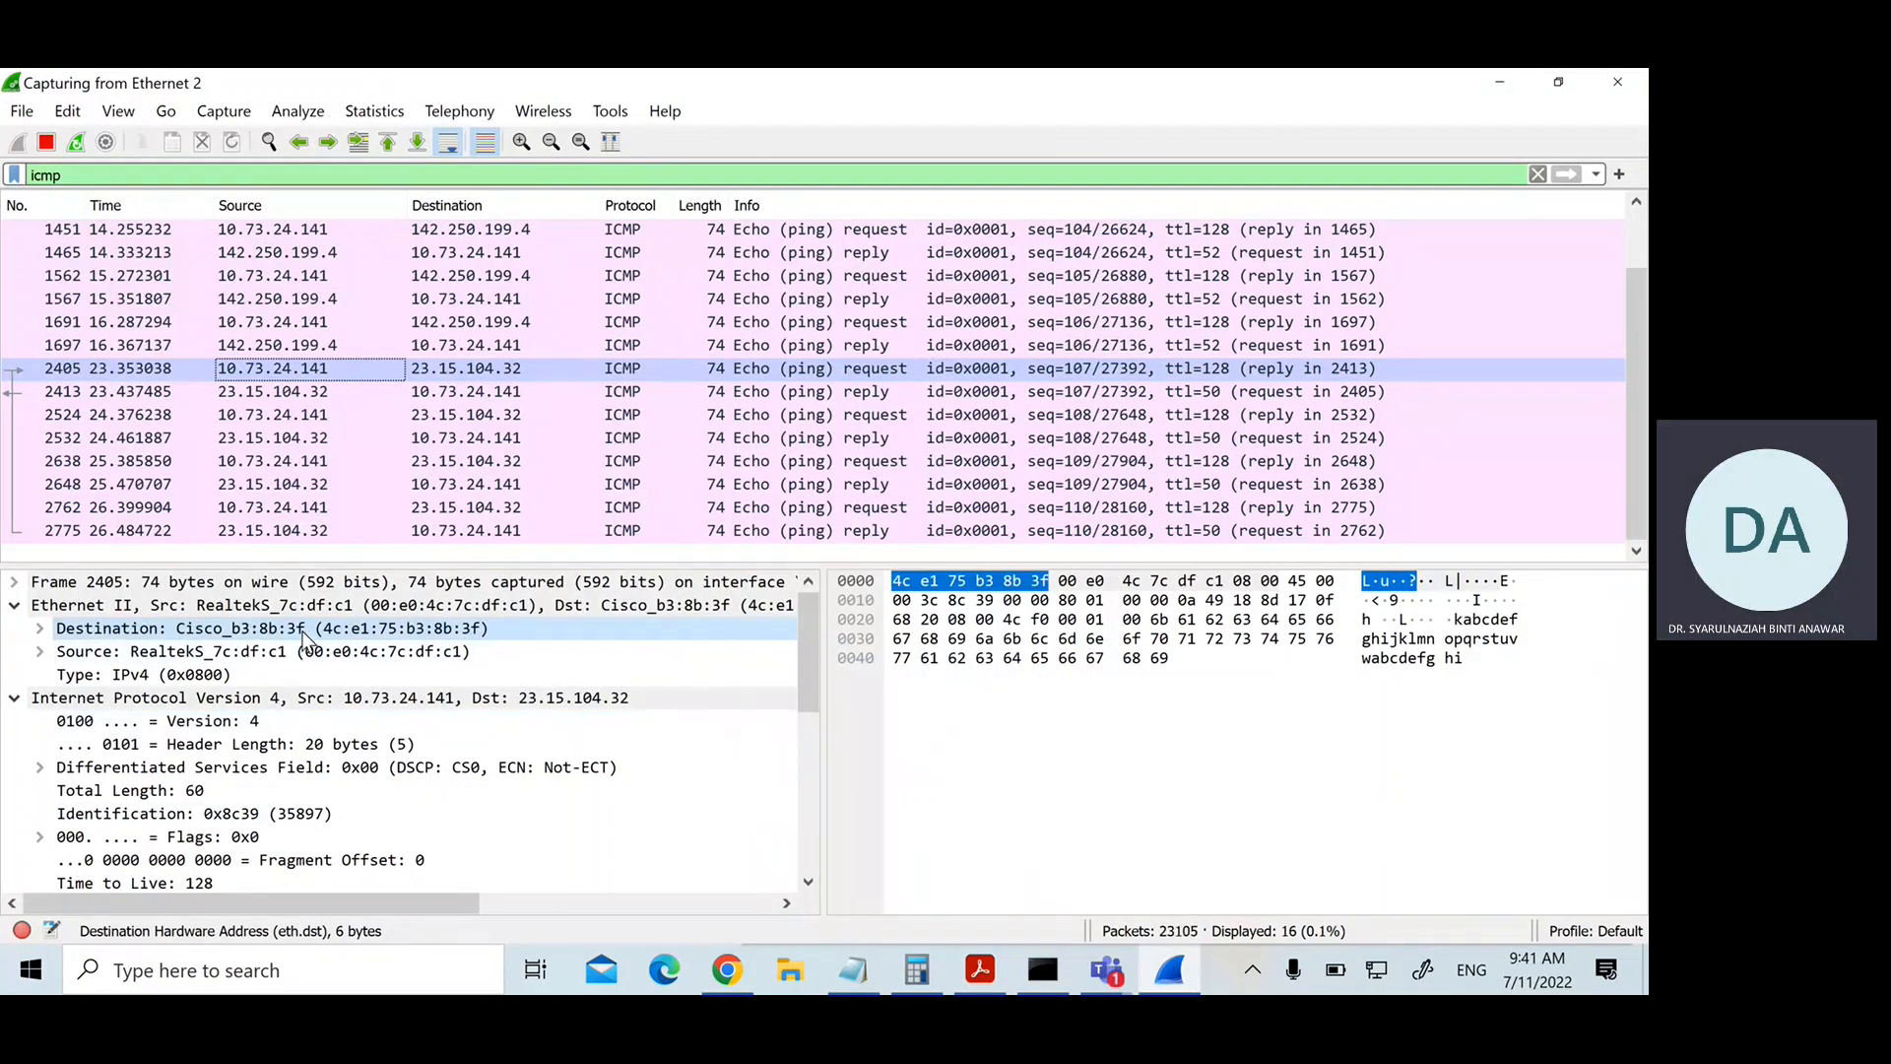
pyautogui.rightClick(177, 629)
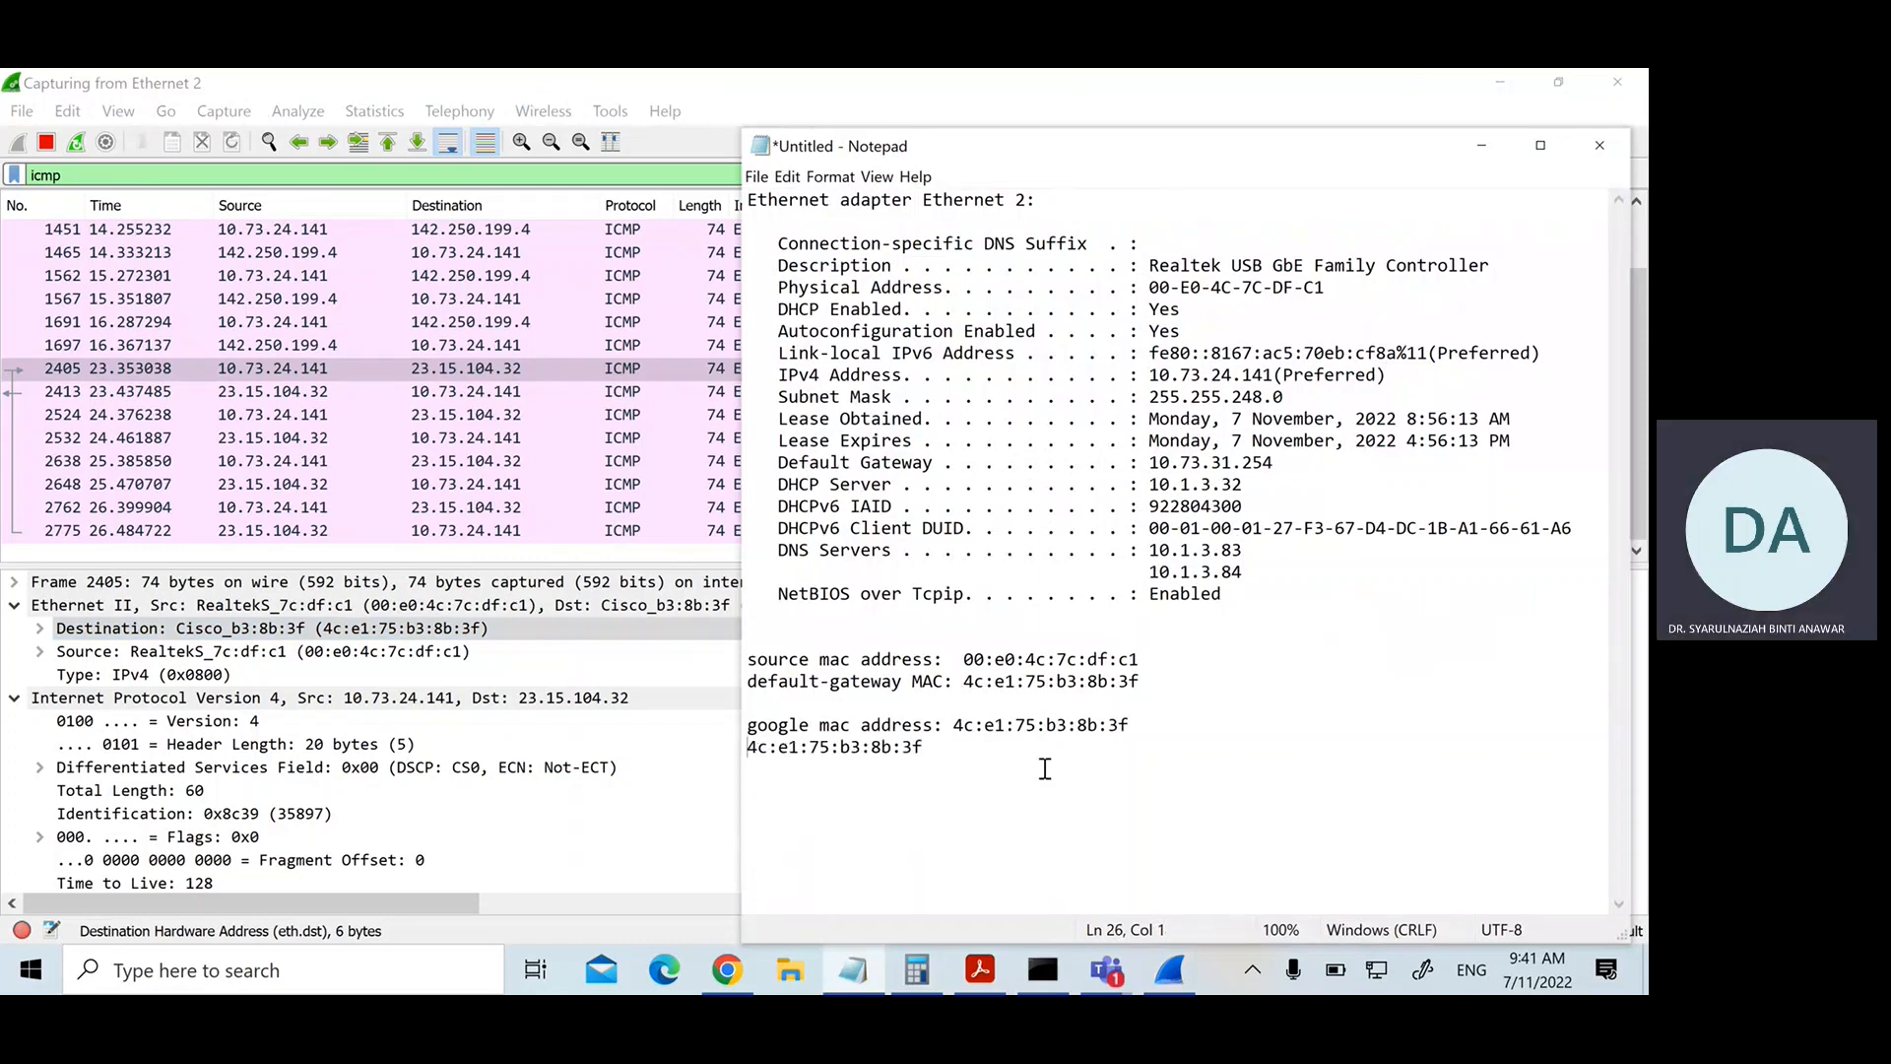
pyautogui.write('ci')
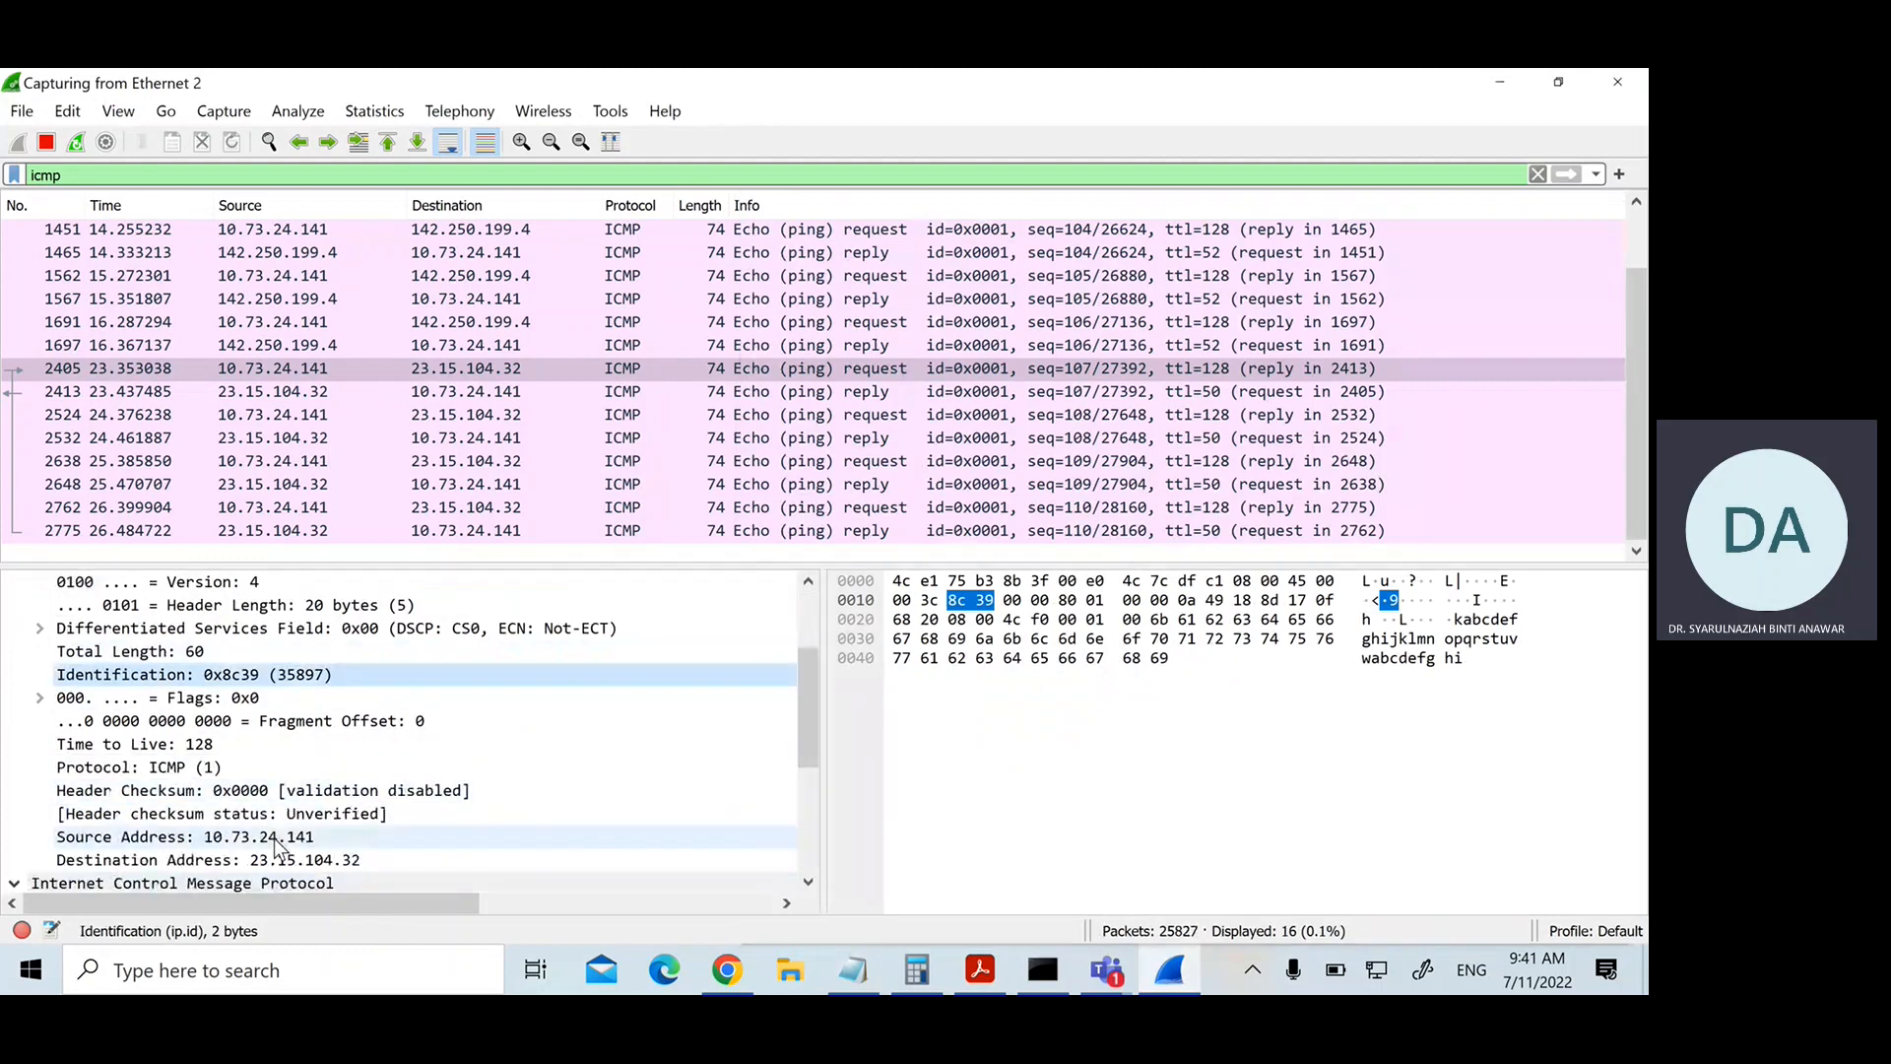
# Step: Examine packet 2405's destination IP 23.15.104.32 and its ICMP echo request fields
pyautogui.click(207, 859)
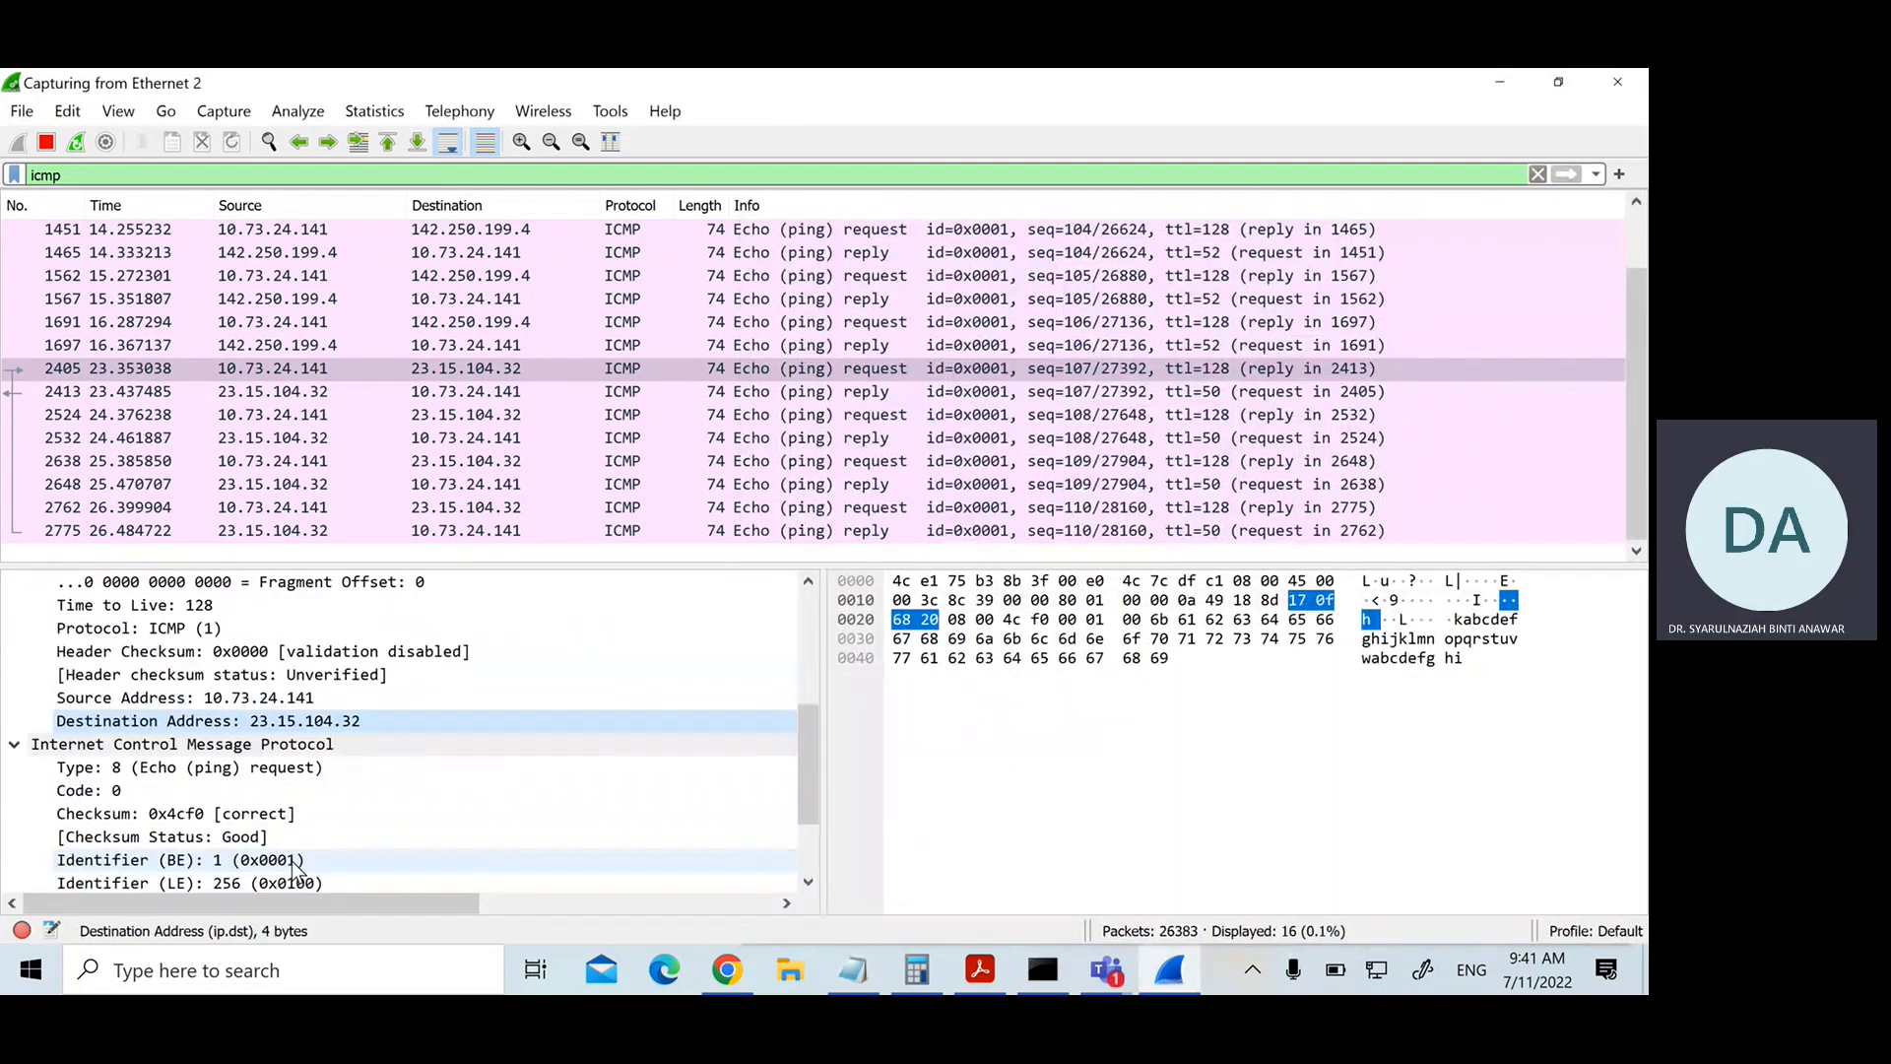
pyautogui.click(169, 745)
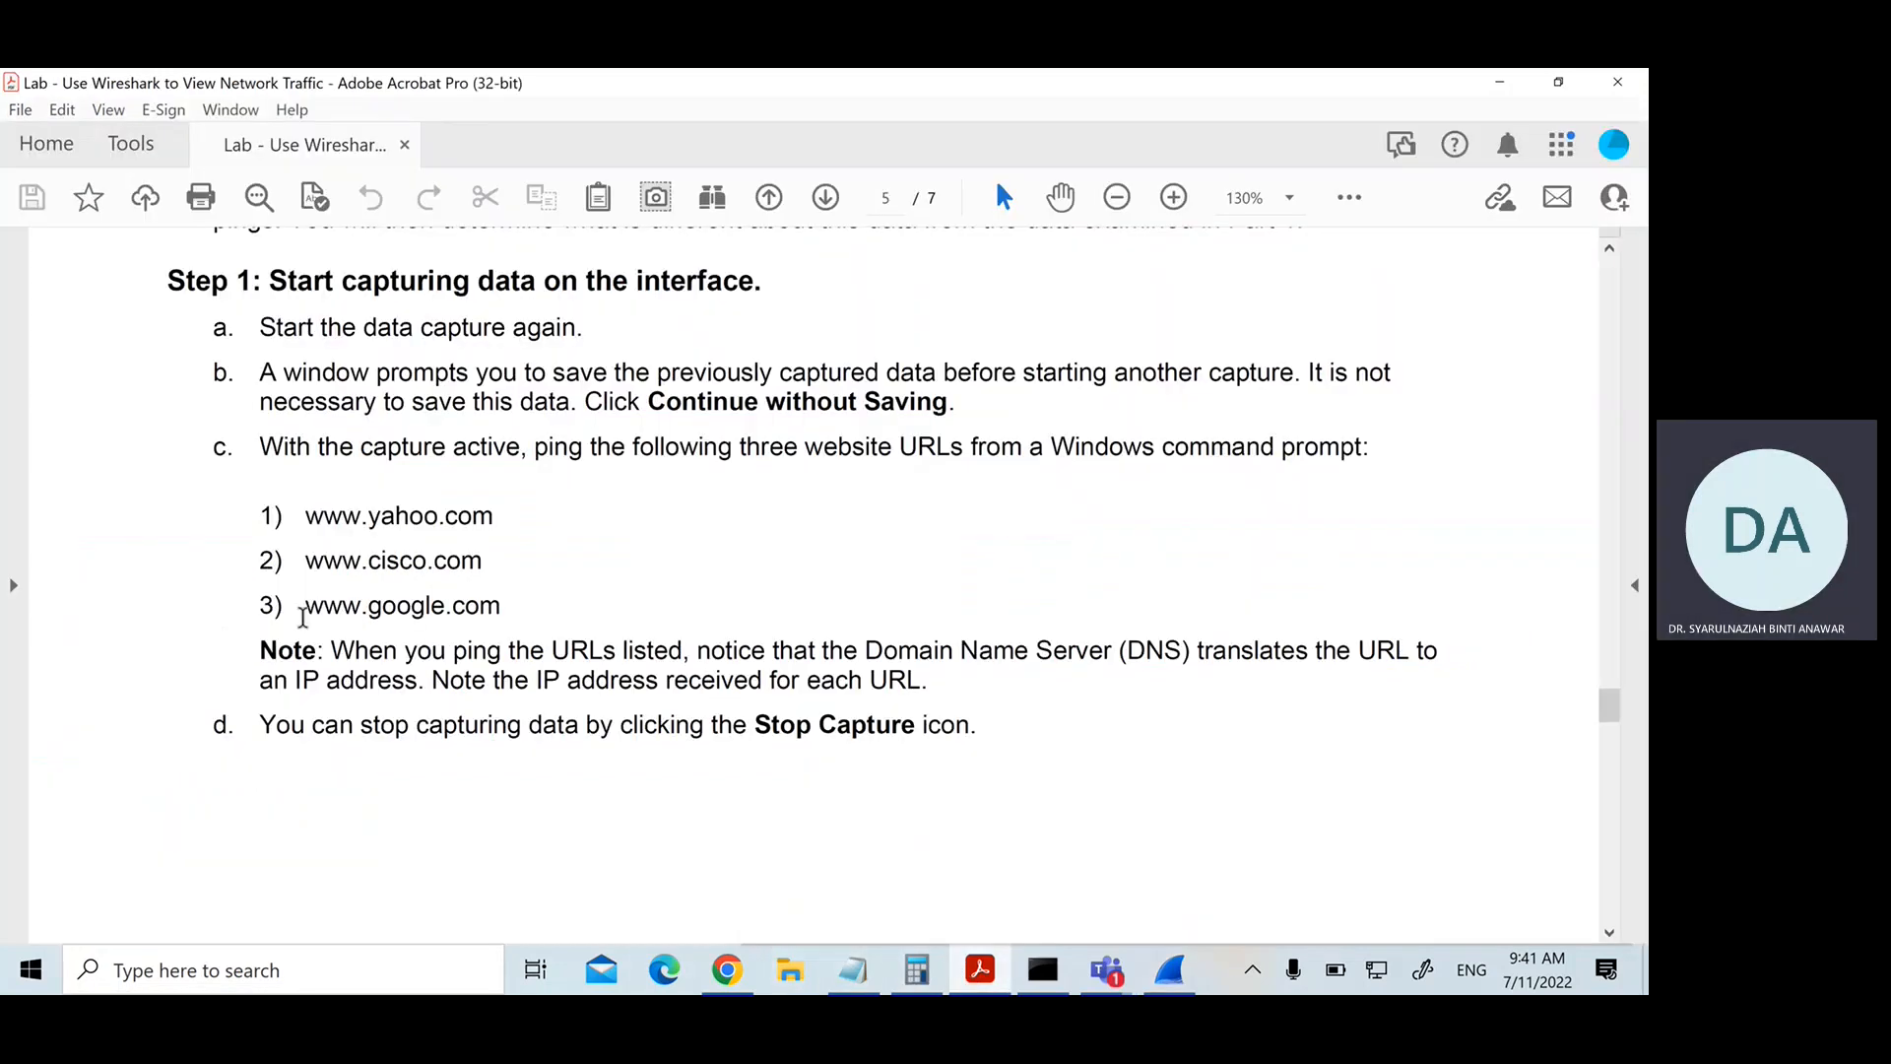
pyautogui.scroll(-3)
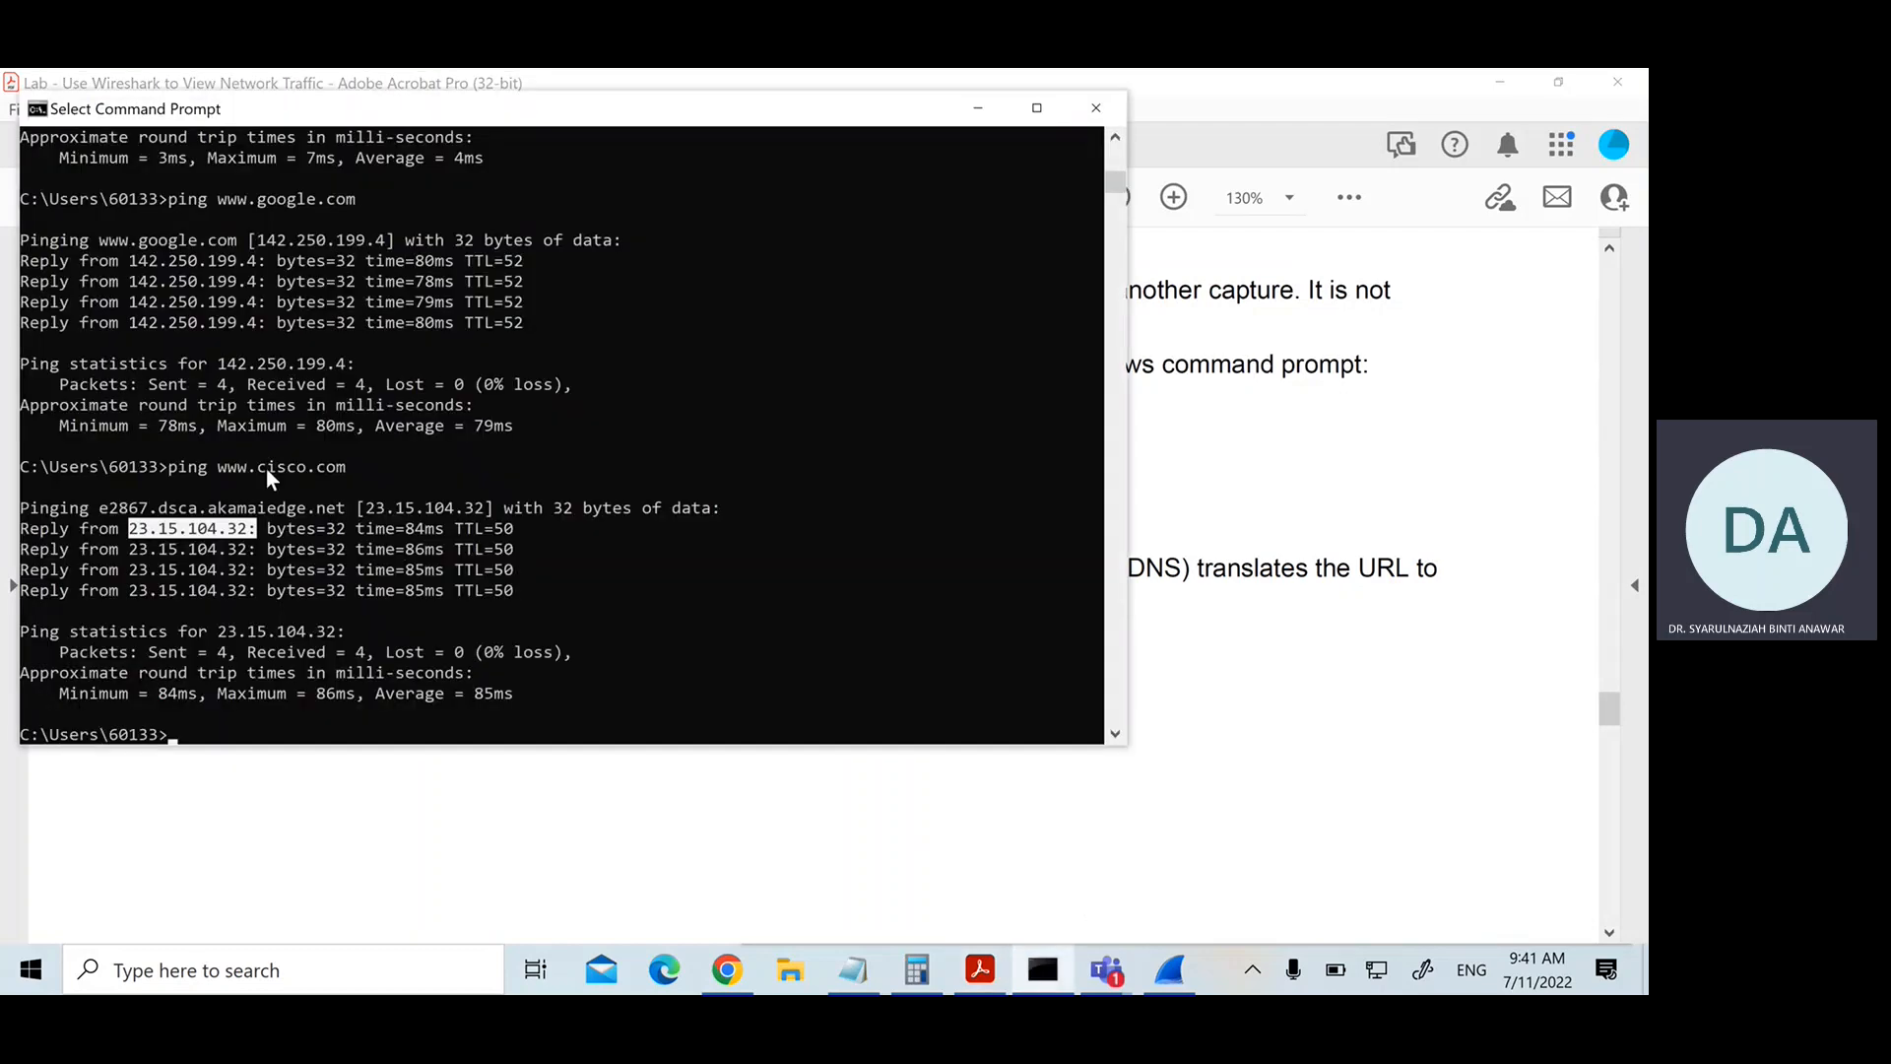
pyautogui.doubleClick(280, 467)
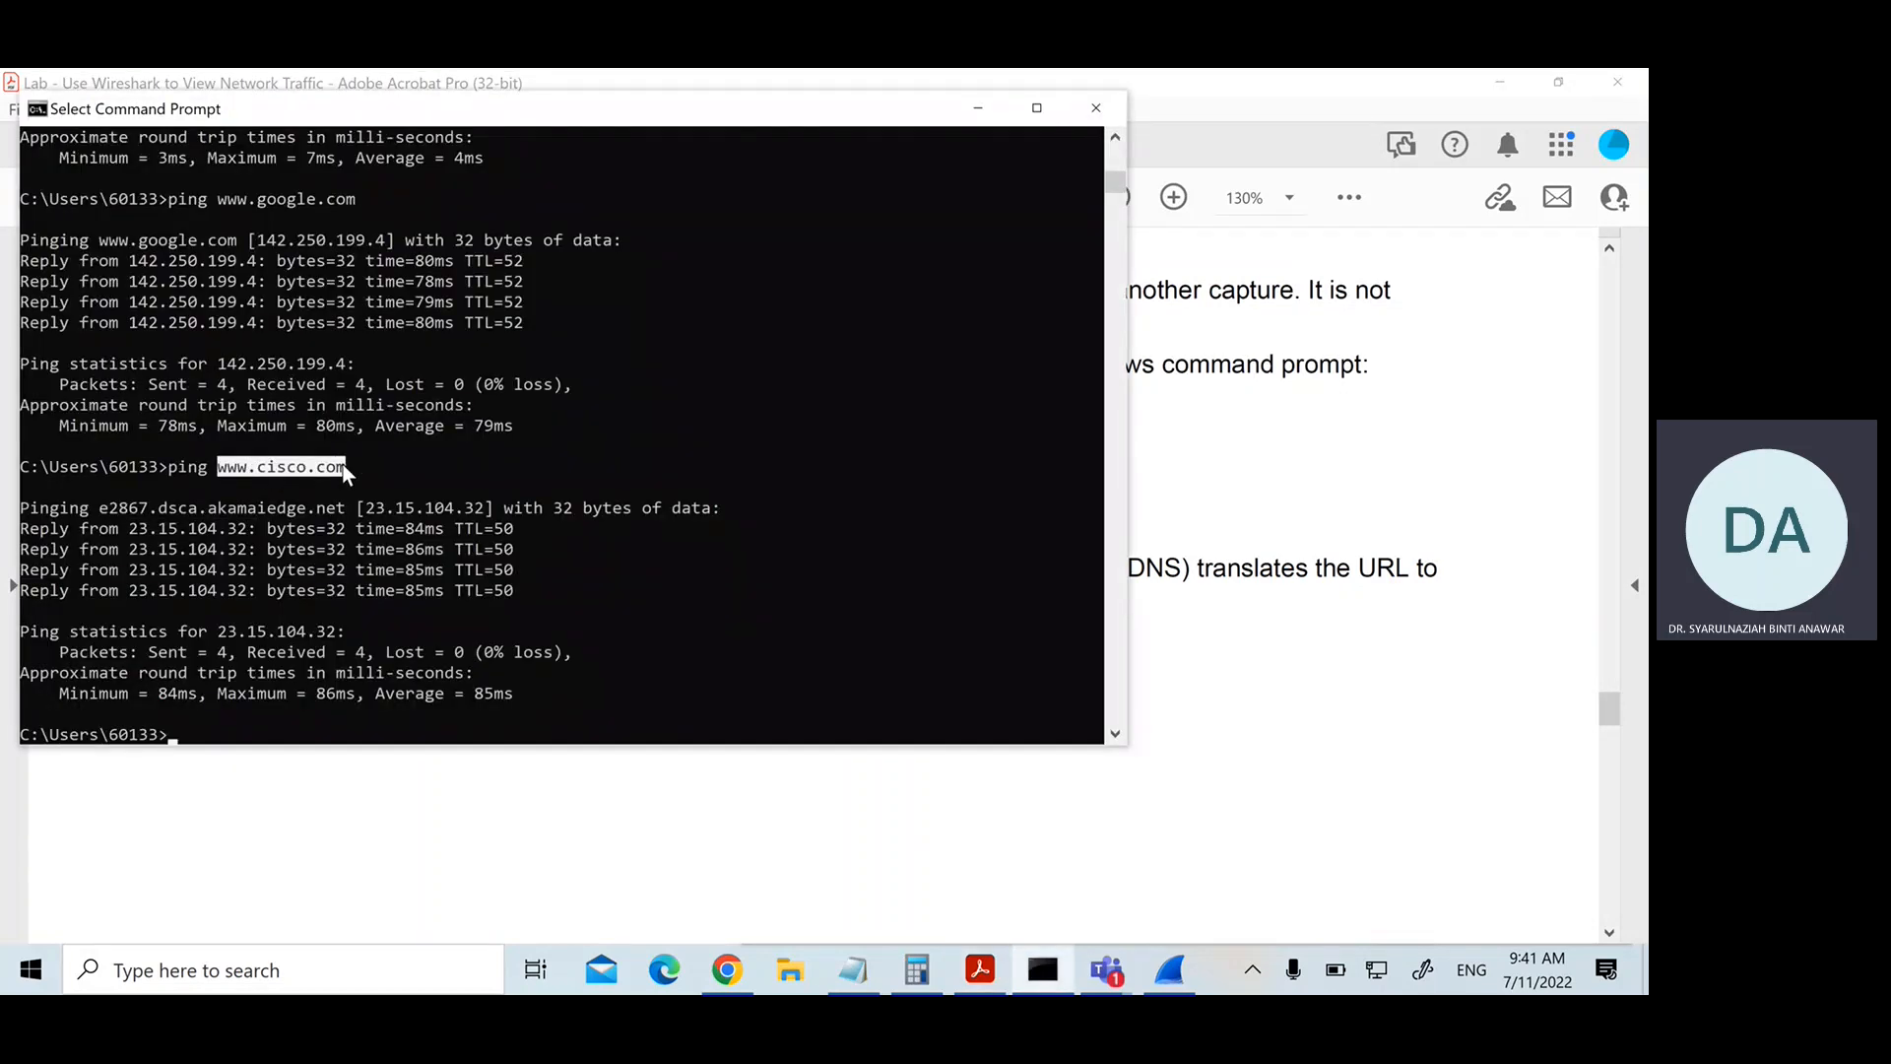
pyautogui.moveTo(1513, 654)
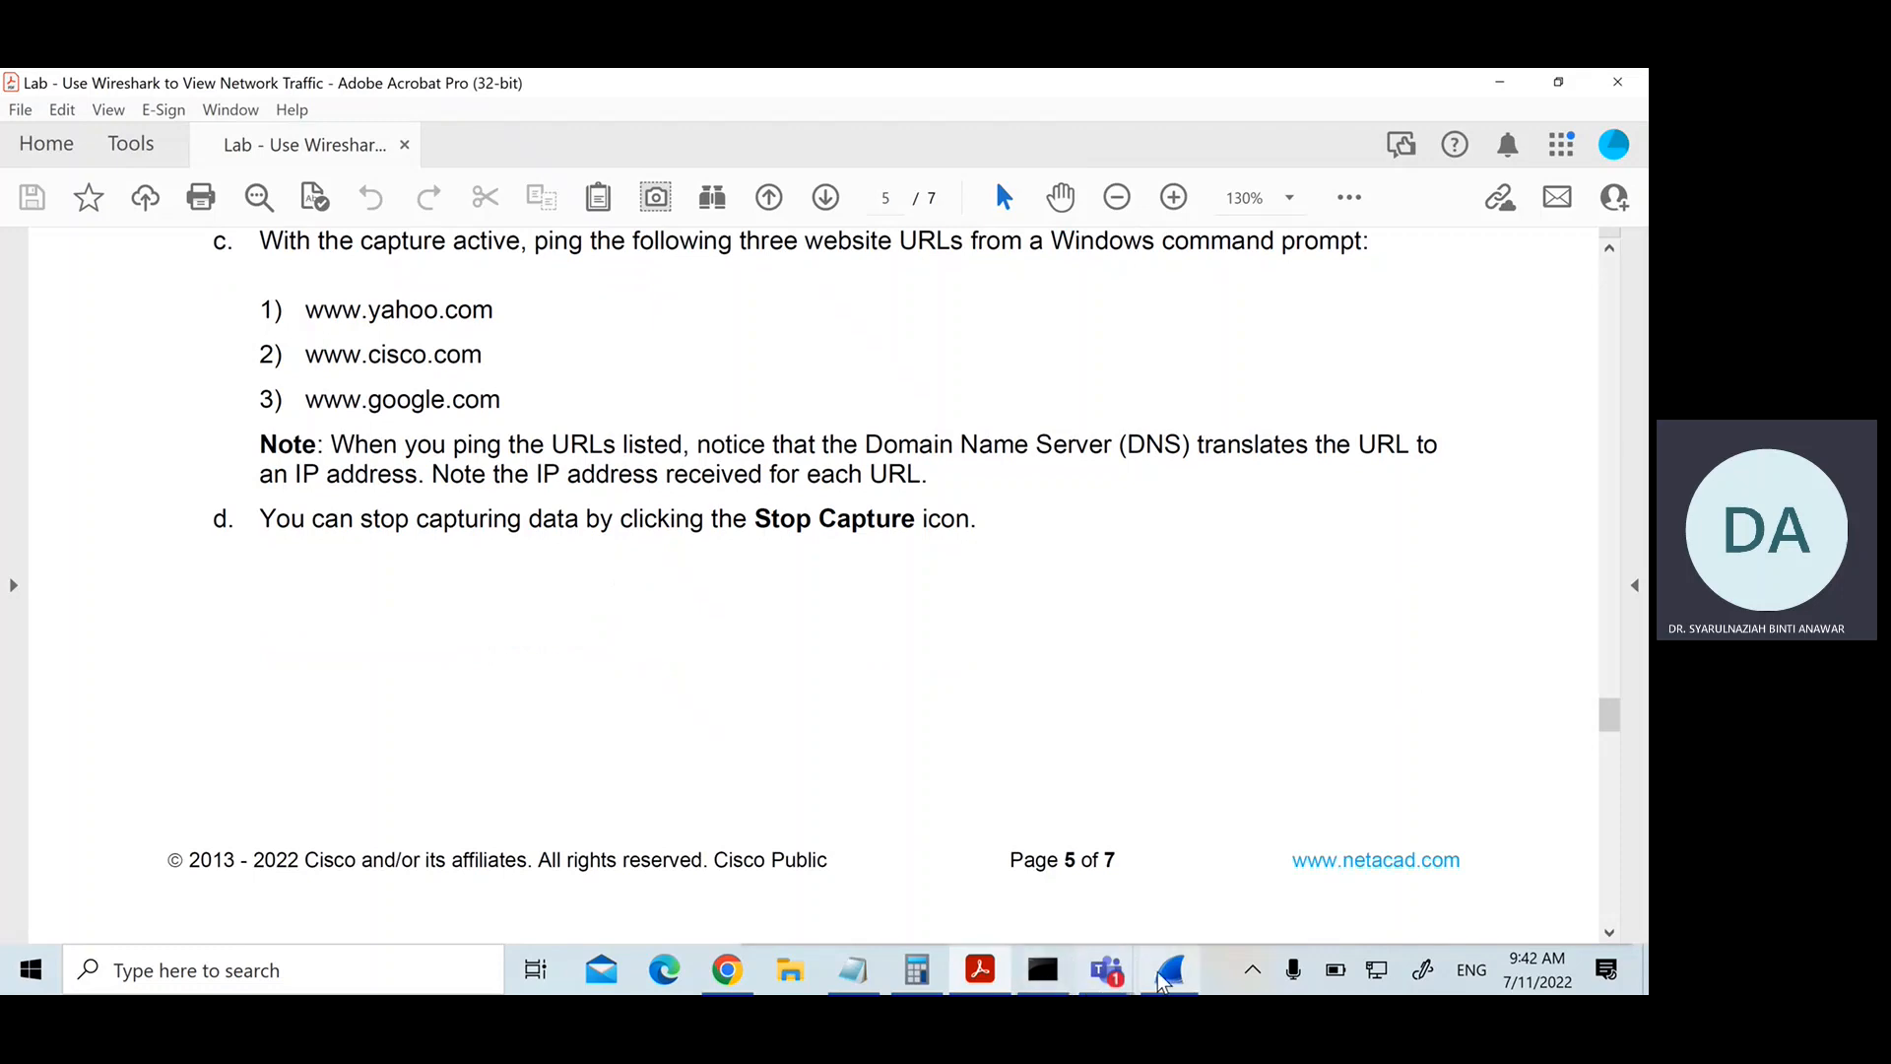
pyautogui.click(223, 110)
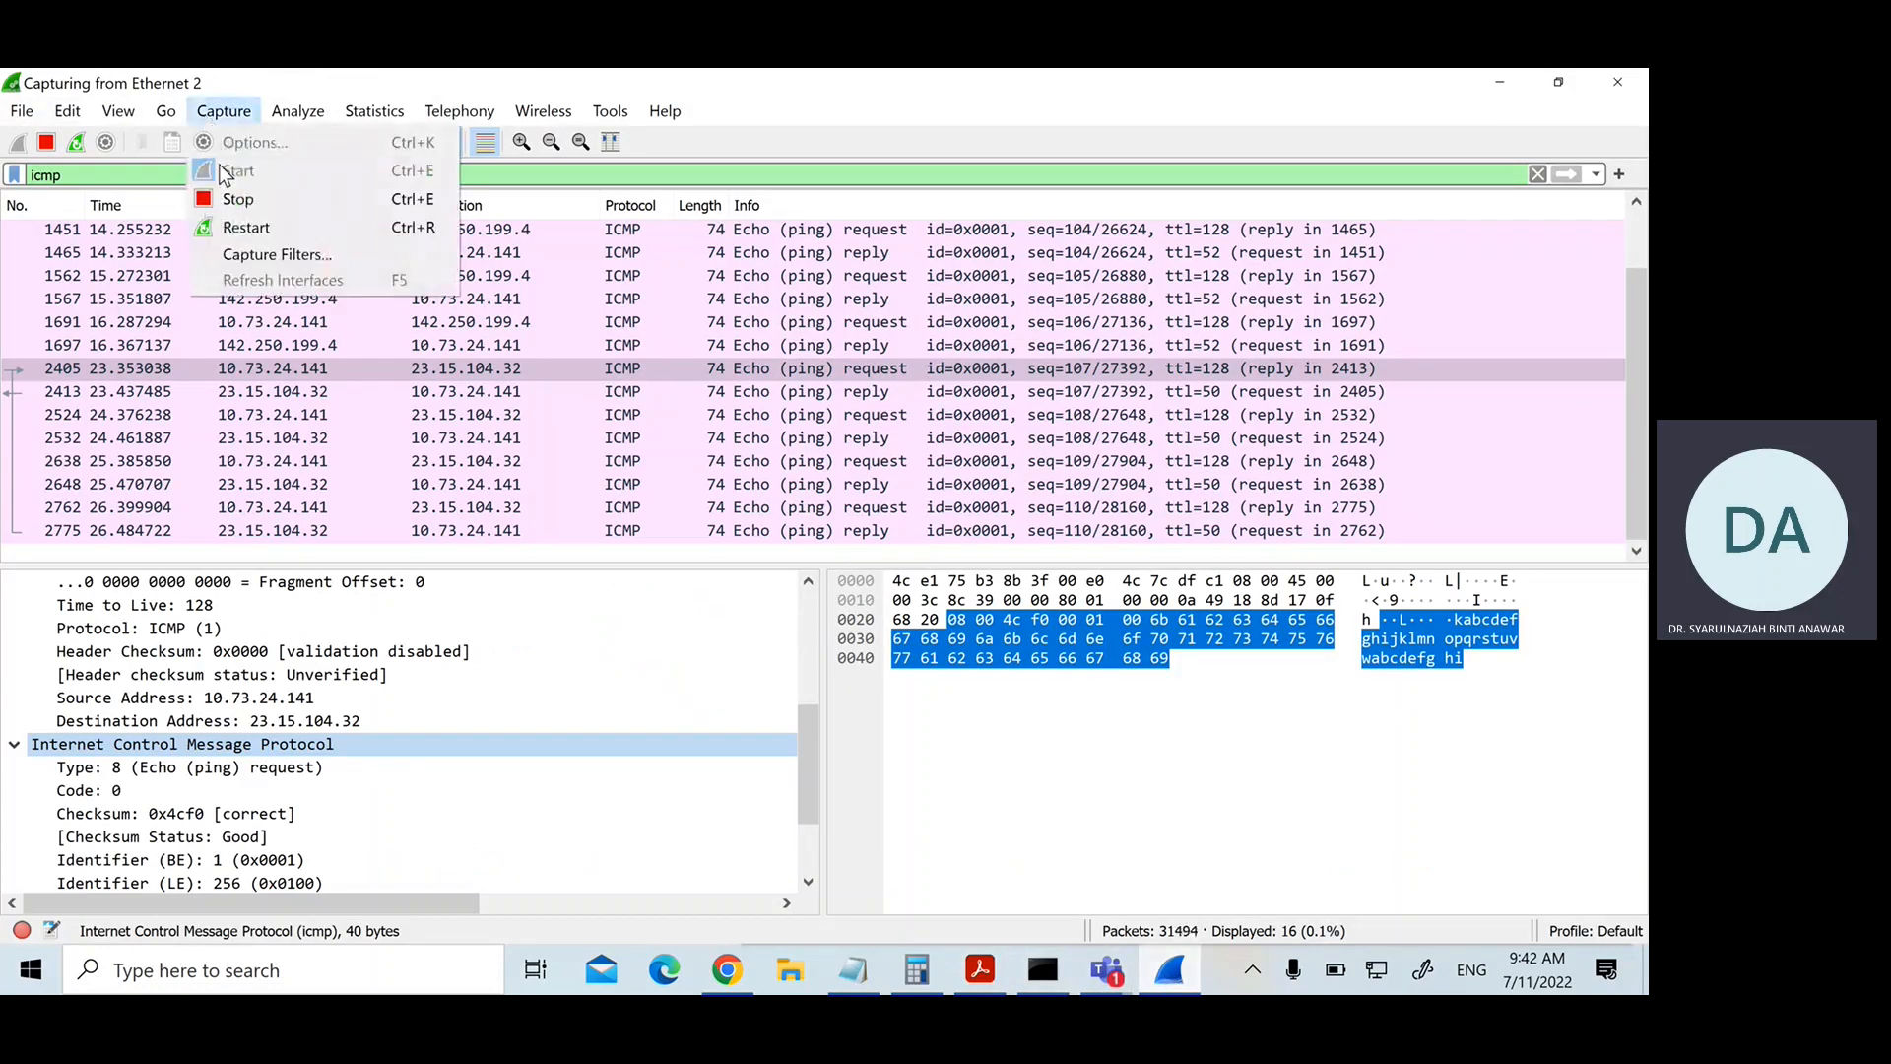
pyautogui.click(237, 199)
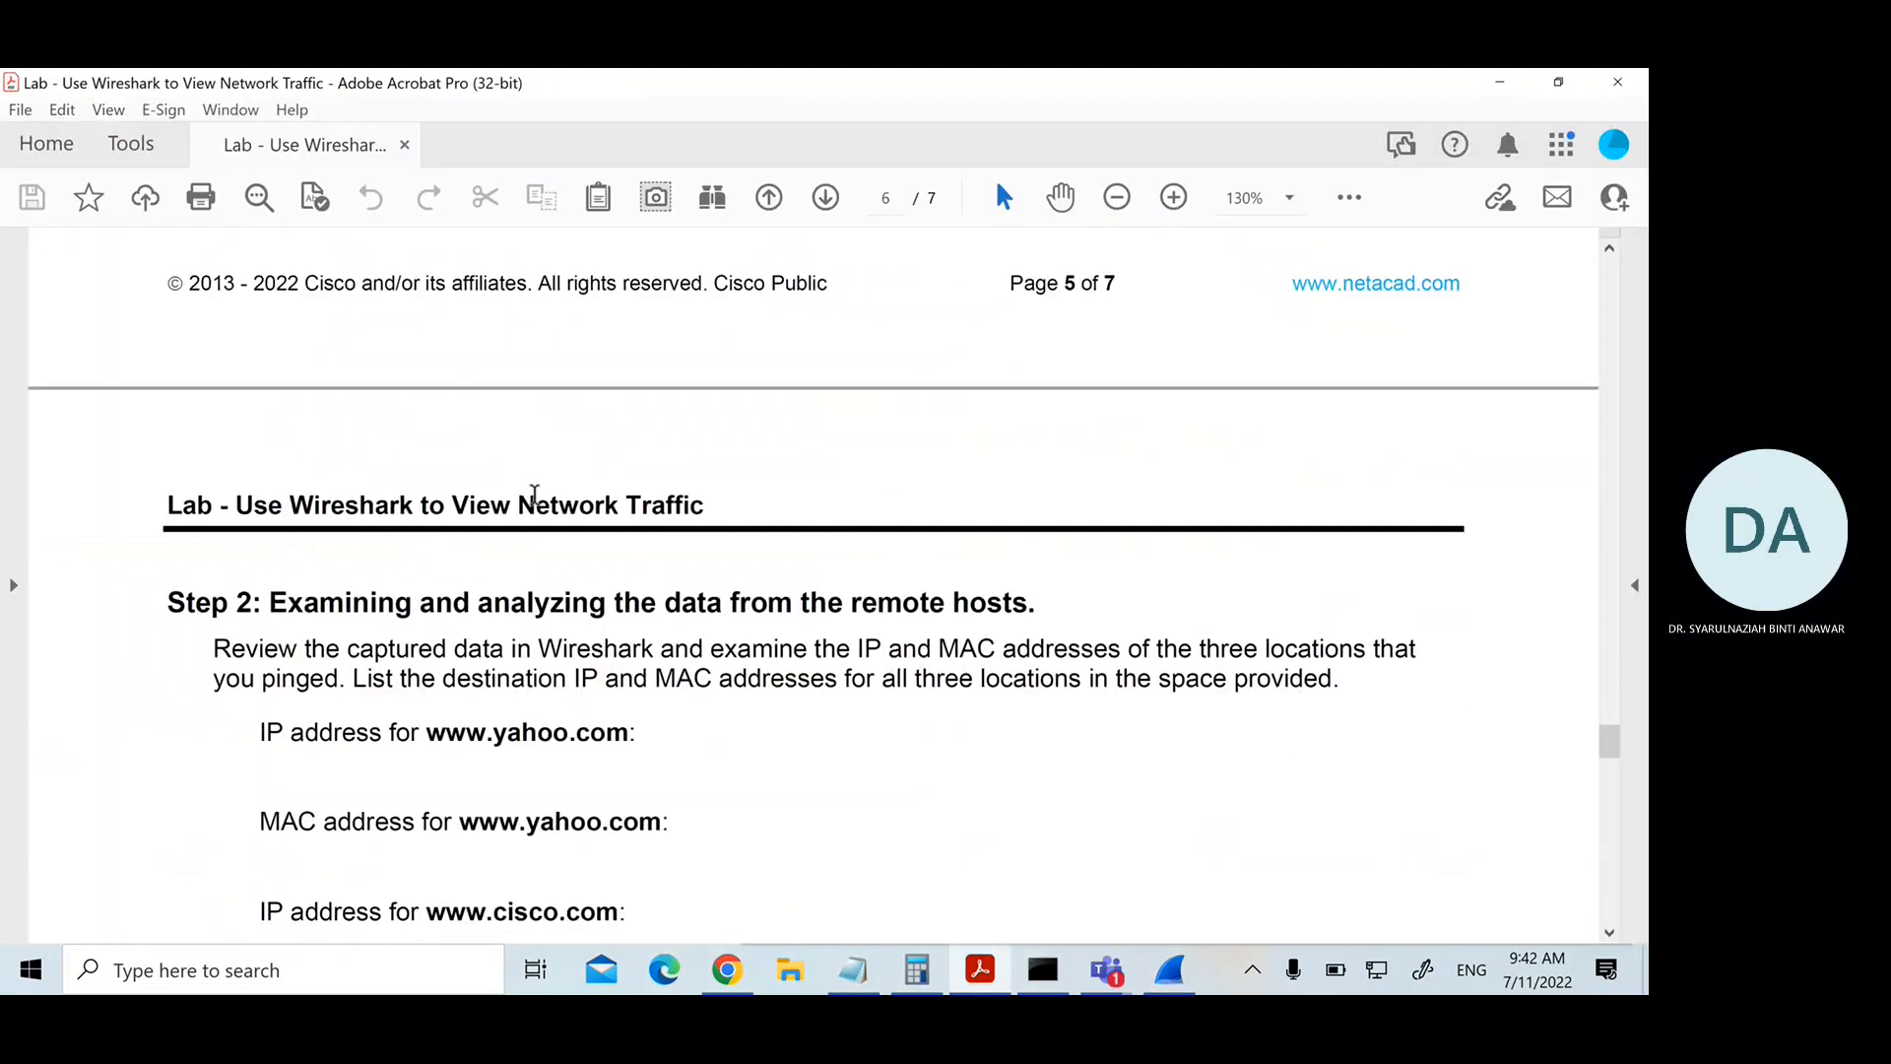
# Step: Cancel the yahoo.com security warning, review the Cisco ping output, and bring up the MAC notes beside Step 2
pyautogui.scroll(-3)
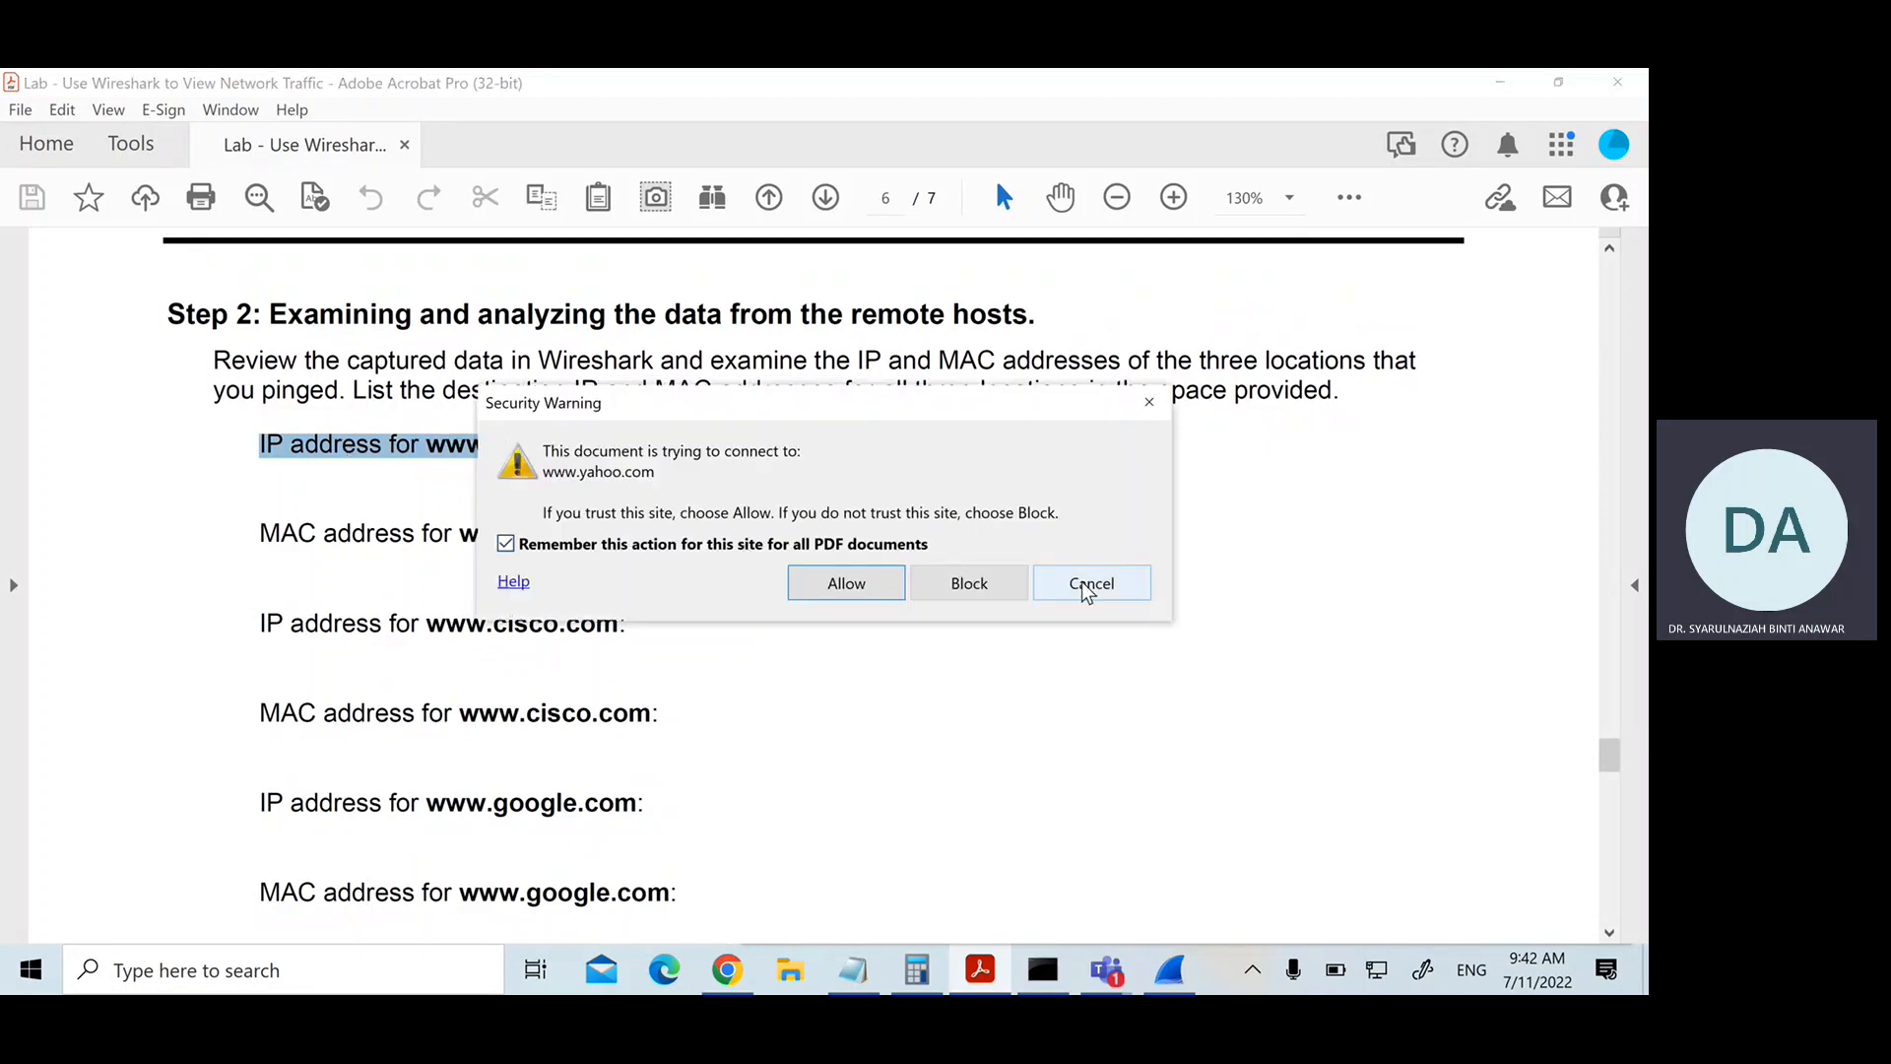
pyautogui.click(1091, 583)
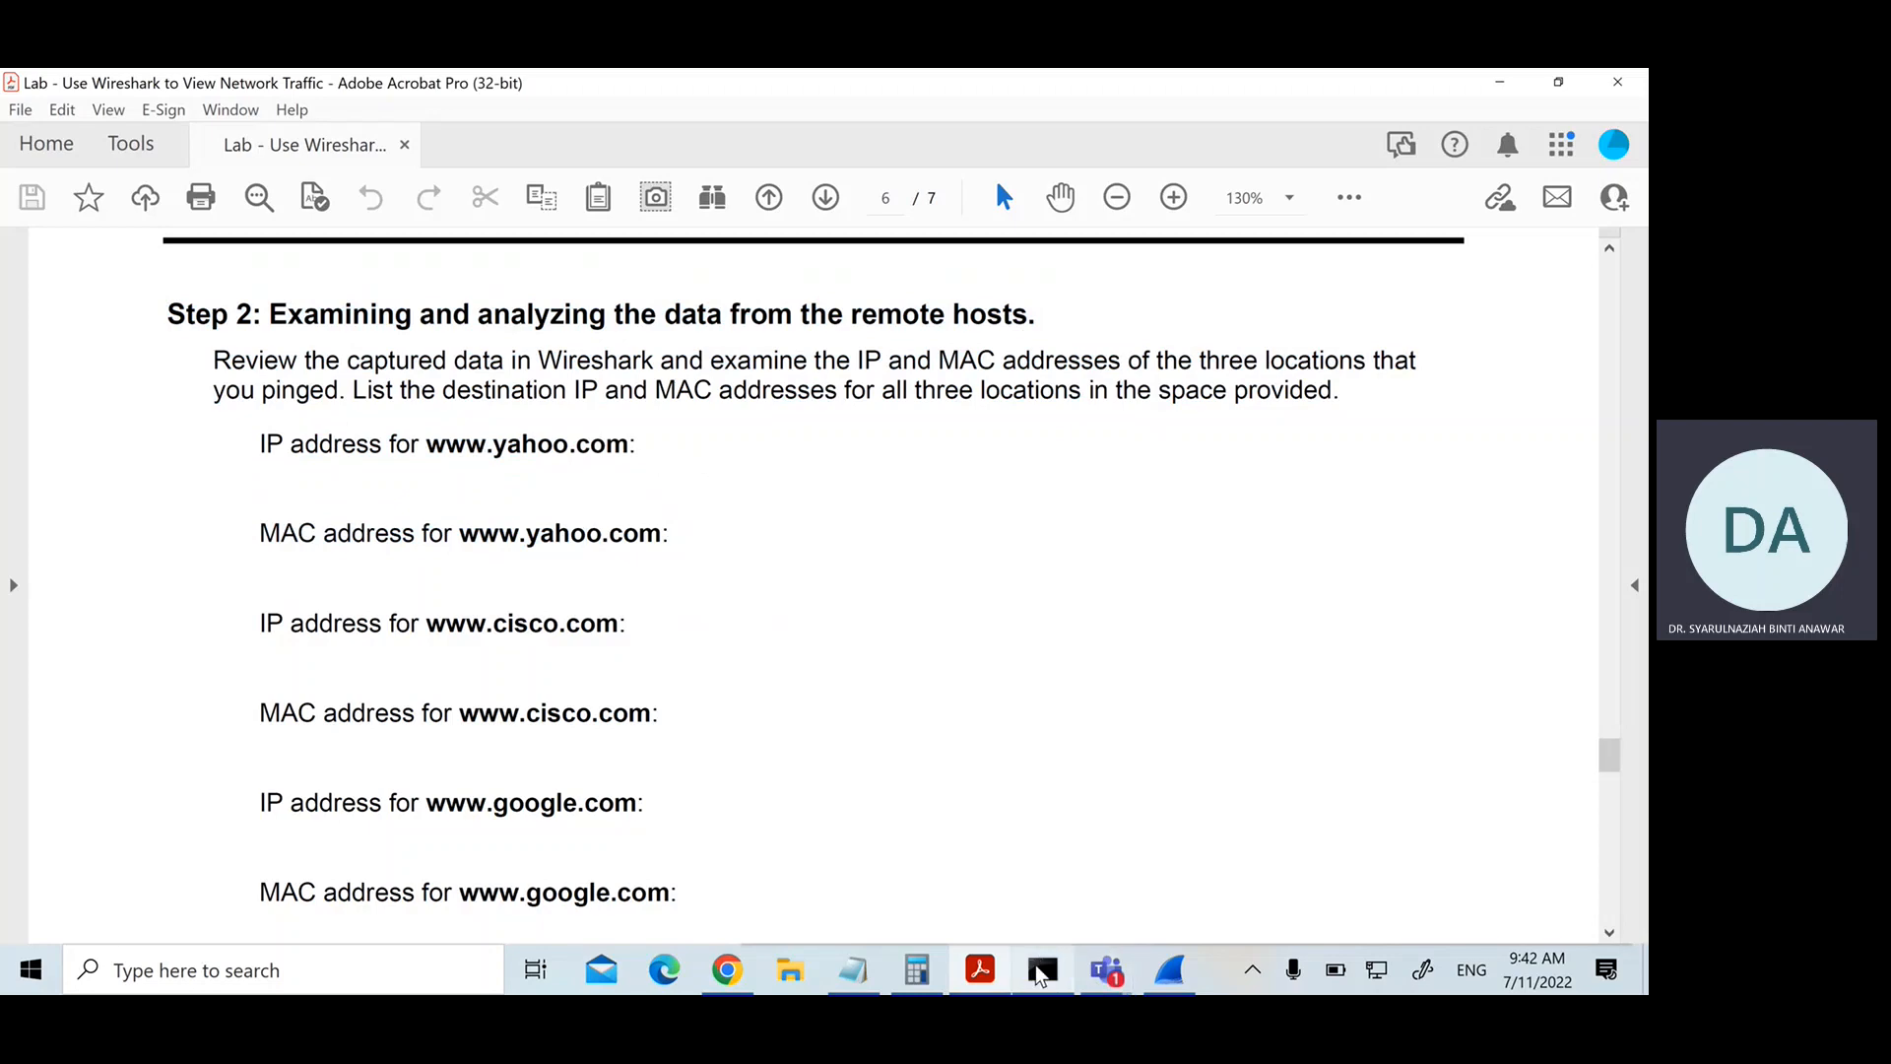
pyautogui.click(1042, 969)
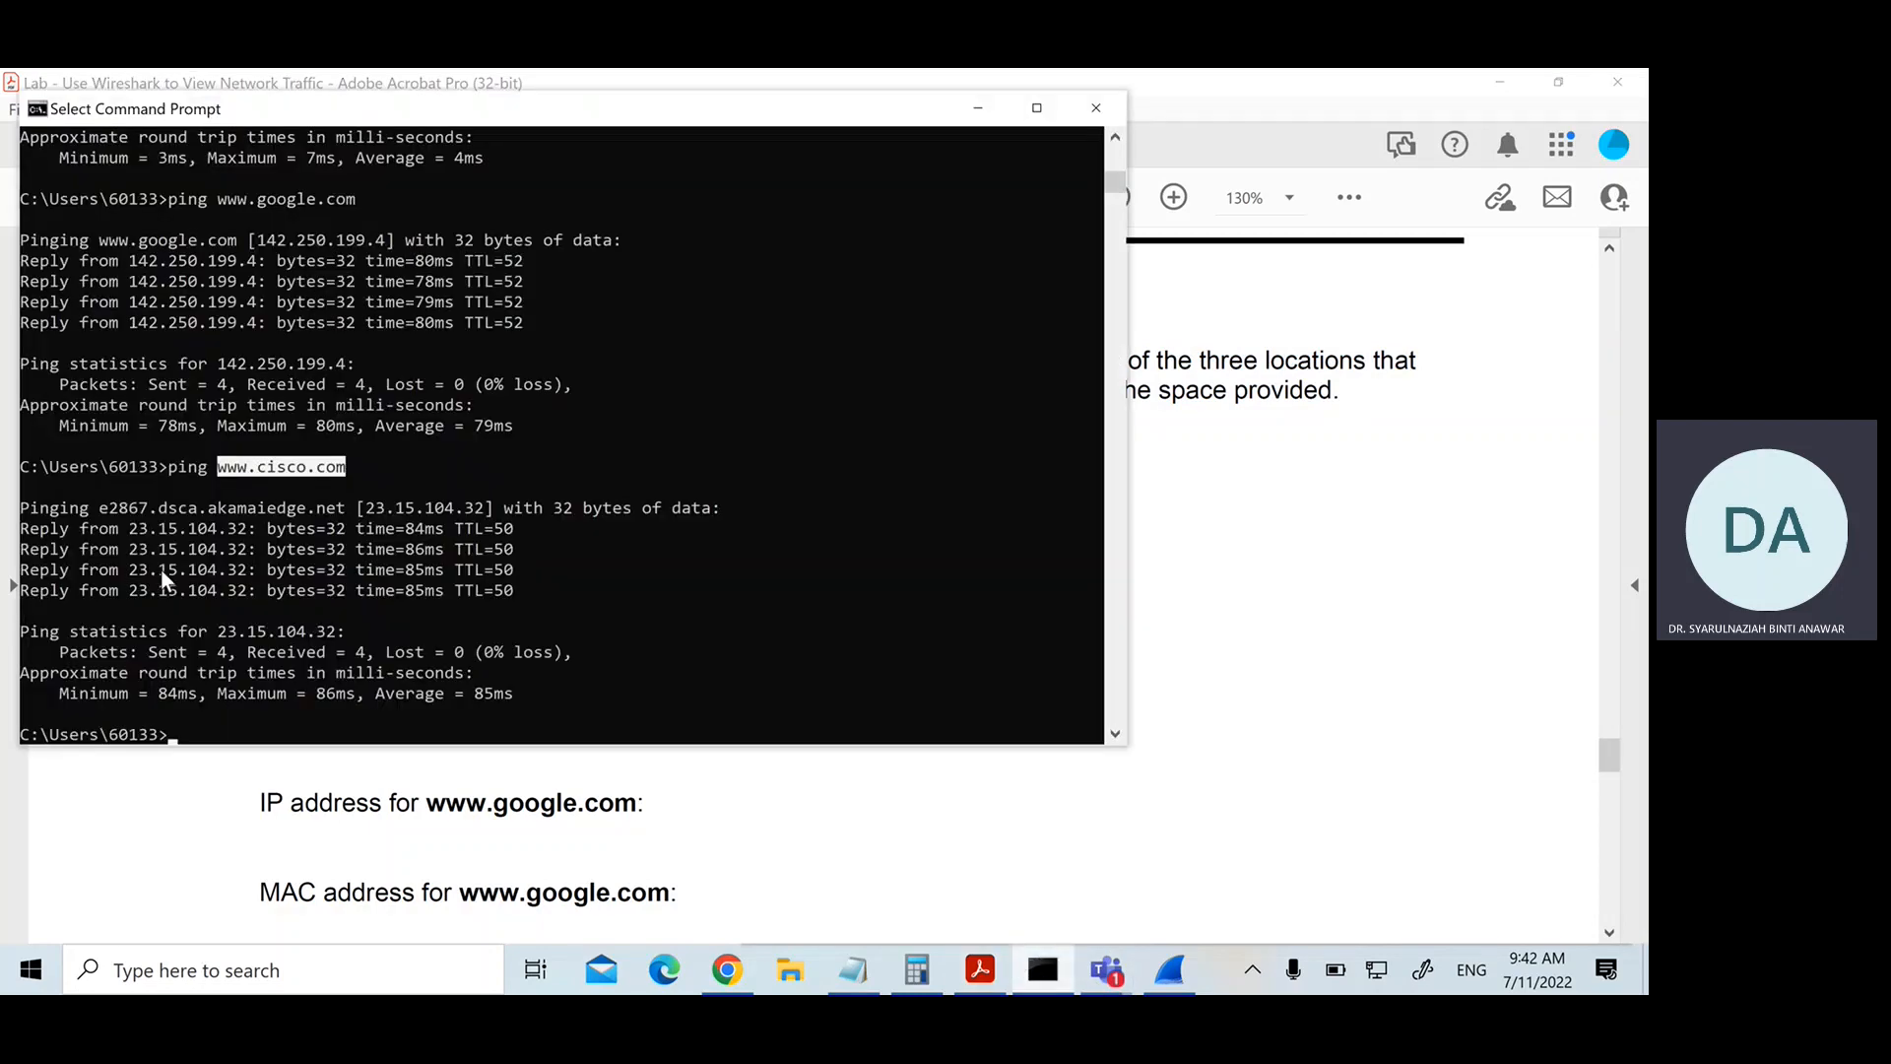
pyautogui.moveTo(177, 543)
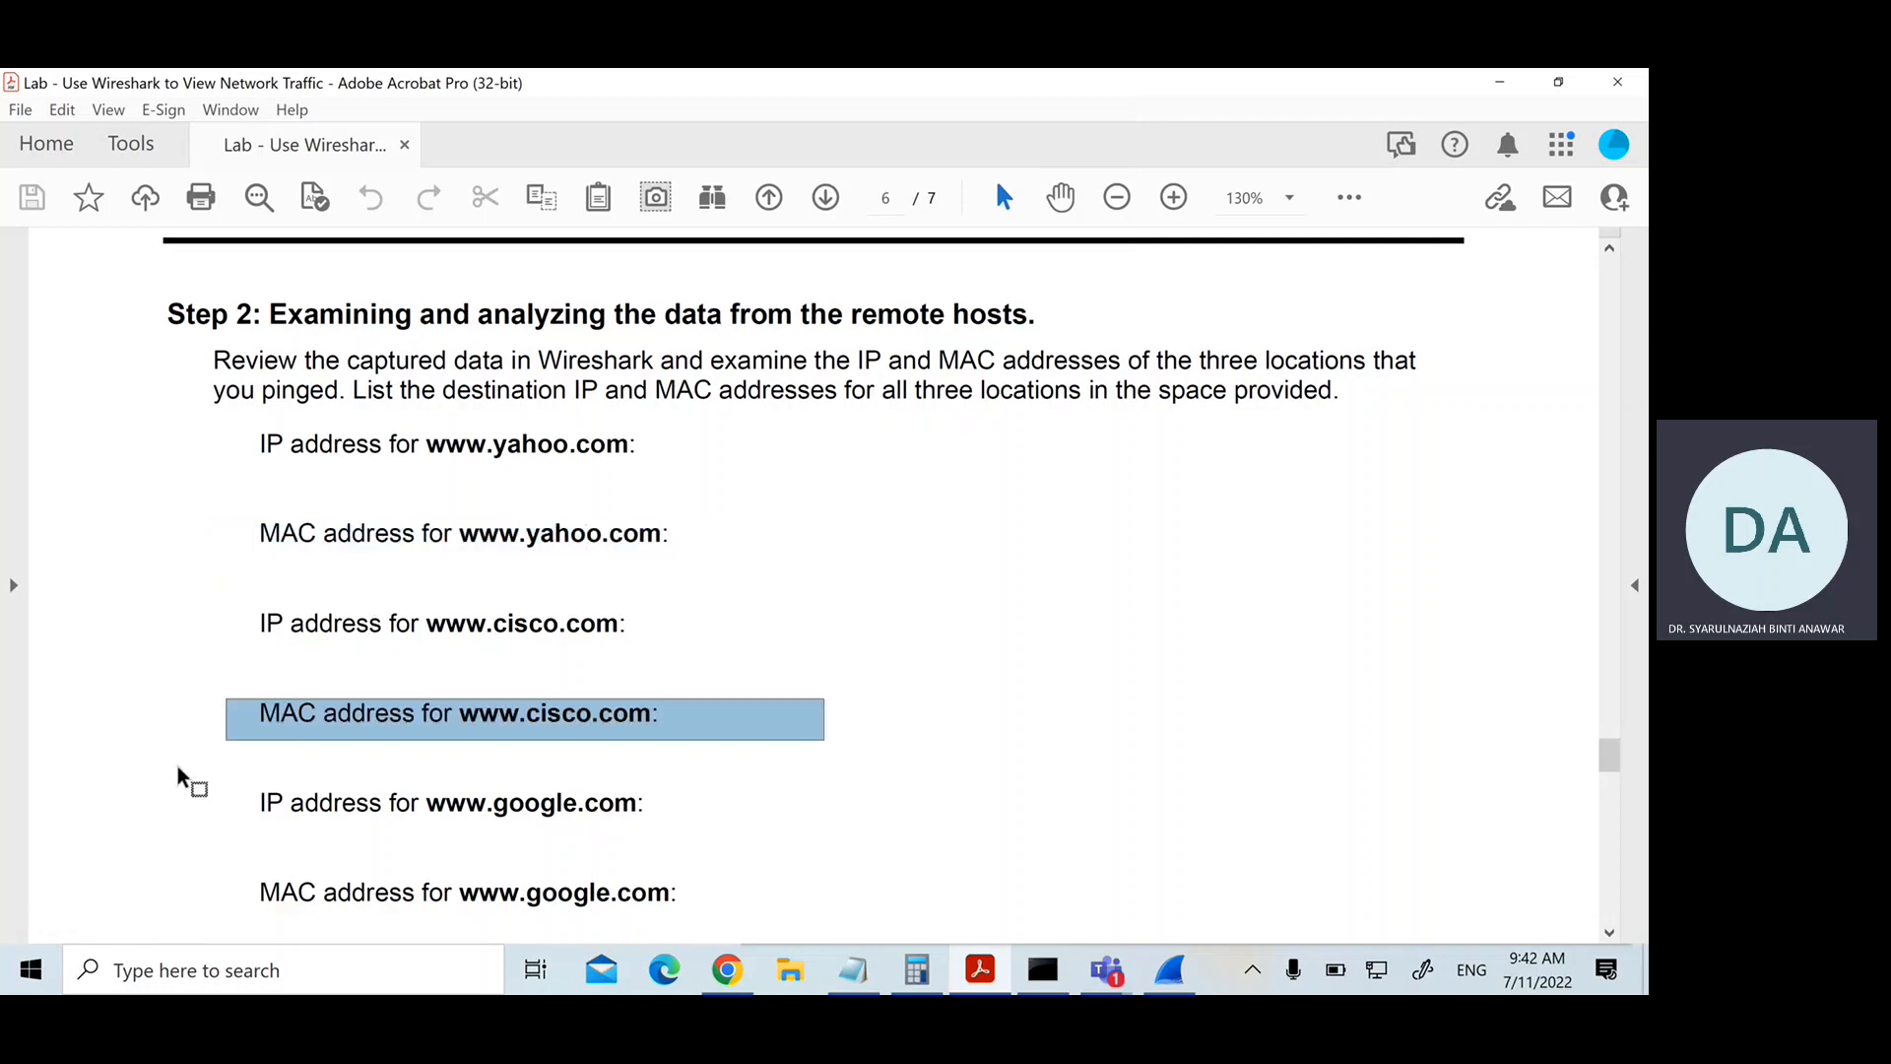
pyautogui.scroll(-3)
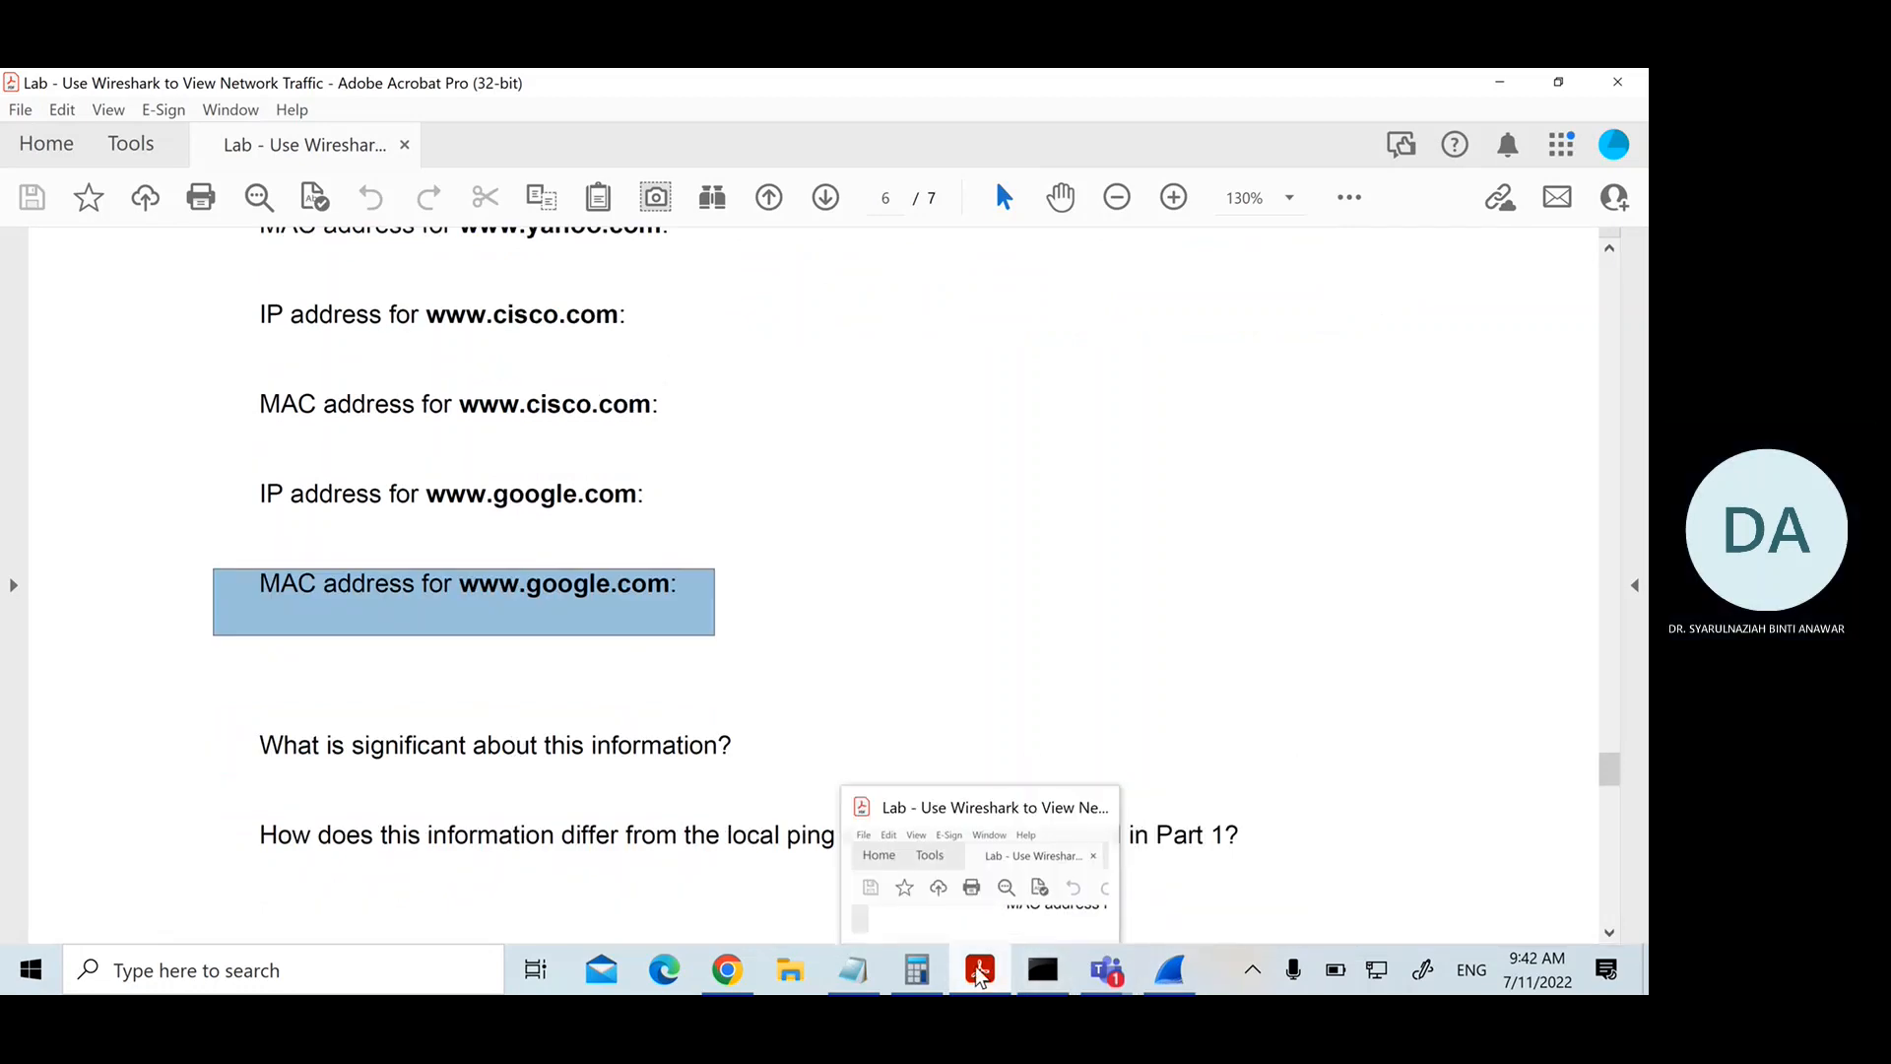
pyautogui.click(853, 969)
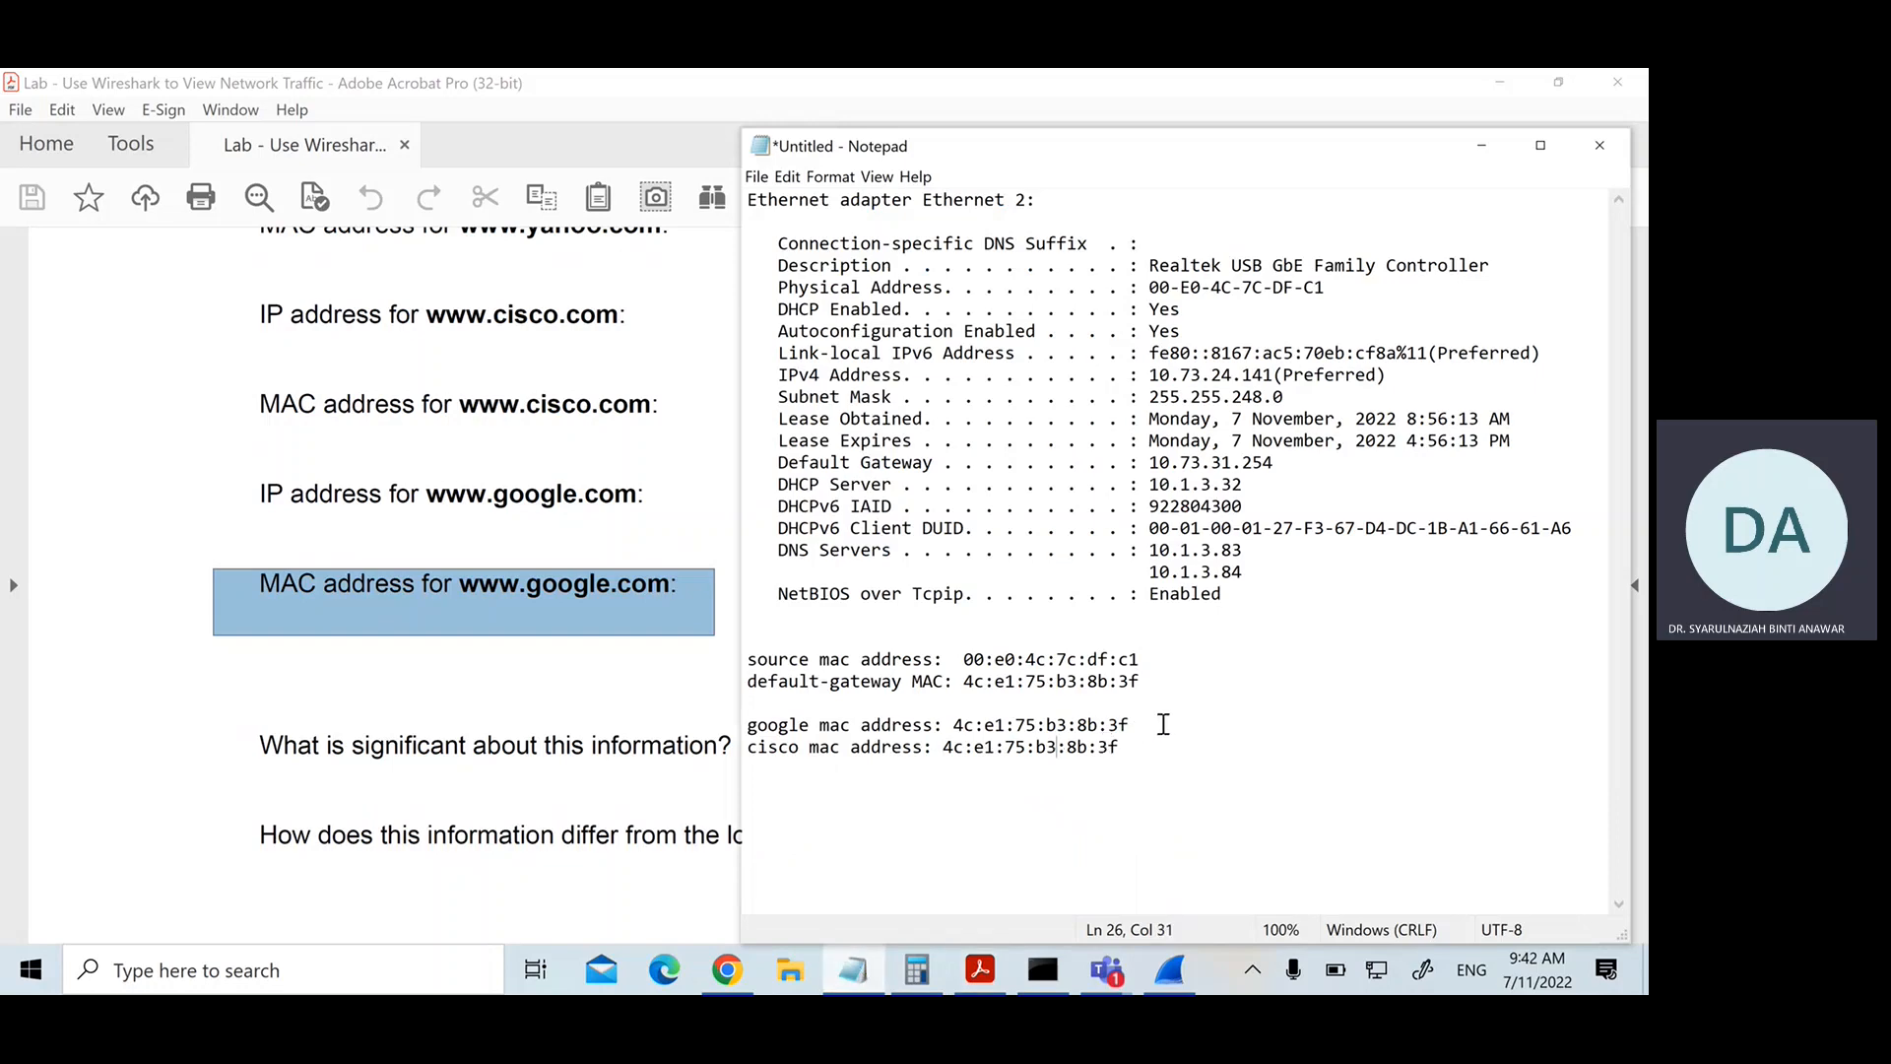
pyautogui.moveTo(954, 723); pyautogui.dragTo(1129, 723)
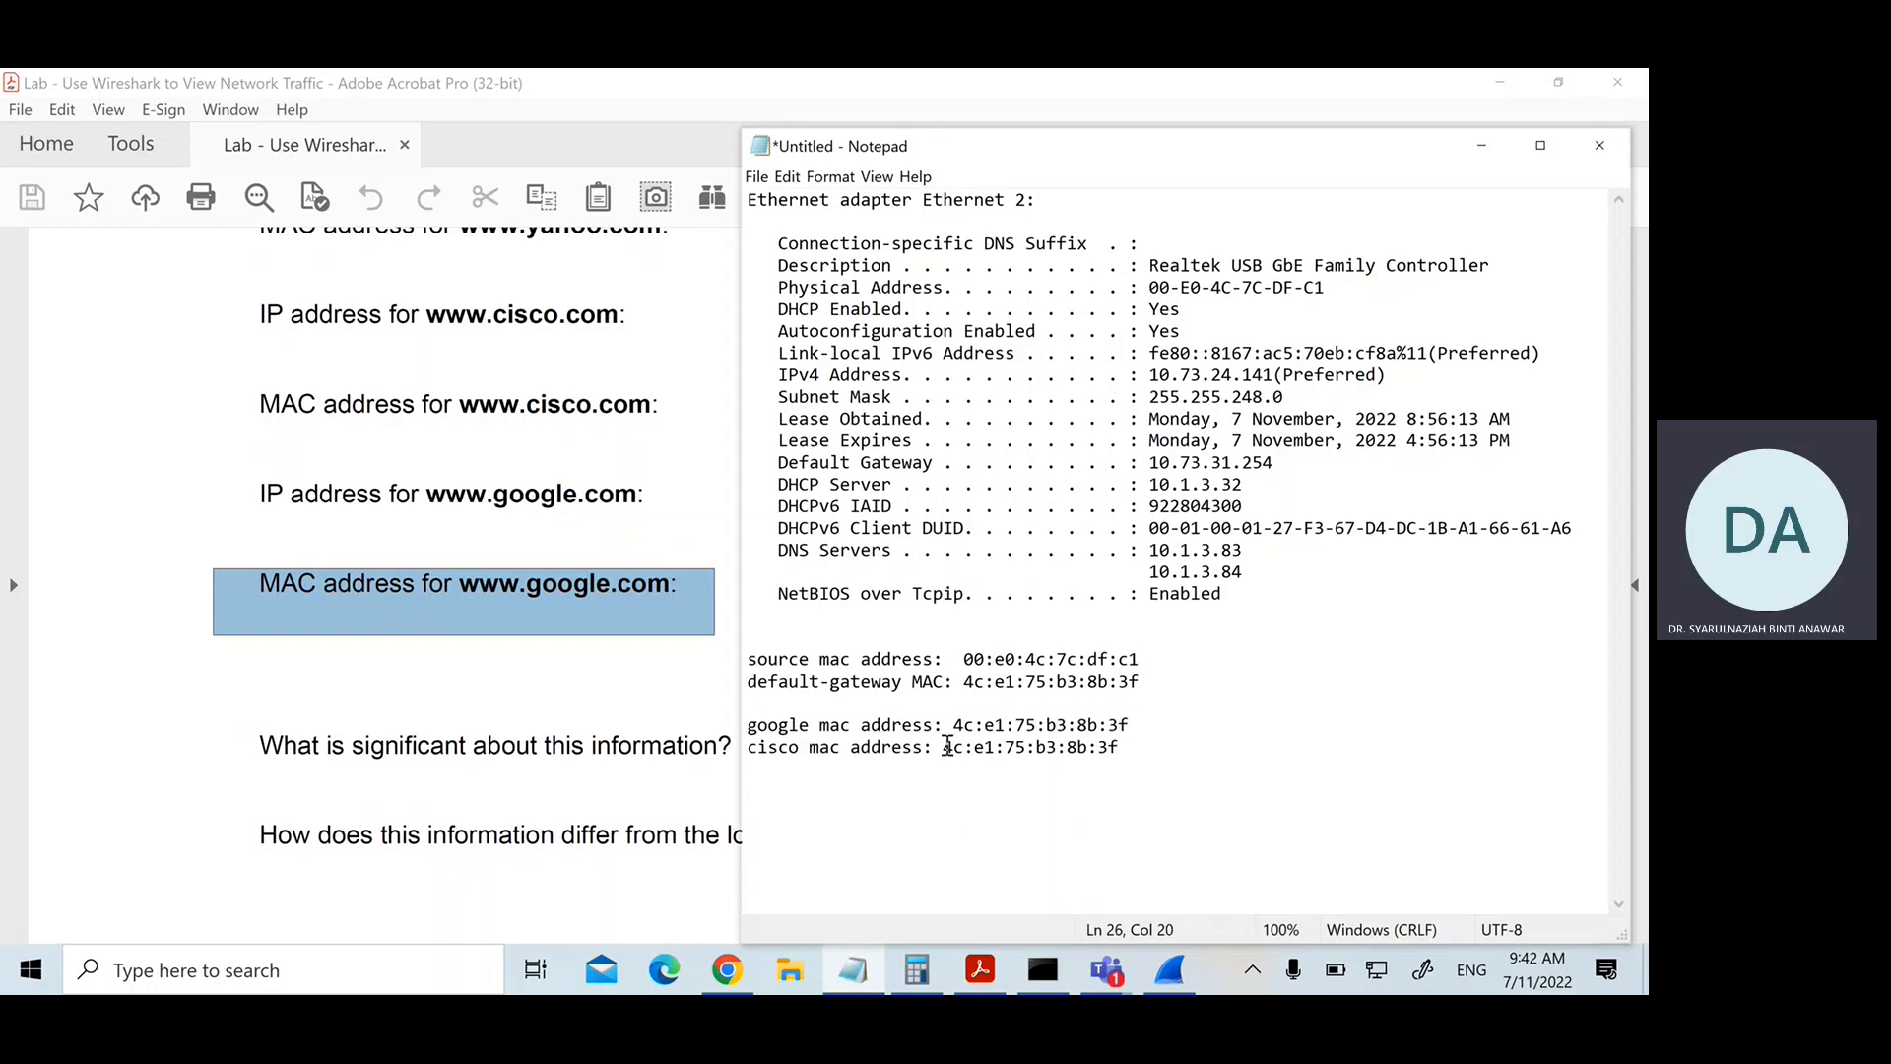
pyautogui.moveTo(944, 746); pyautogui.dragTo(1118, 747)
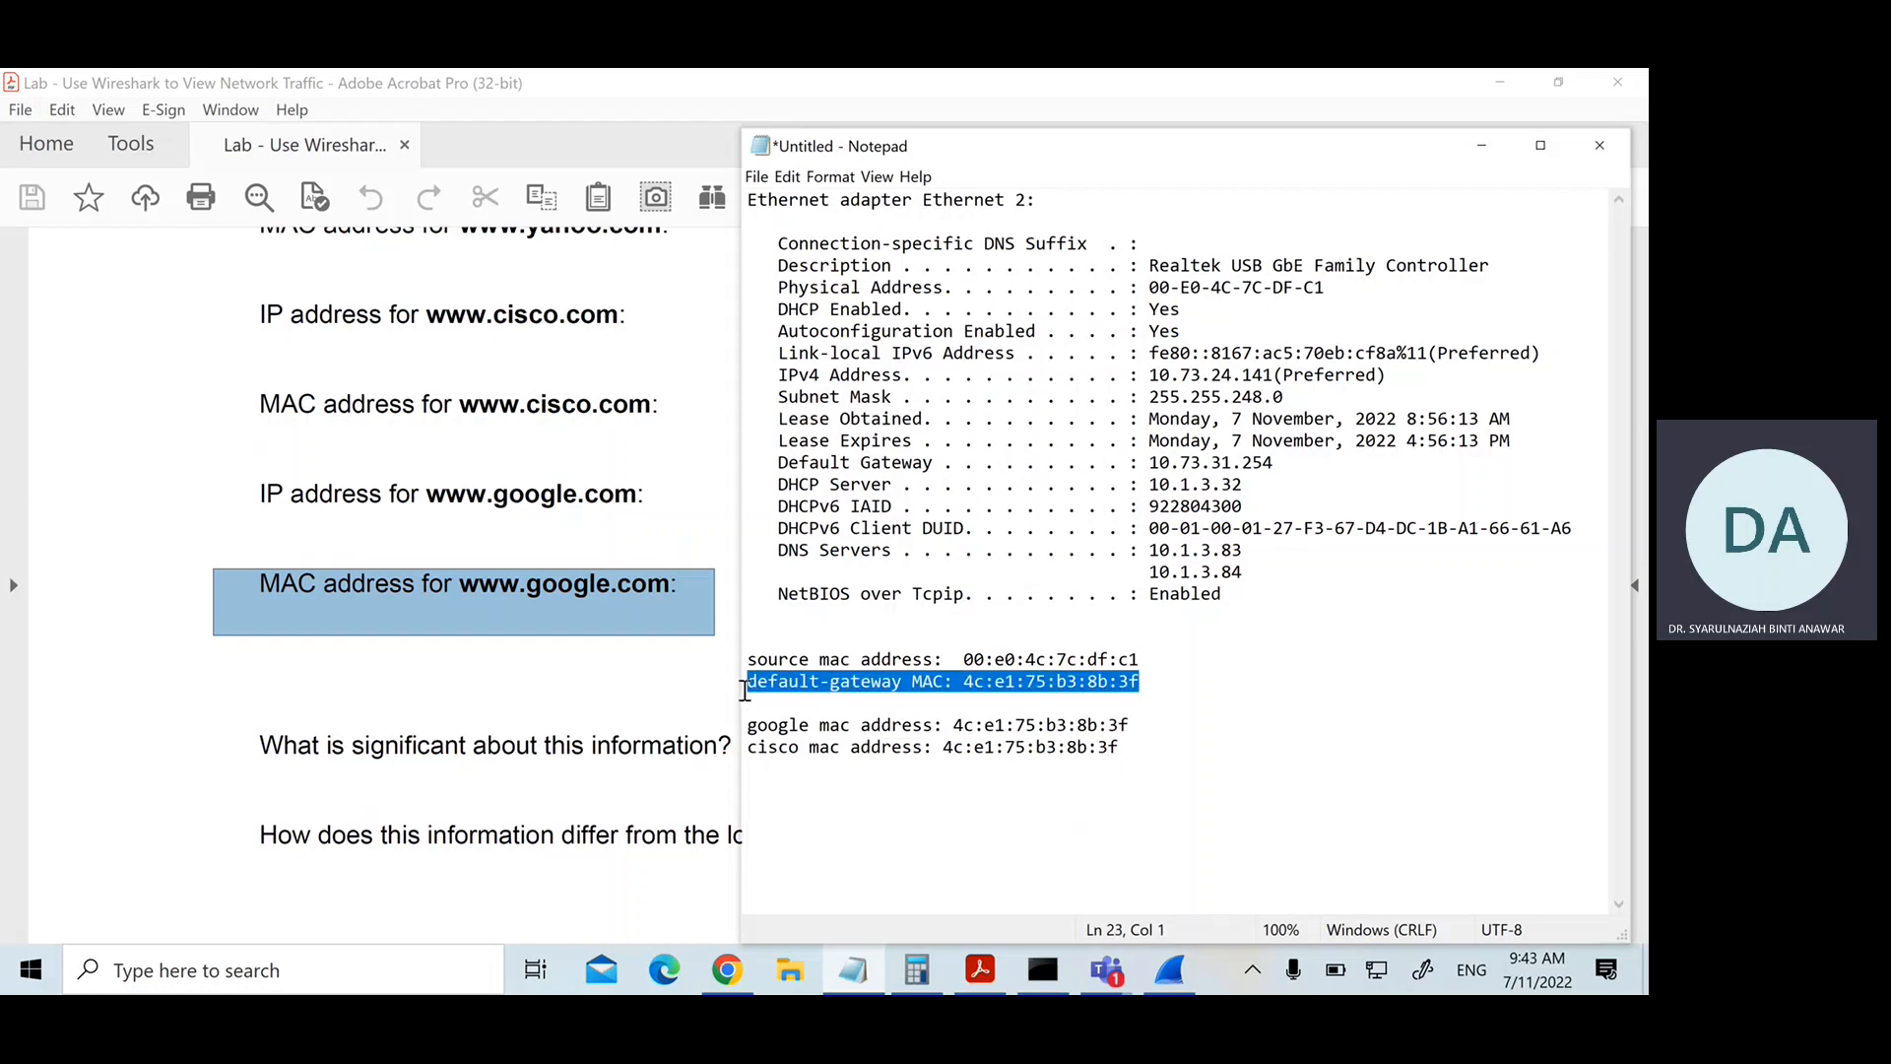
pyautogui.moveTo(861, 839)
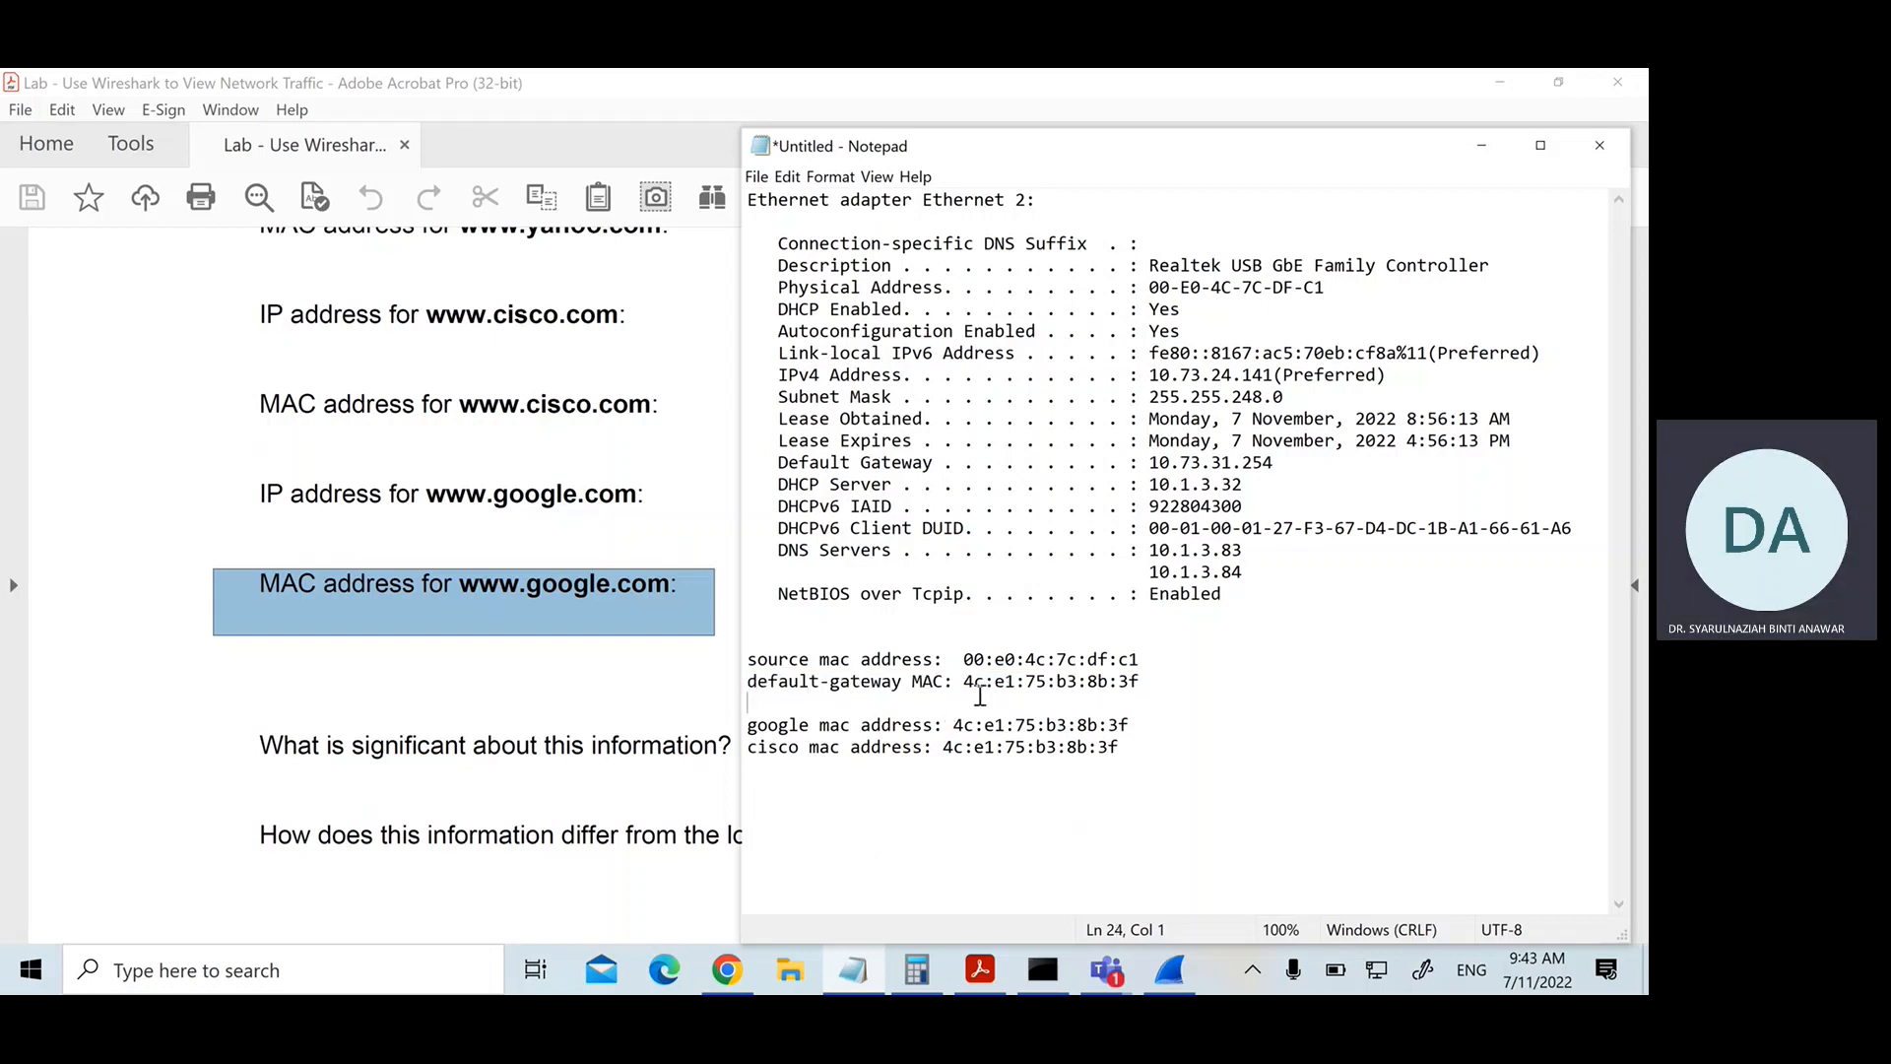
pyautogui.moveTo(962, 680); pyautogui.dragTo(1078, 680)
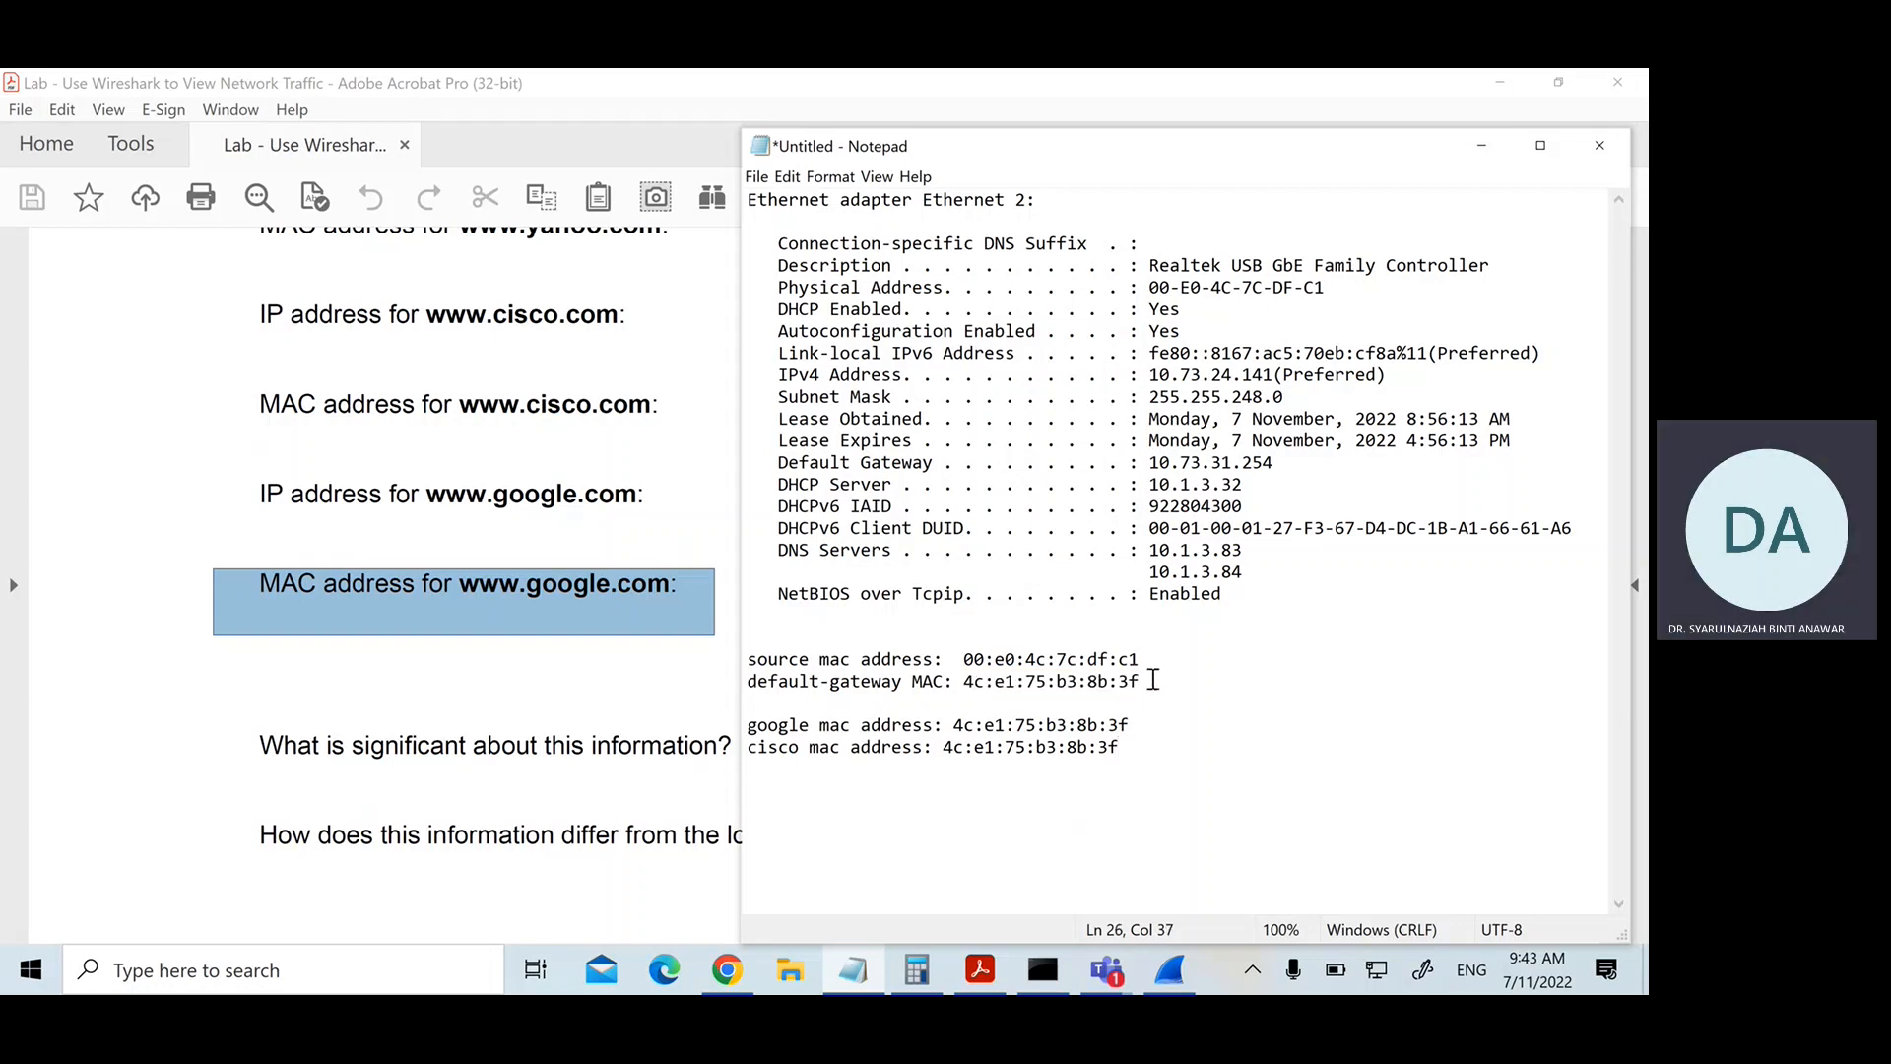
pyautogui.moveTo(965, 680); pyautogui.dragTo(1136, 680)
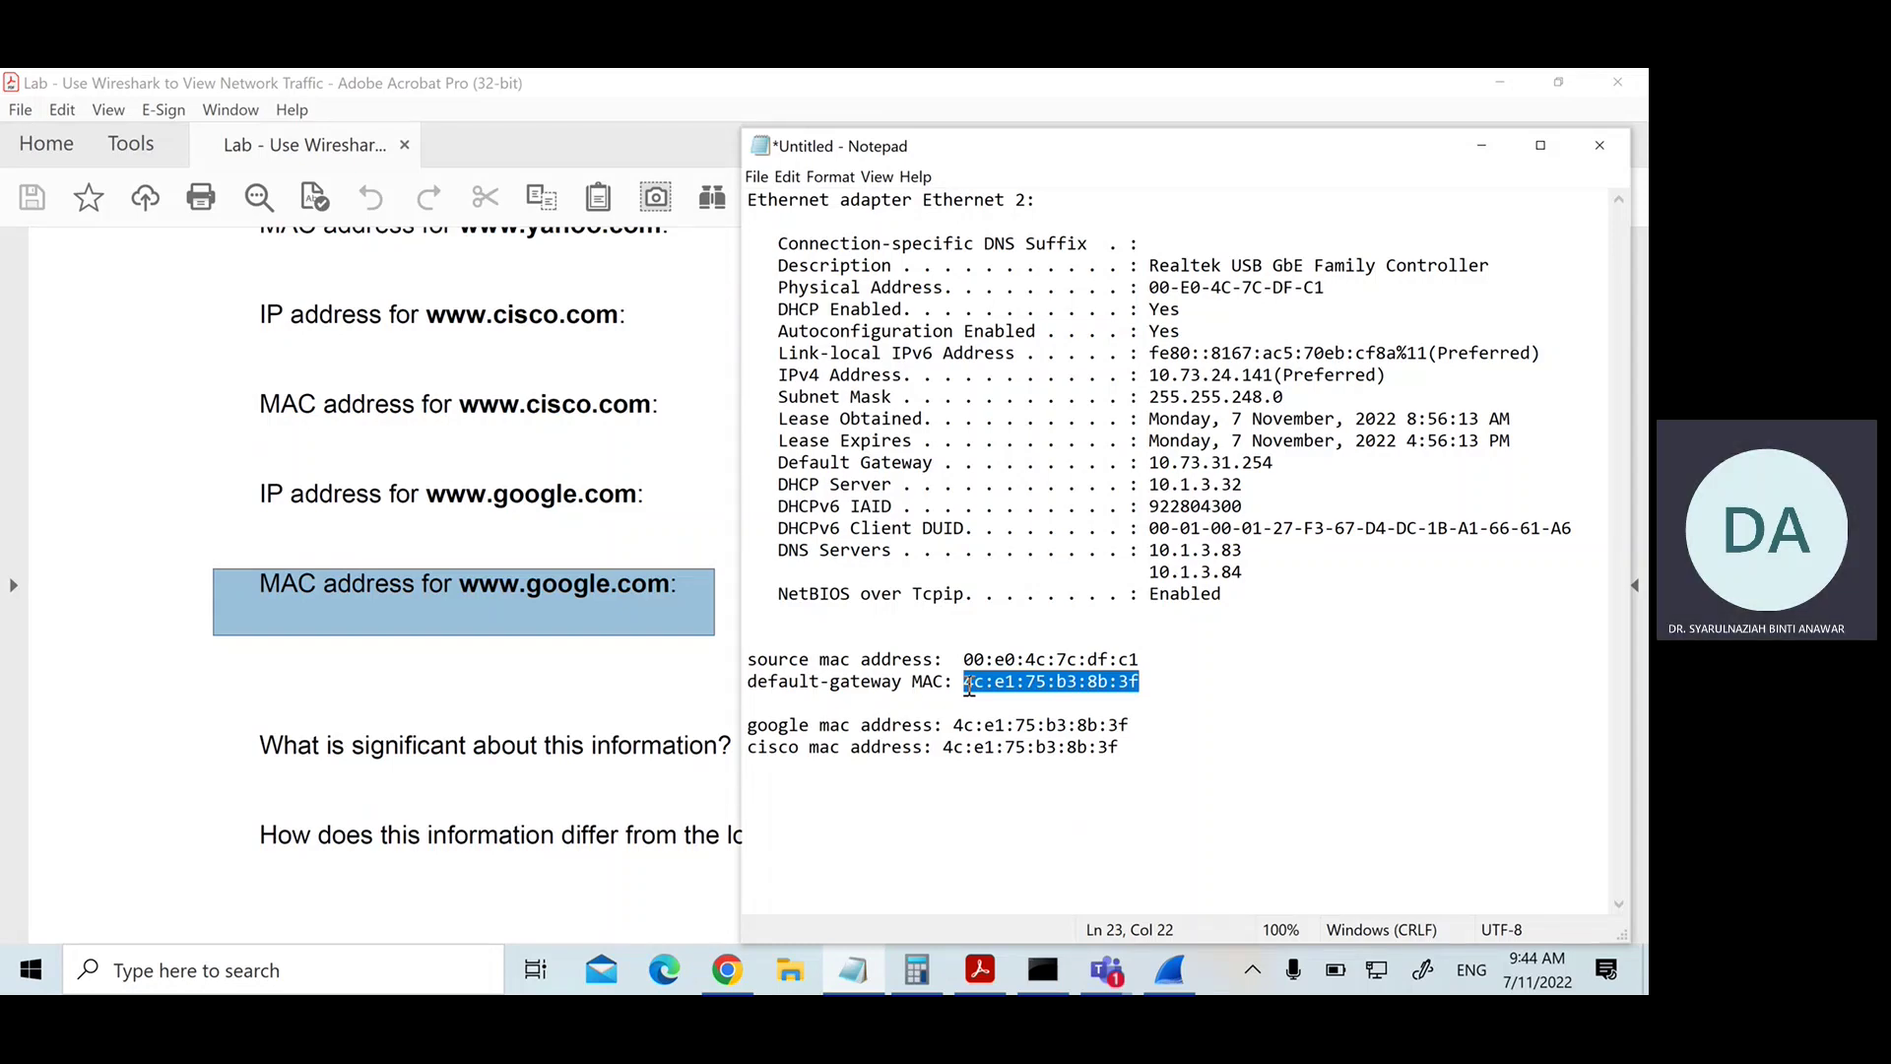
pyautogui.moveTo(524, 713)
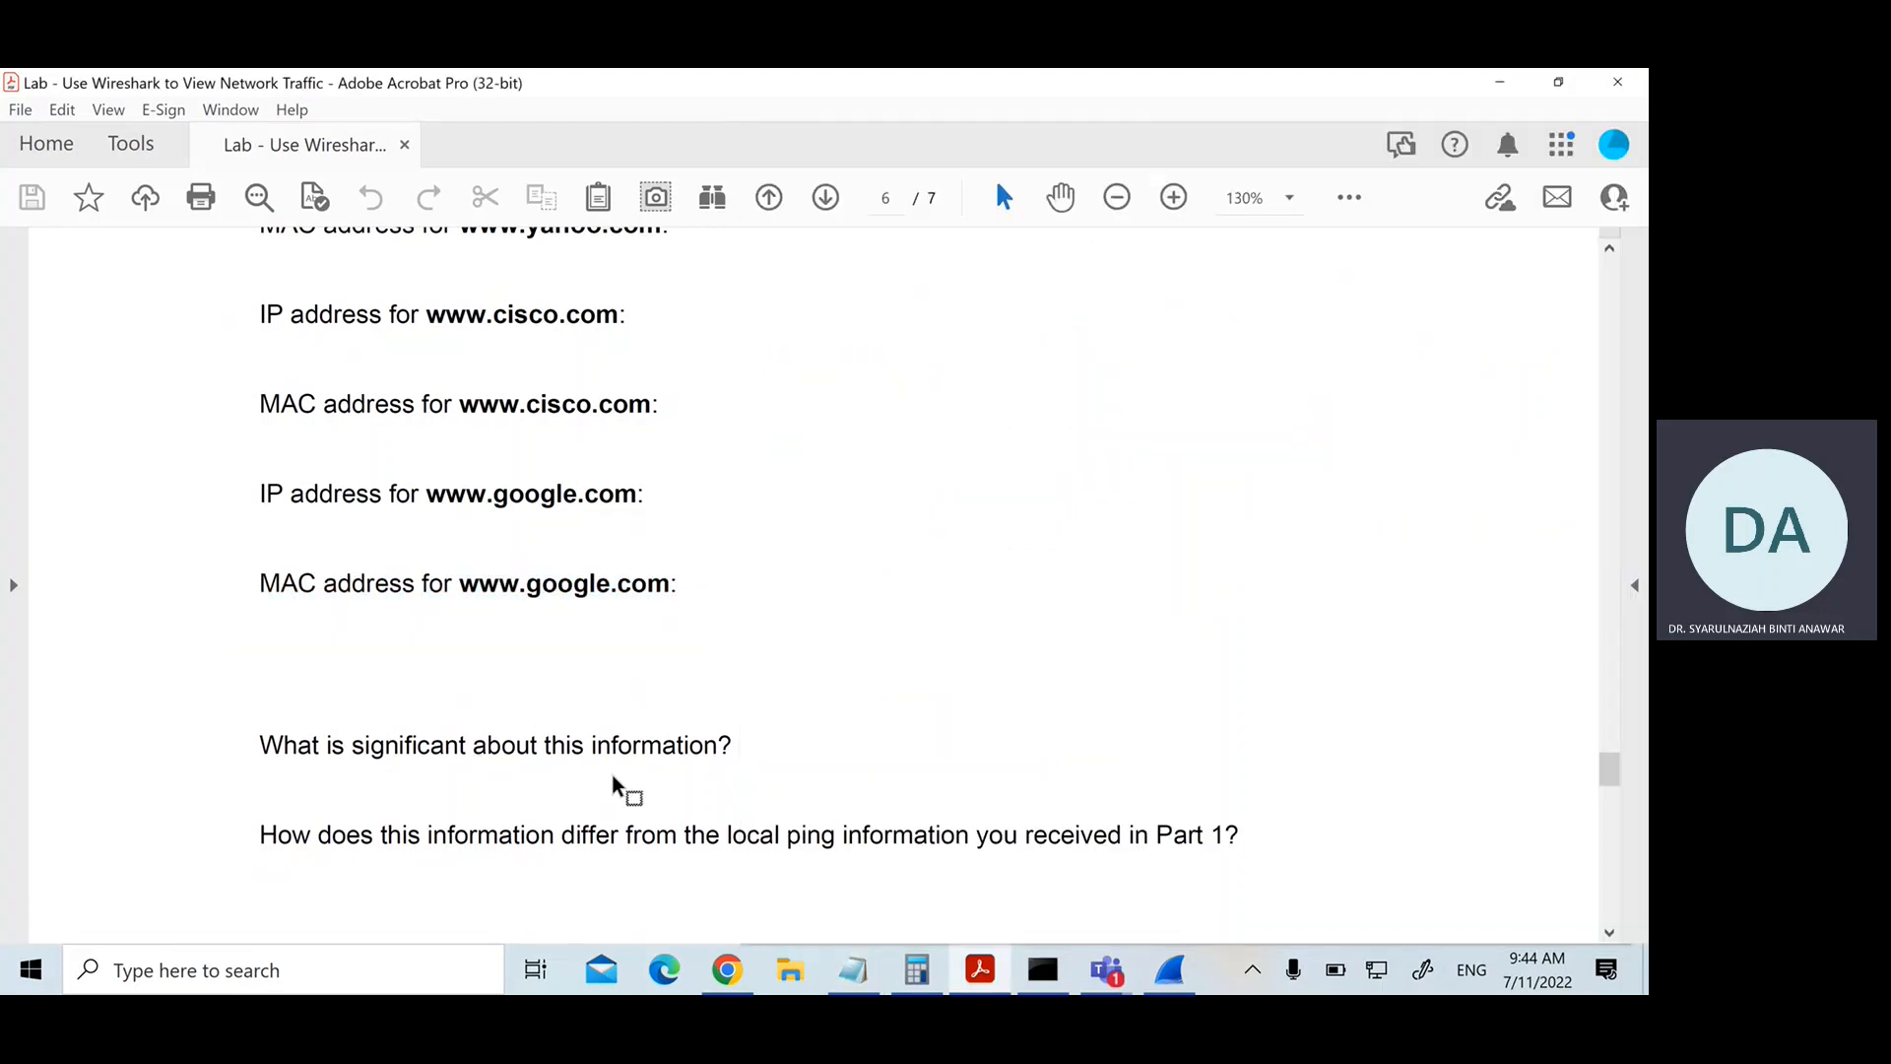
# Step: Highlight the local-ping comparison question, then scroll to page 7's Appendix A on allowing ICMP through the firewall
pyautogui.moveTo(258, 745); pyautogui.dragTo(532, 745)
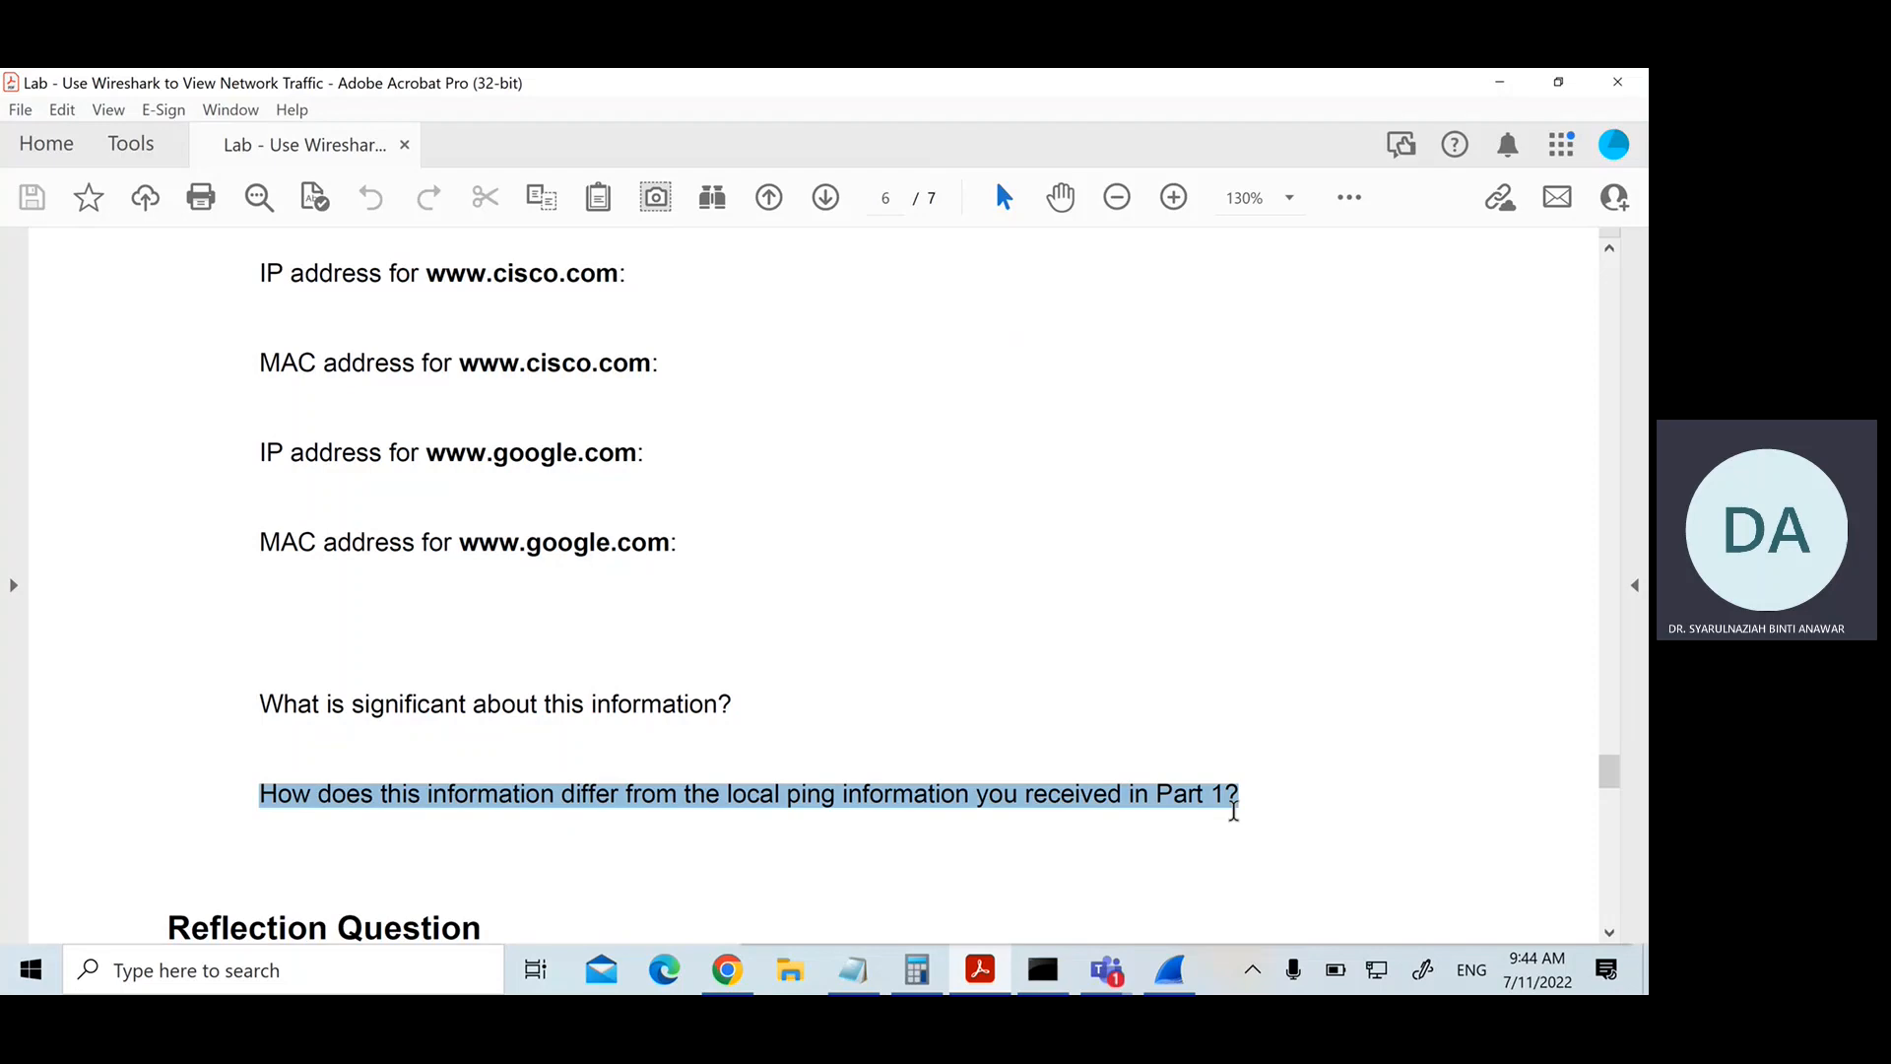
pyautogui.moveTo(1367, 809)
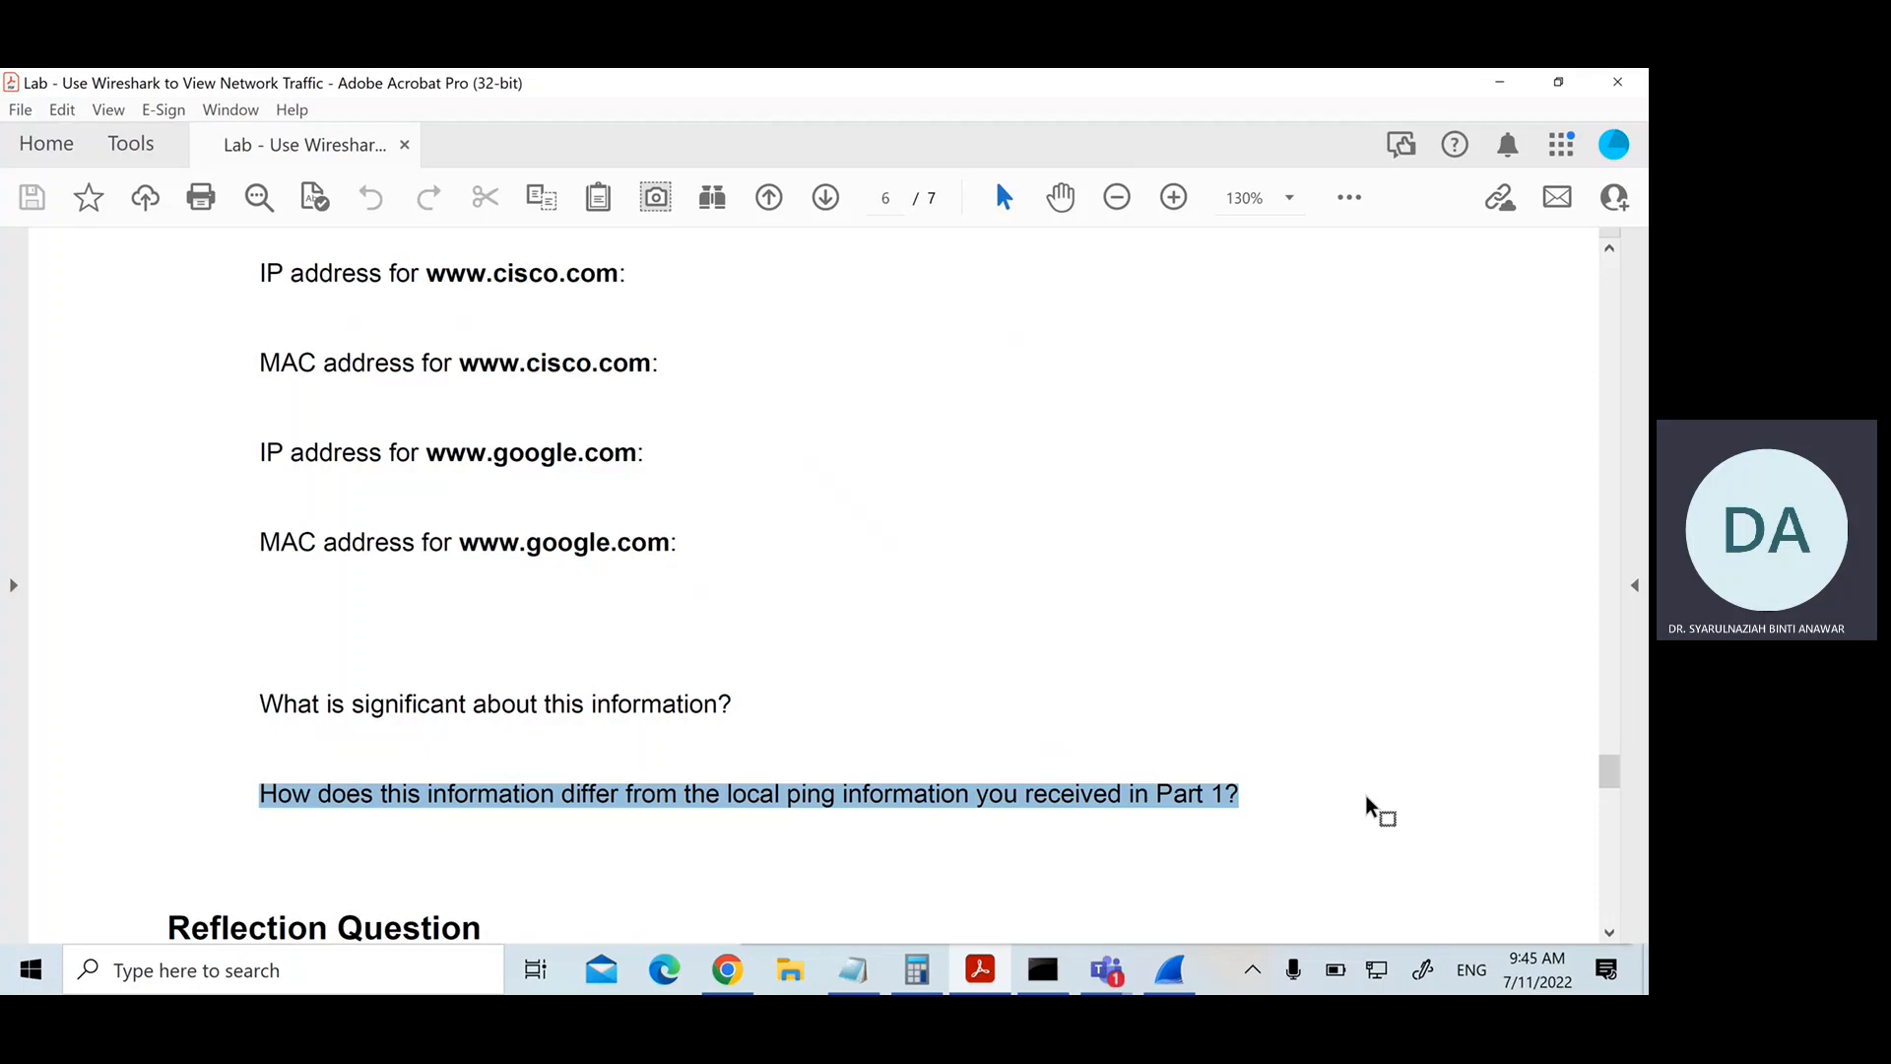
pyautogui.scroll(-3)
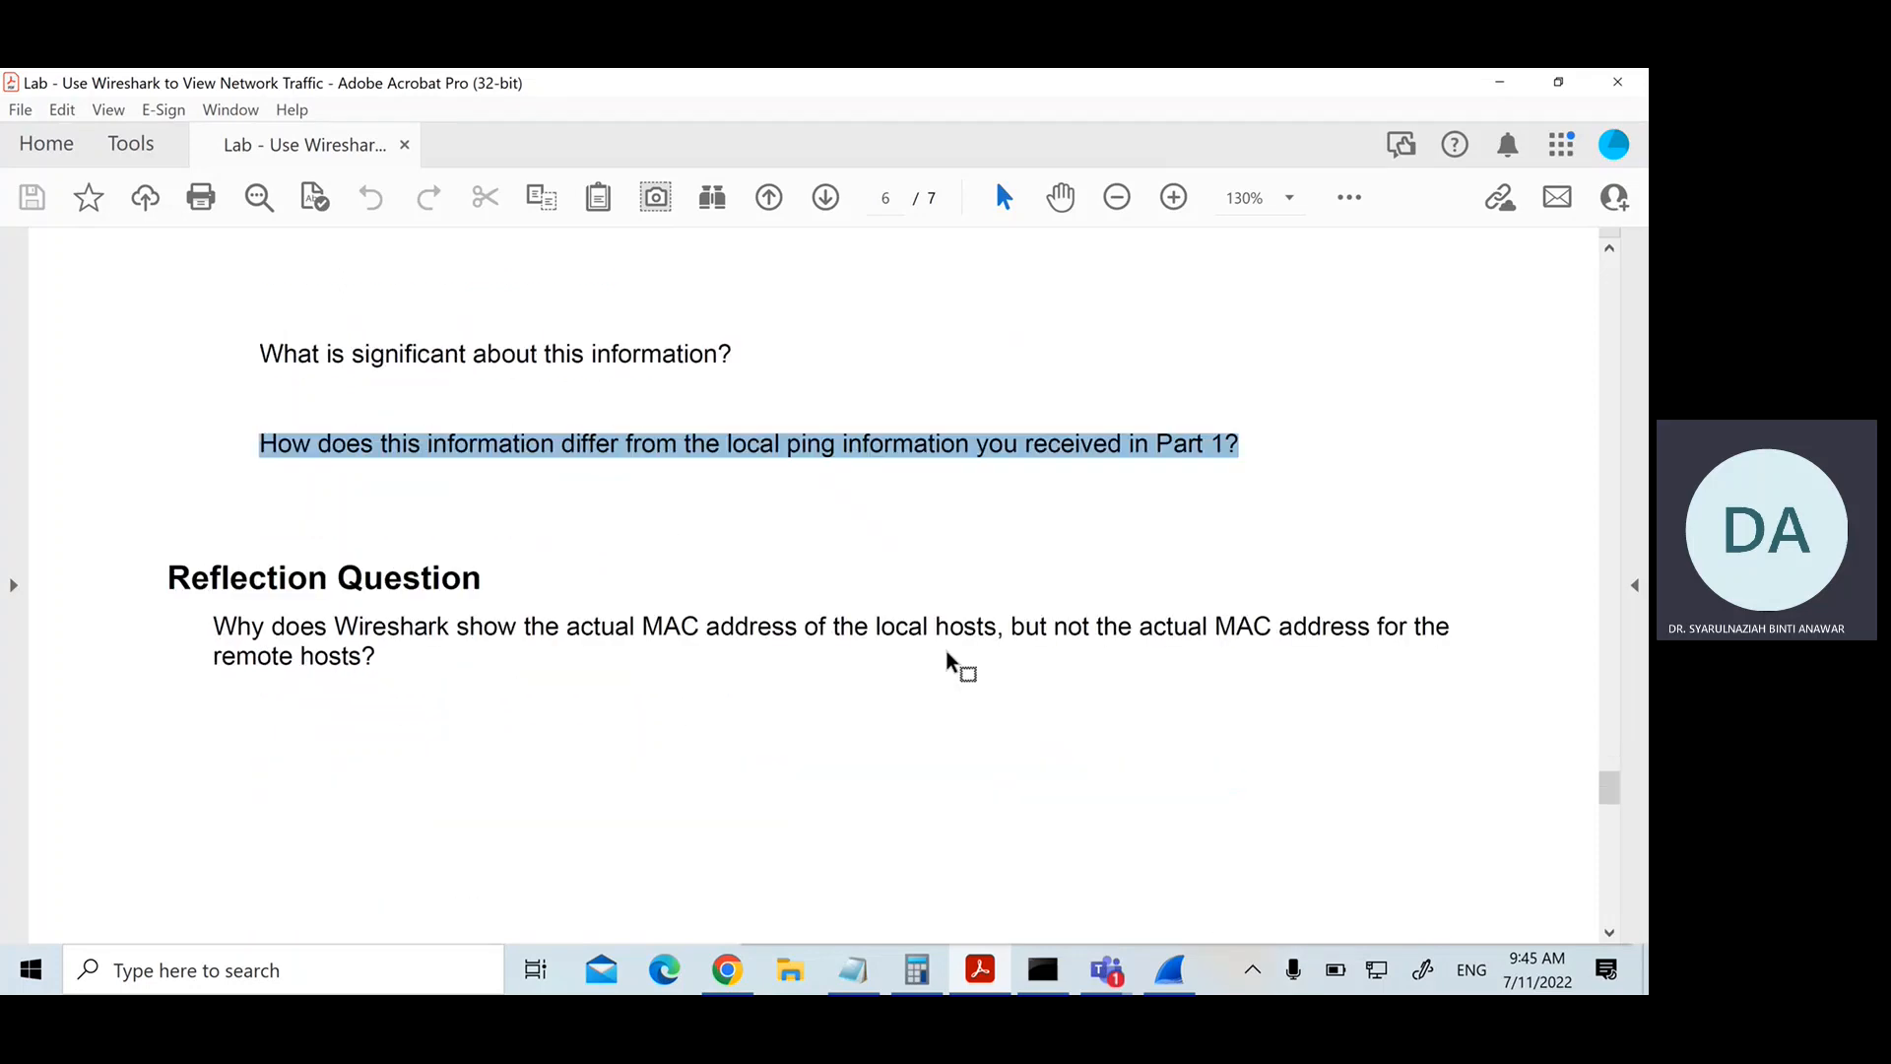
pyautogui.scroll(-3)
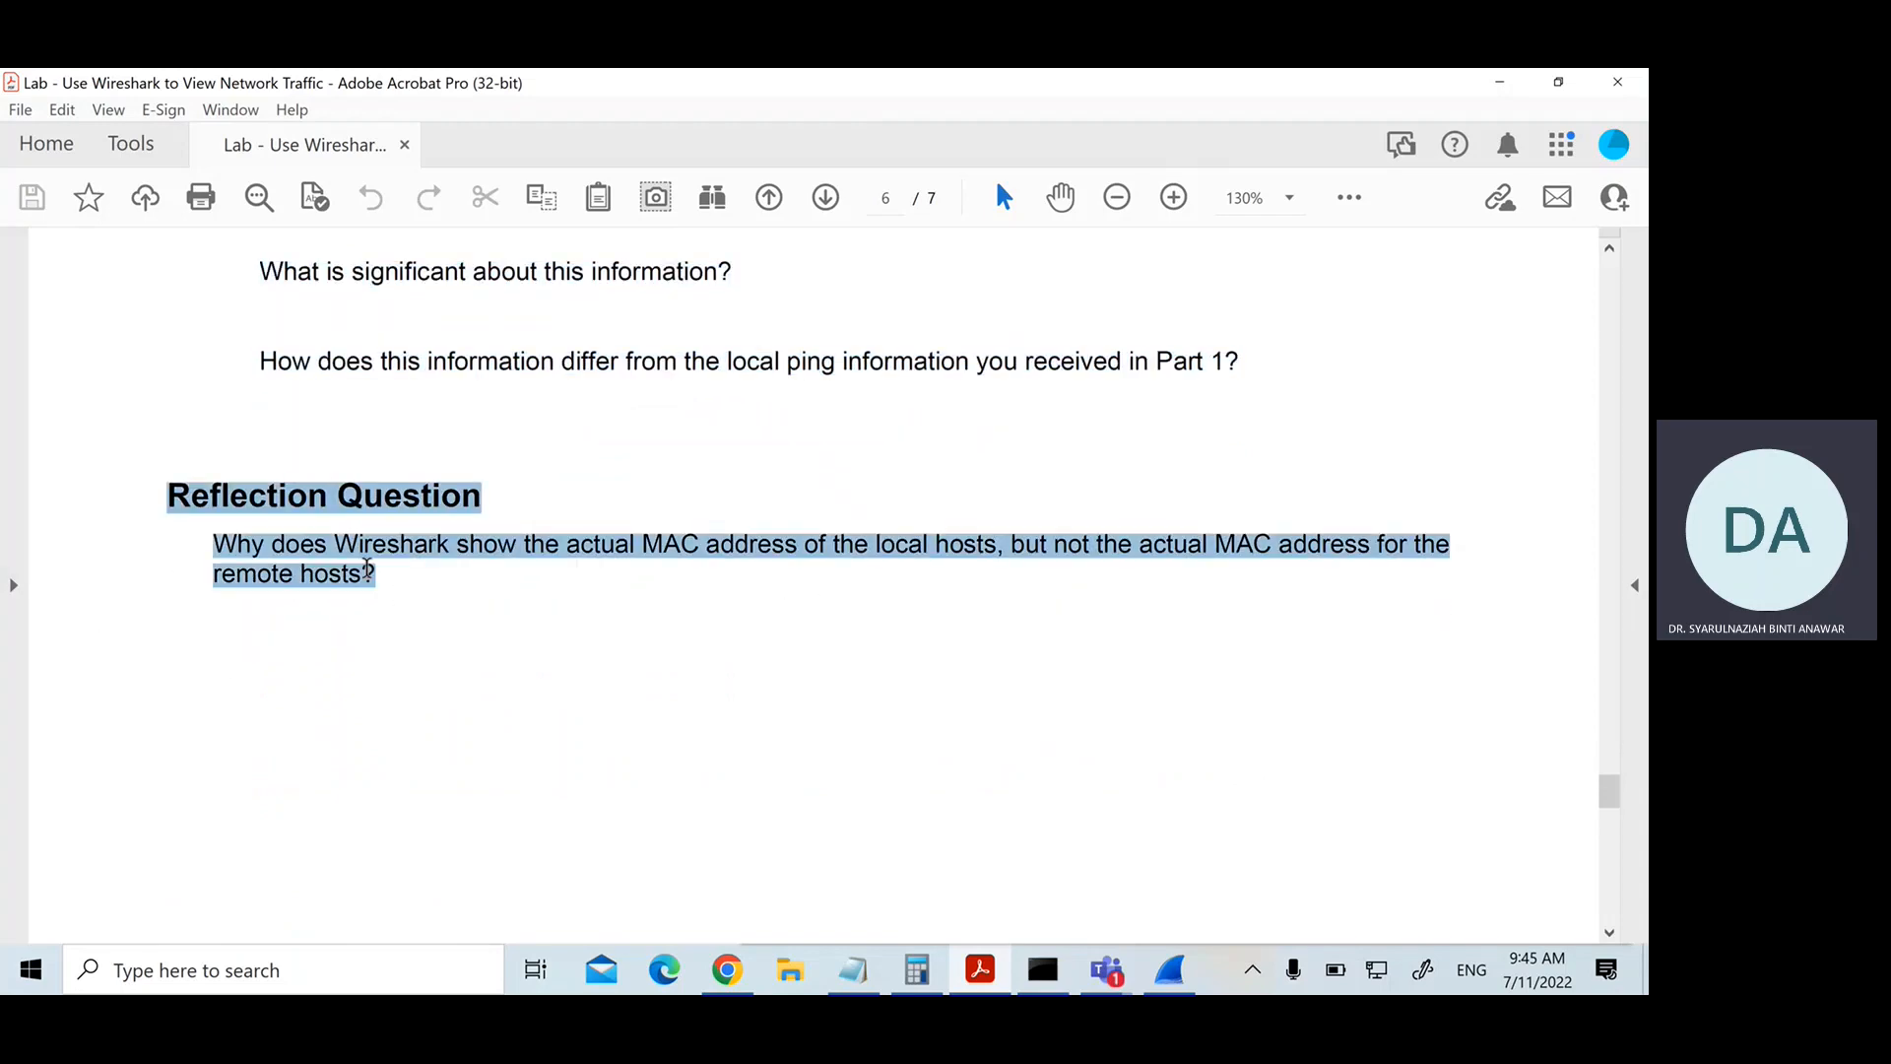
pyautogui.scroll(-3)
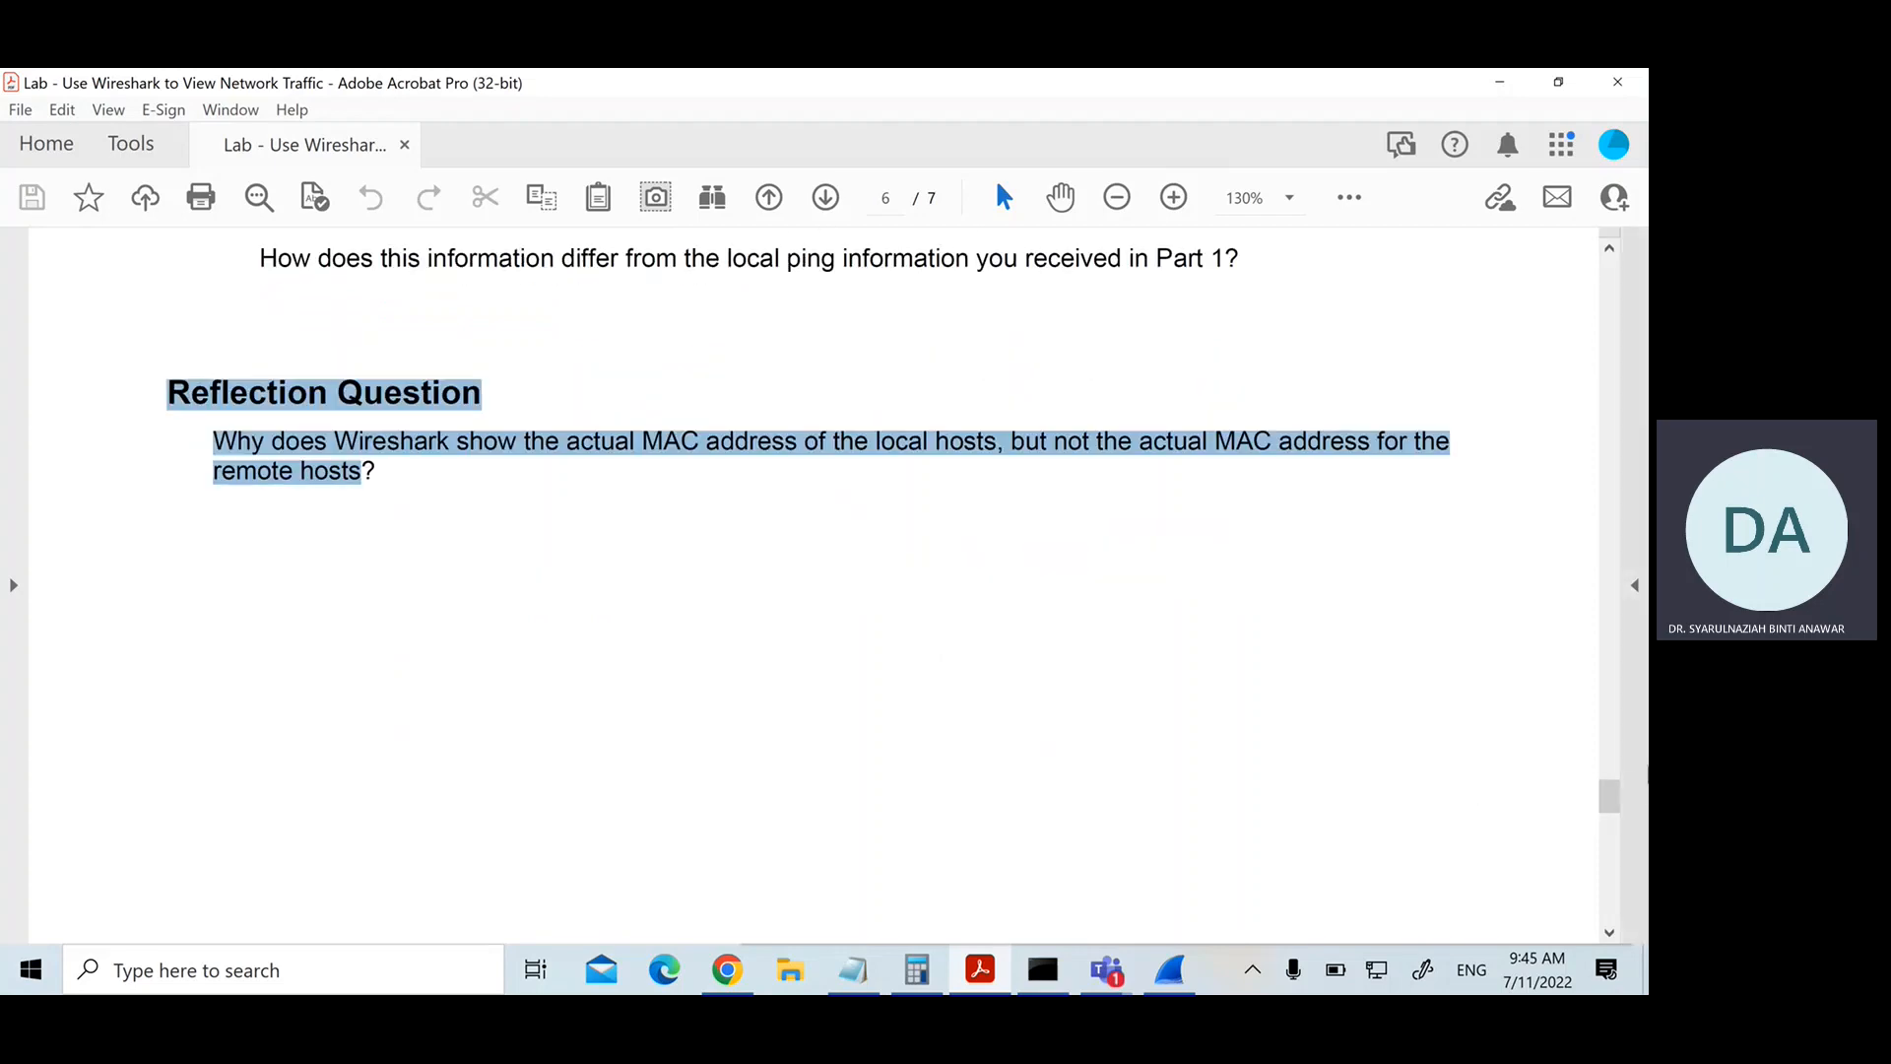
pyautogui.scroll(-3)
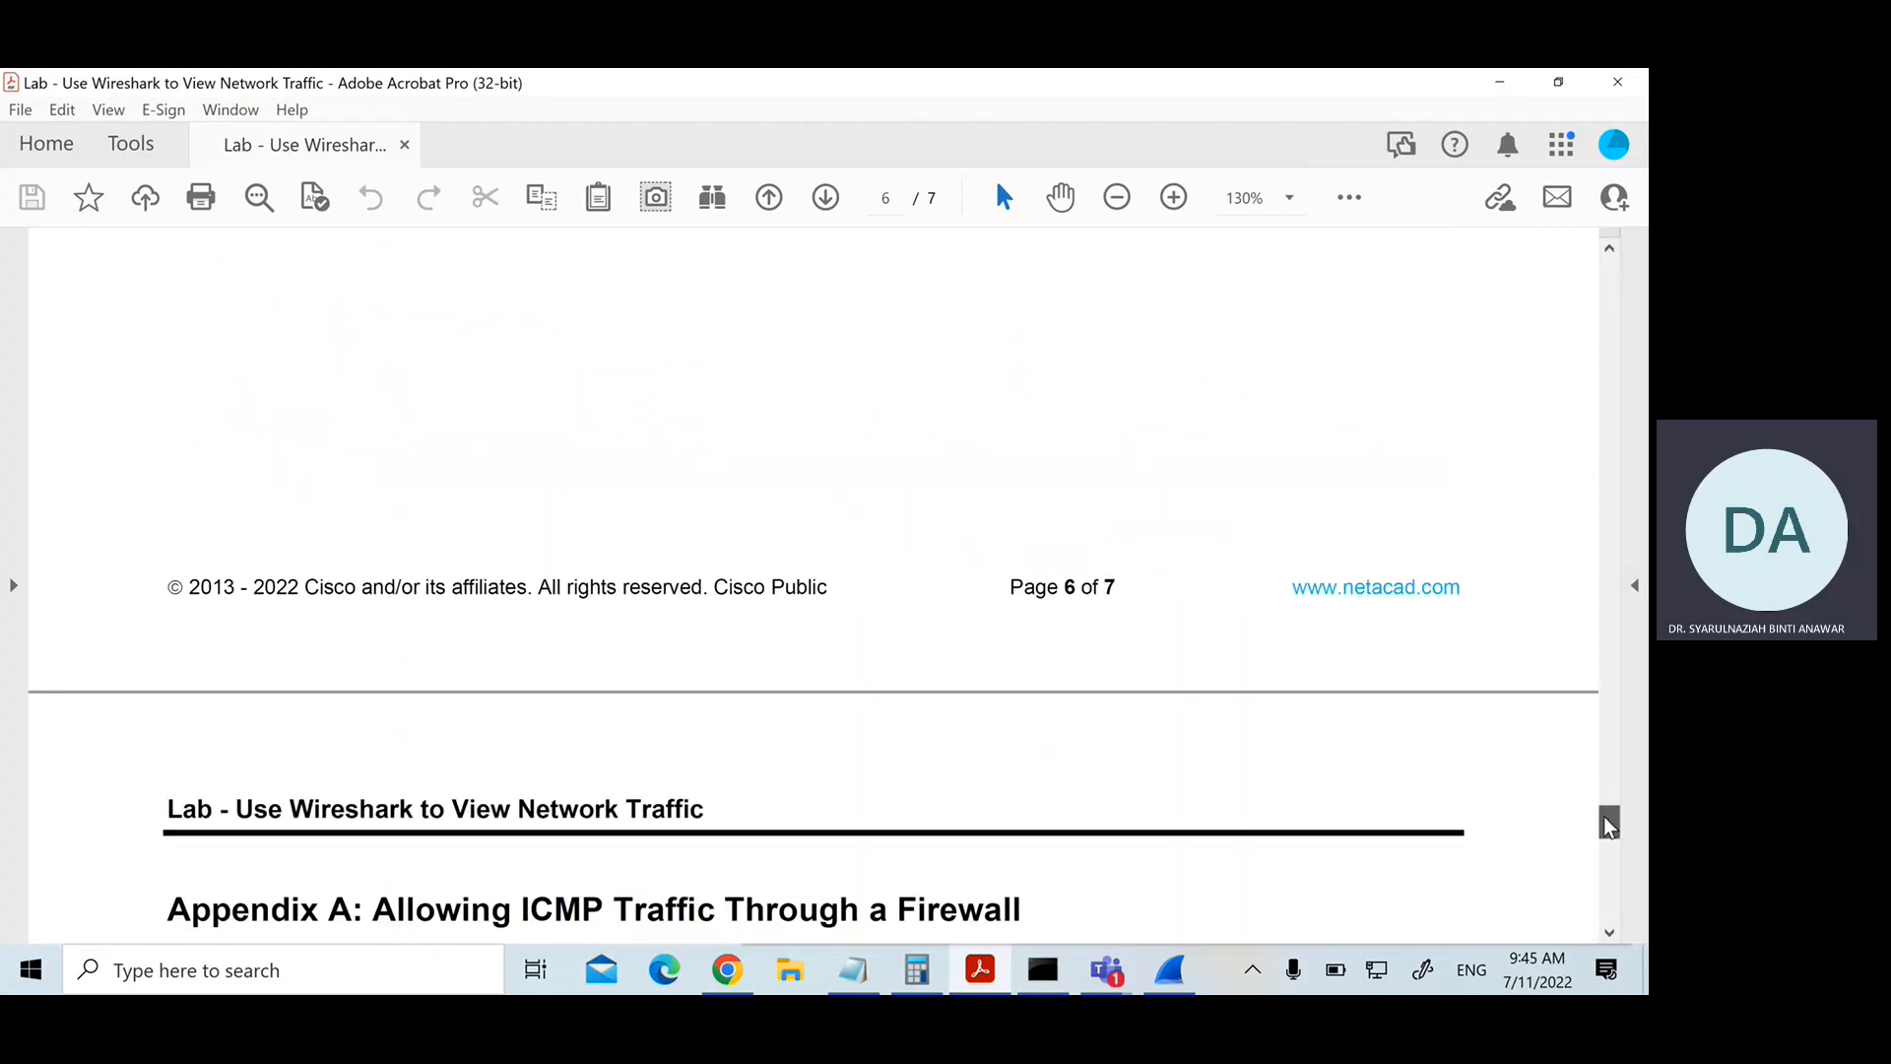
pyautogui.scroll(-3)
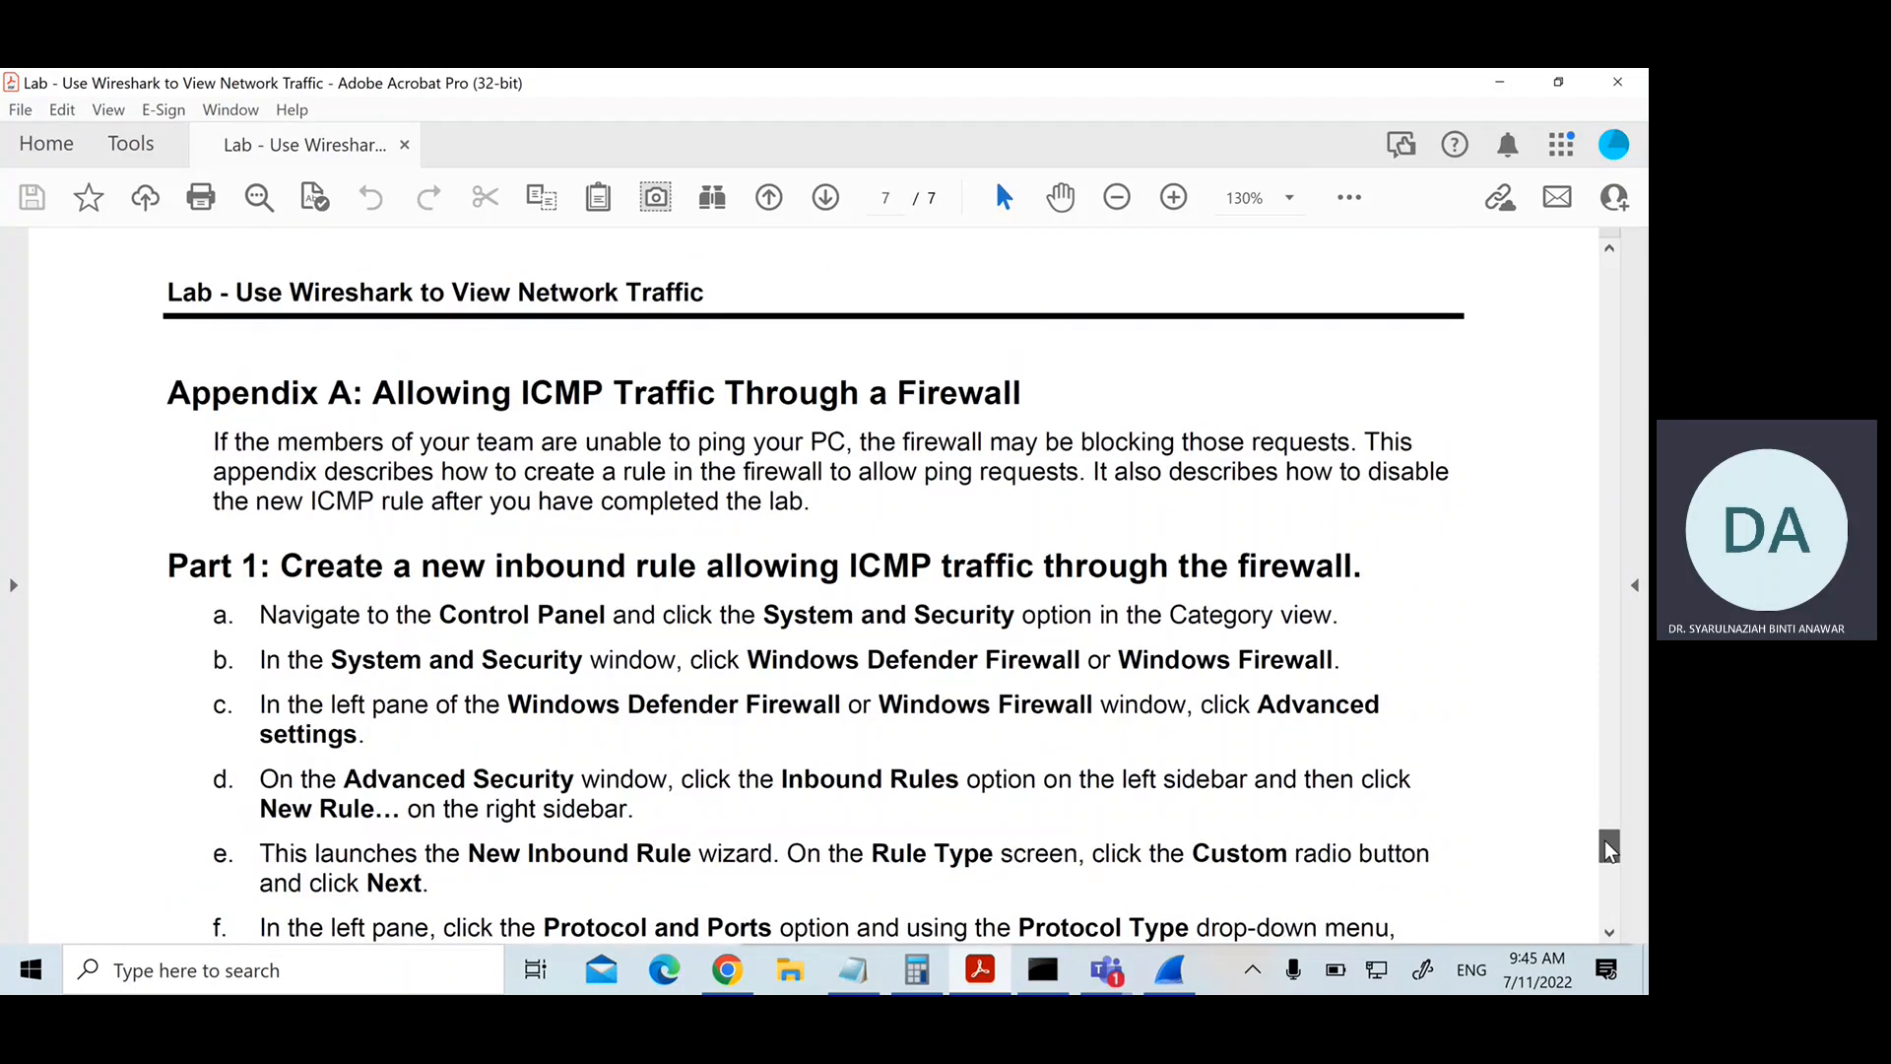